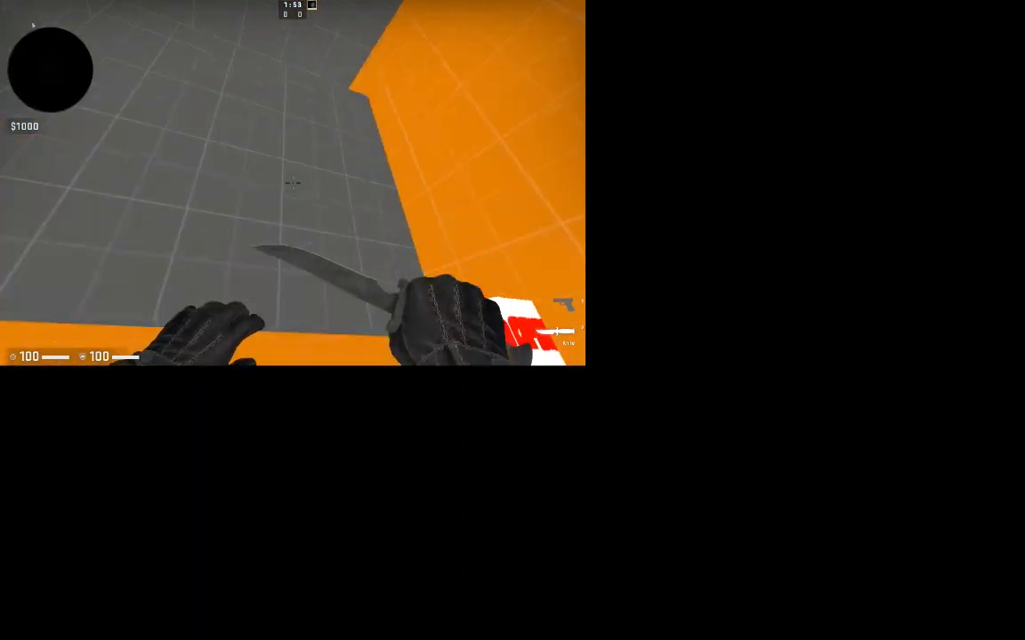
mouse_move(294, 182)
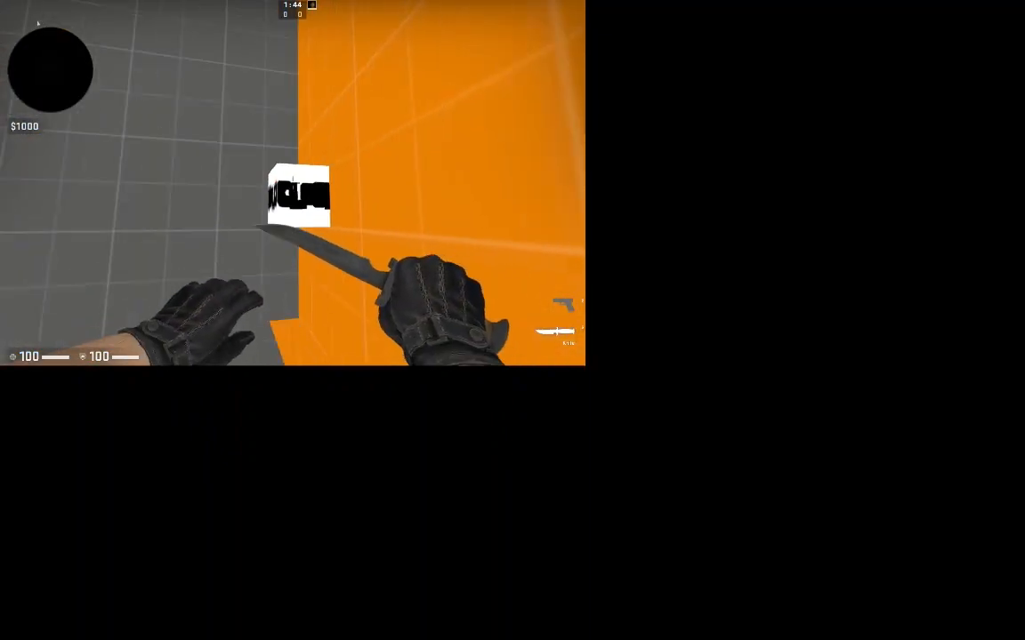
Preview the red OPEN sign image, then import it into VTFEdit as a texture.
click(328, 622)
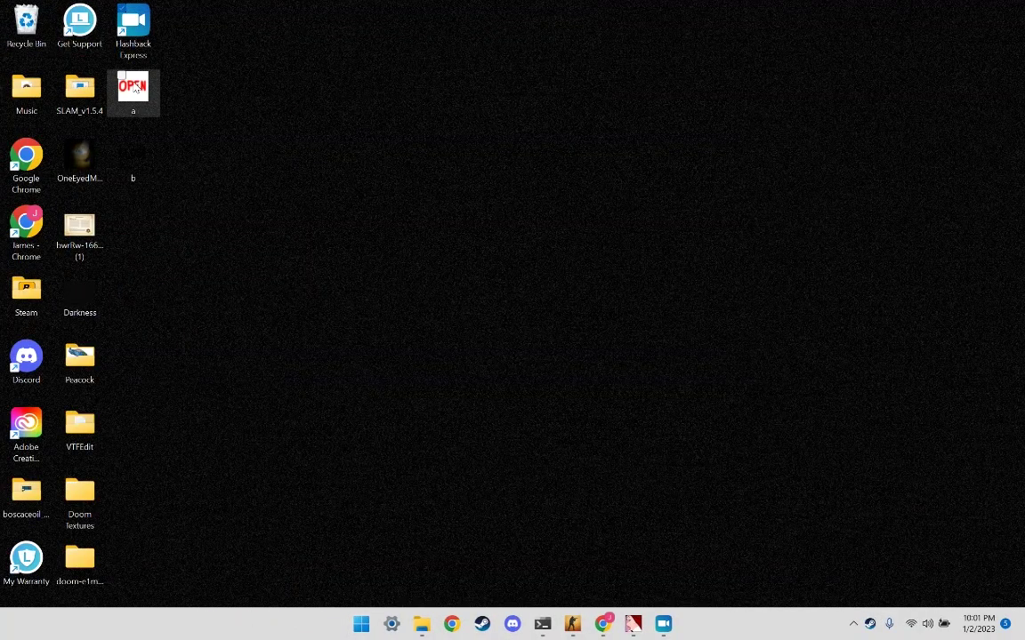
double_click(132, 89)
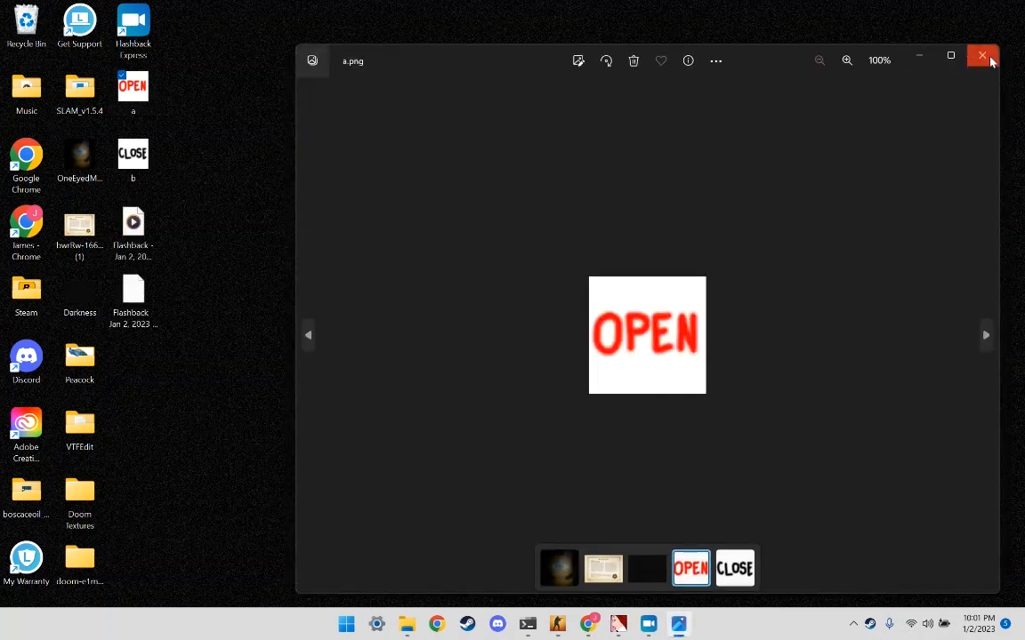
click(982, 61)
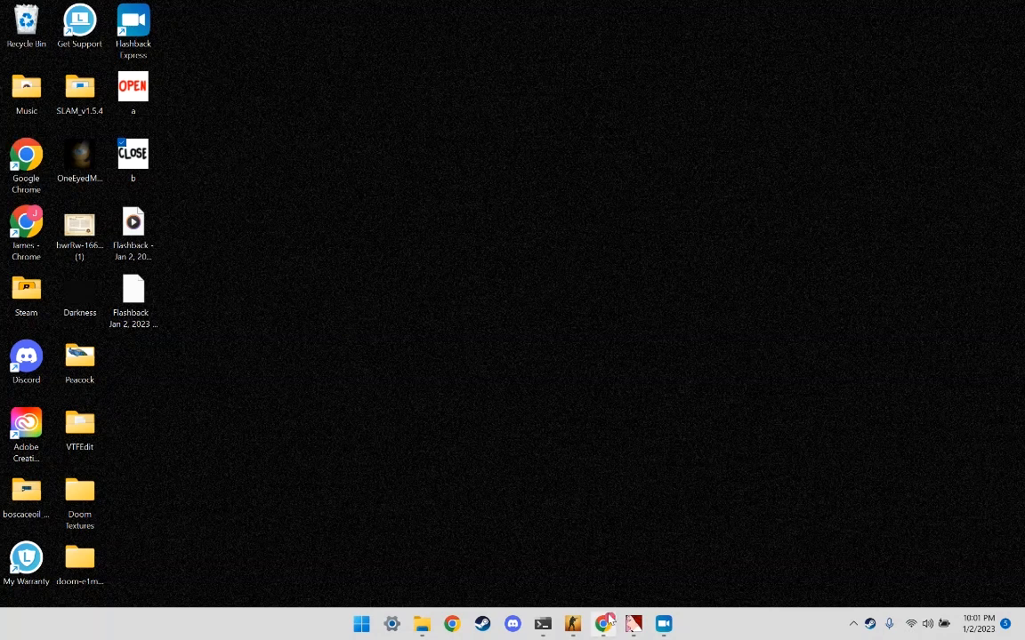
mouse_move(605, 623)
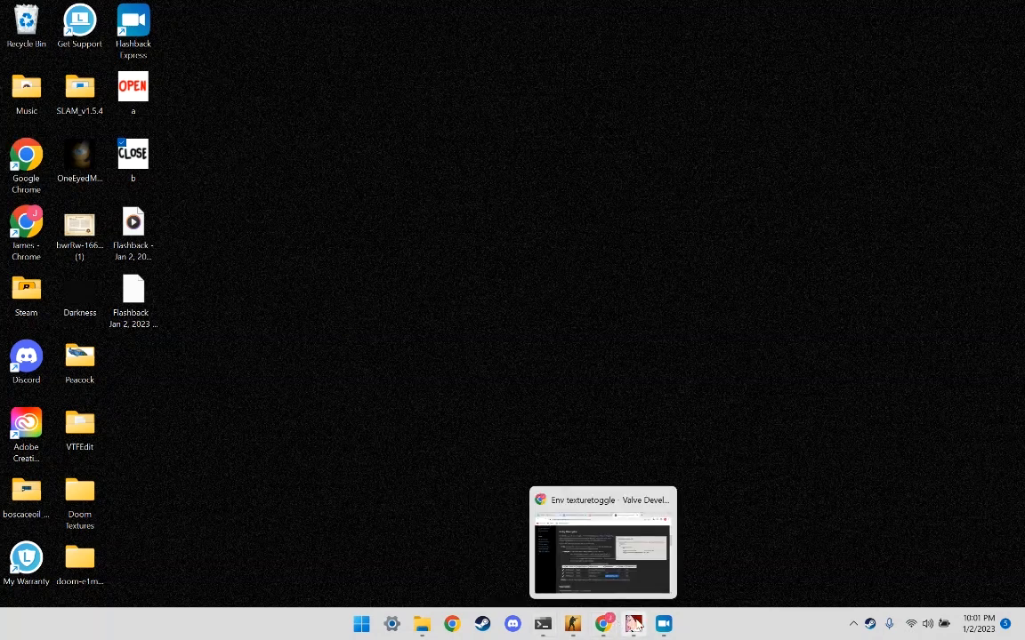
click(238, 167)
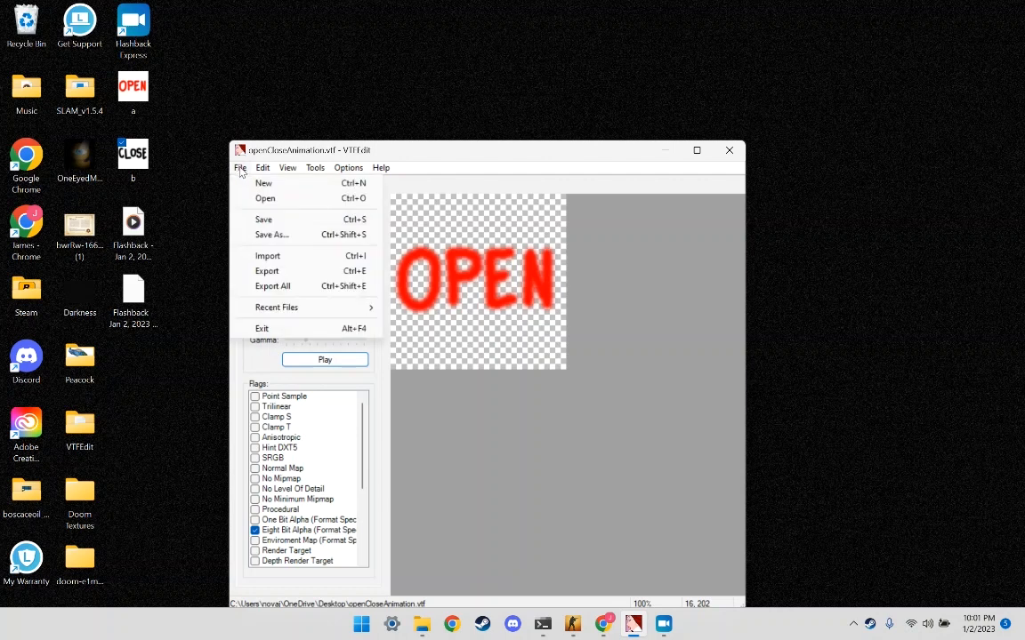
click(267, 256)
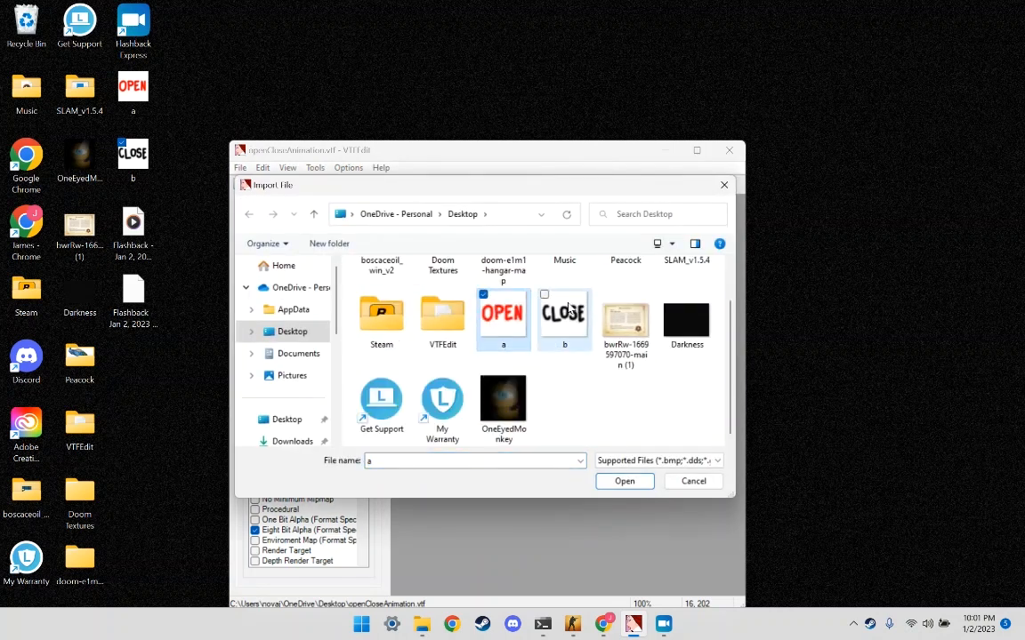
click(622, 480)
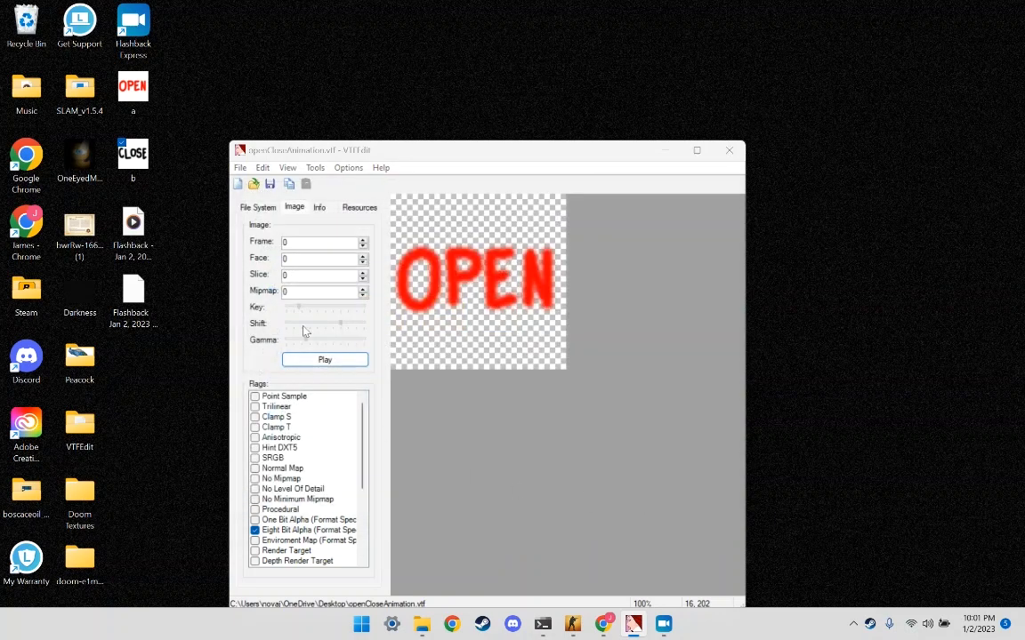
Save the imported texture as openClose.vtf on the desktop.
click(239, 167)
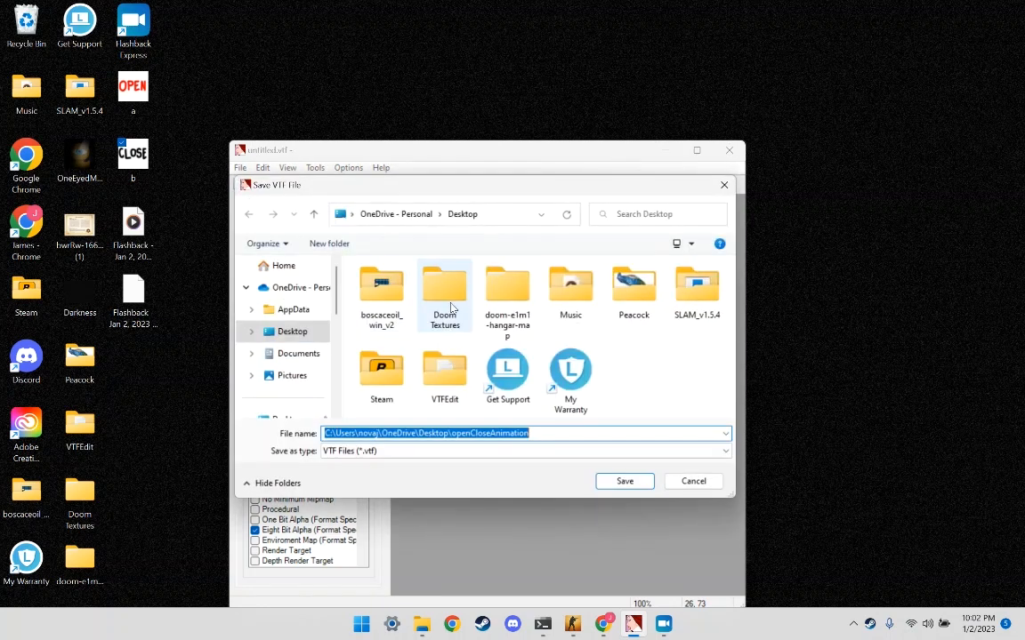
text(o)
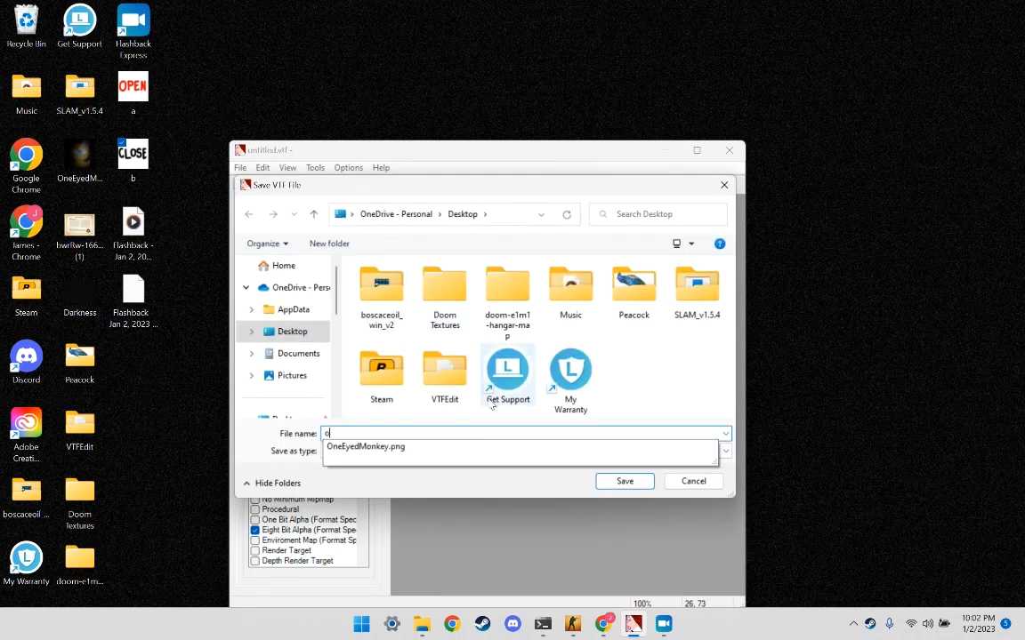
text(penClose)
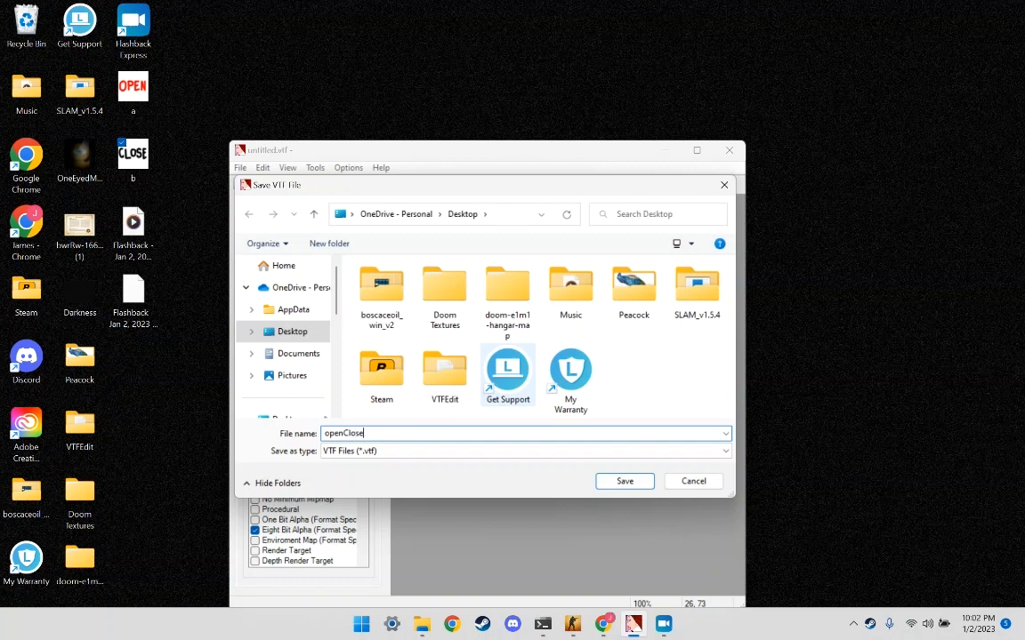
click(624, 480)
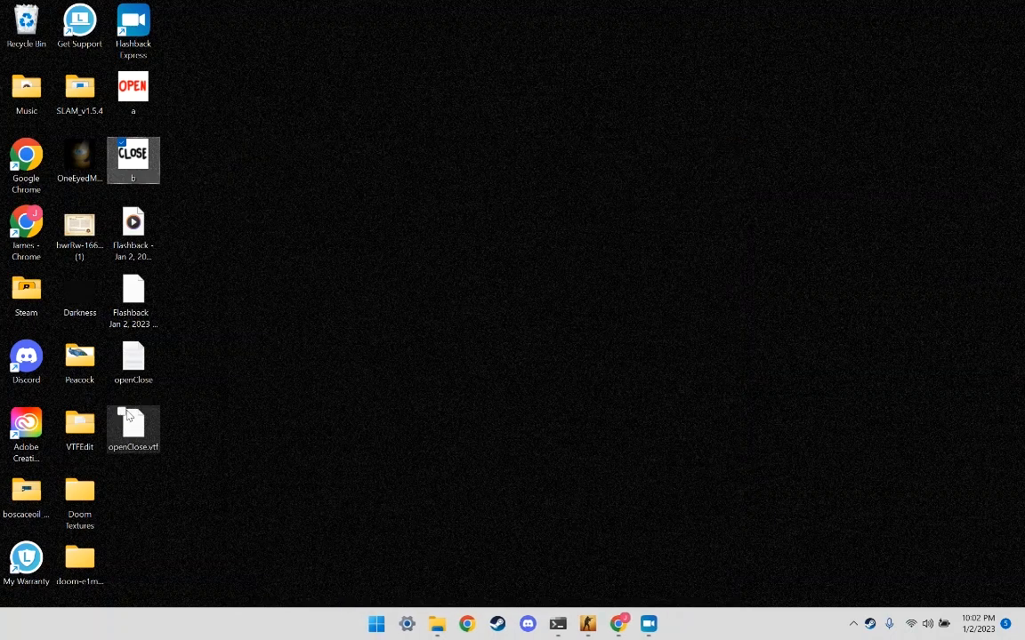
Replace the placeholder basetexture path with openClose in the material file, save and close it.
double_click(132, 363)
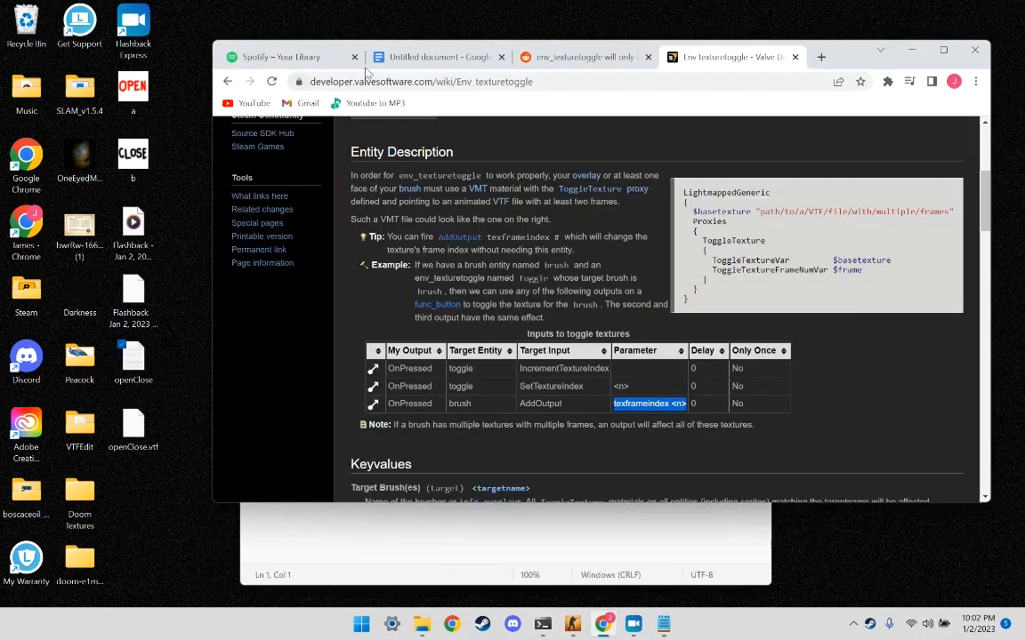
click(436, 55)
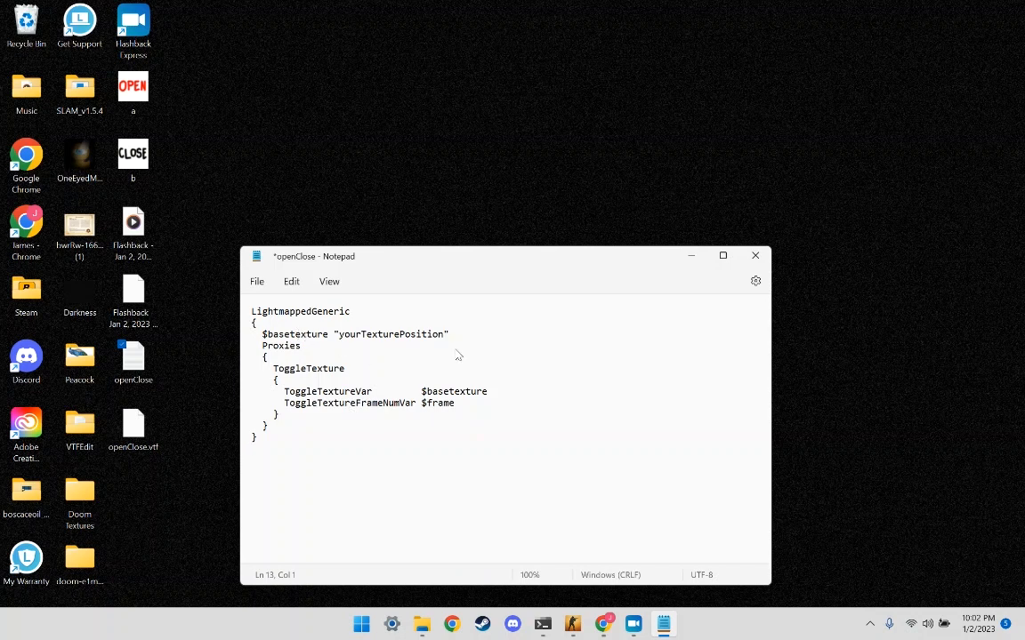
double_click(378, 334)
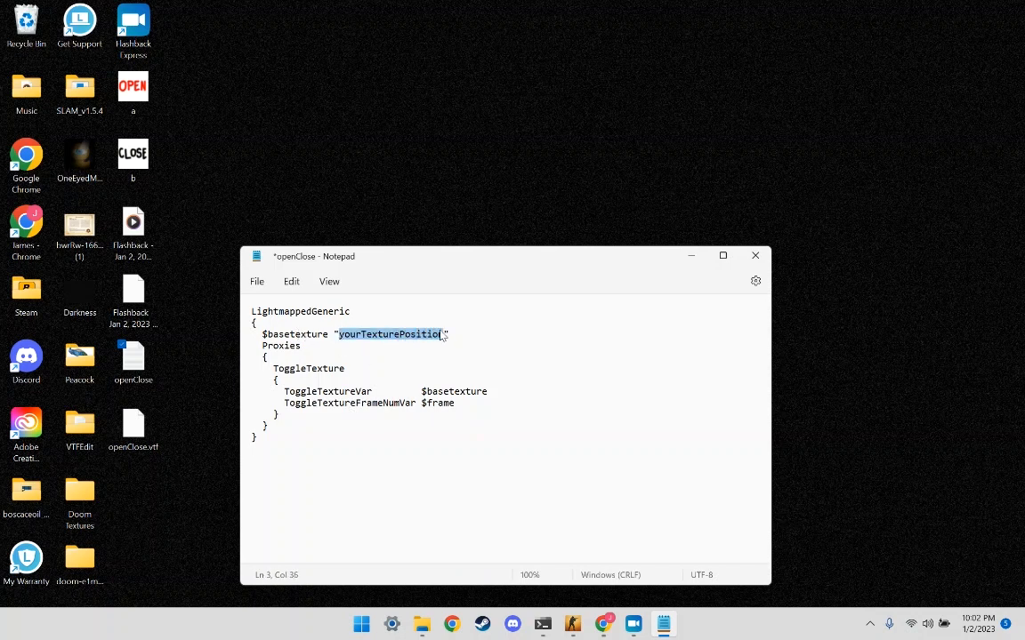
text(open)
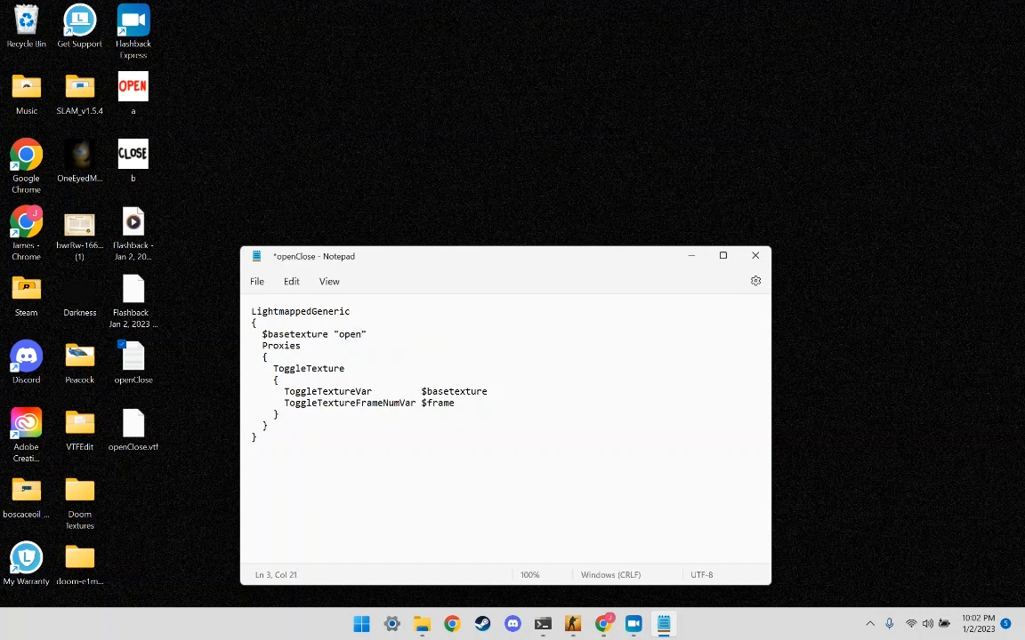
text(Close)
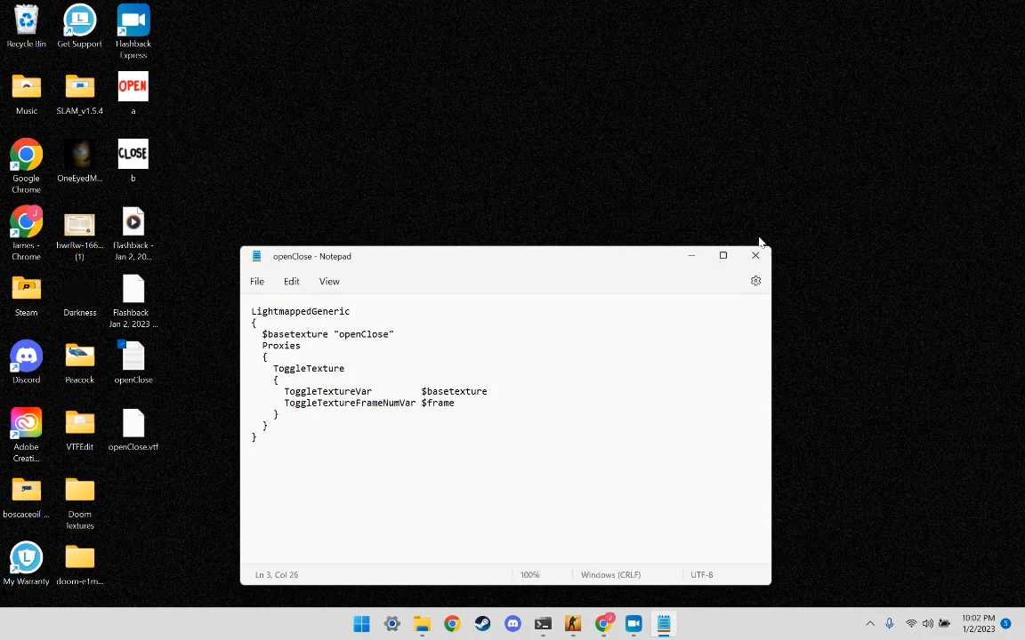
click(755, 256)
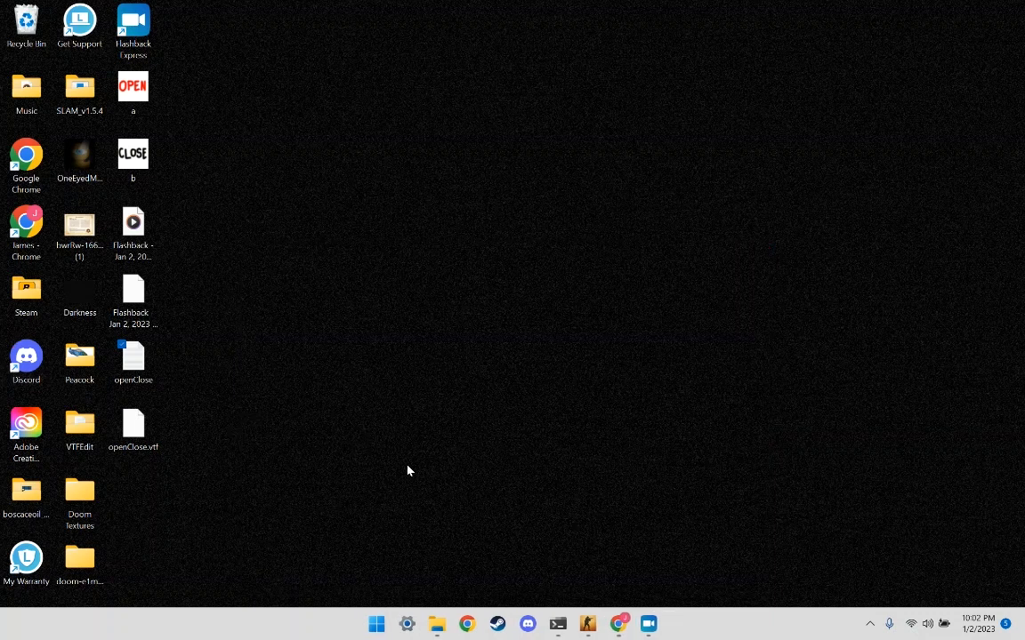
mouse_move(197, 475)
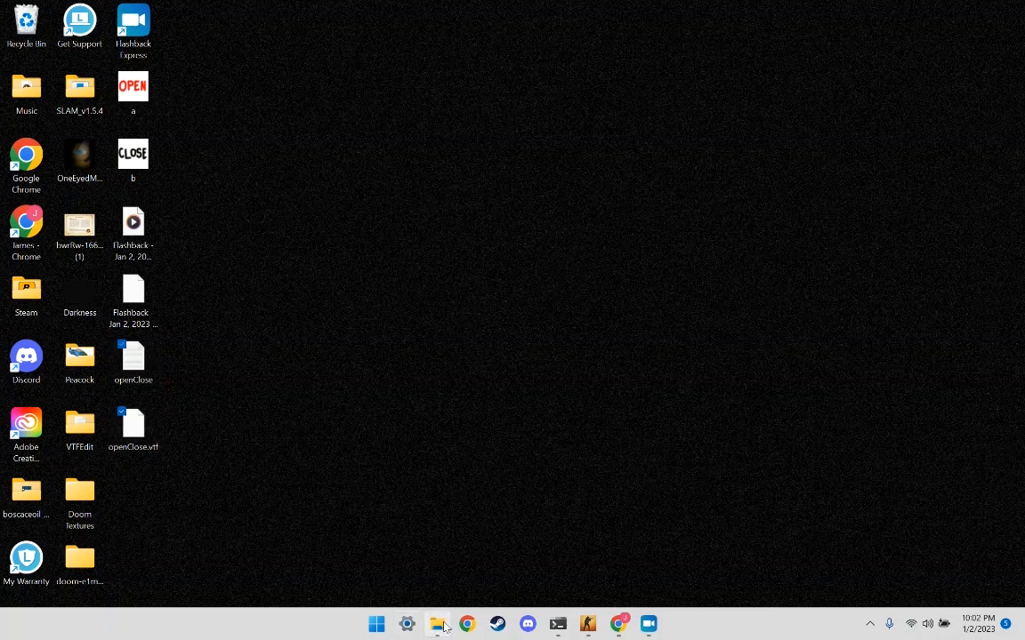
Select openClose and openClose.vtf on the desktop for moving into csgo\materials.
click(438, 623)
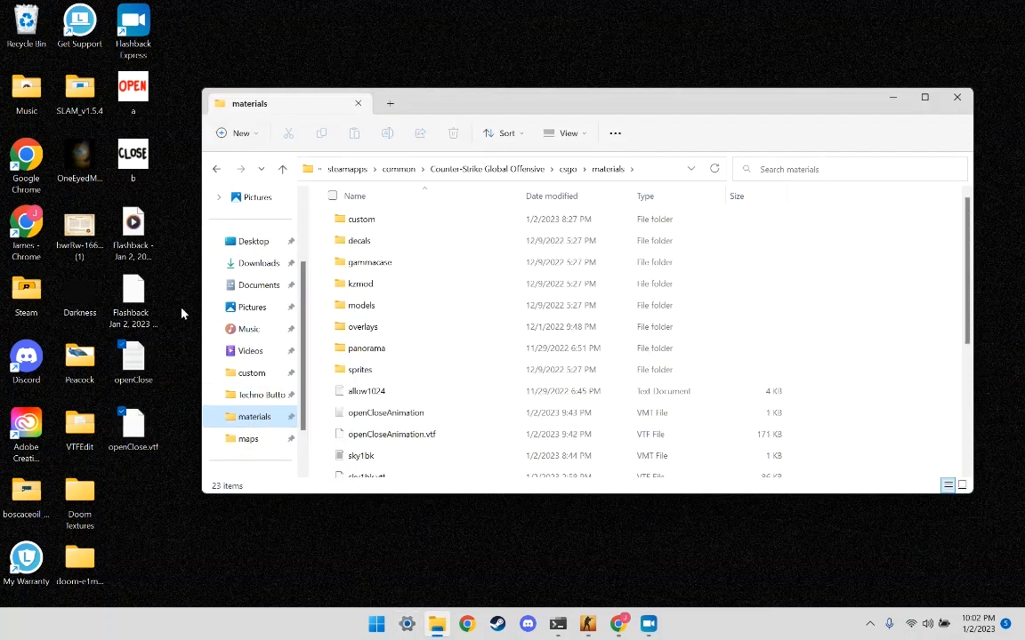
click(132, 360)
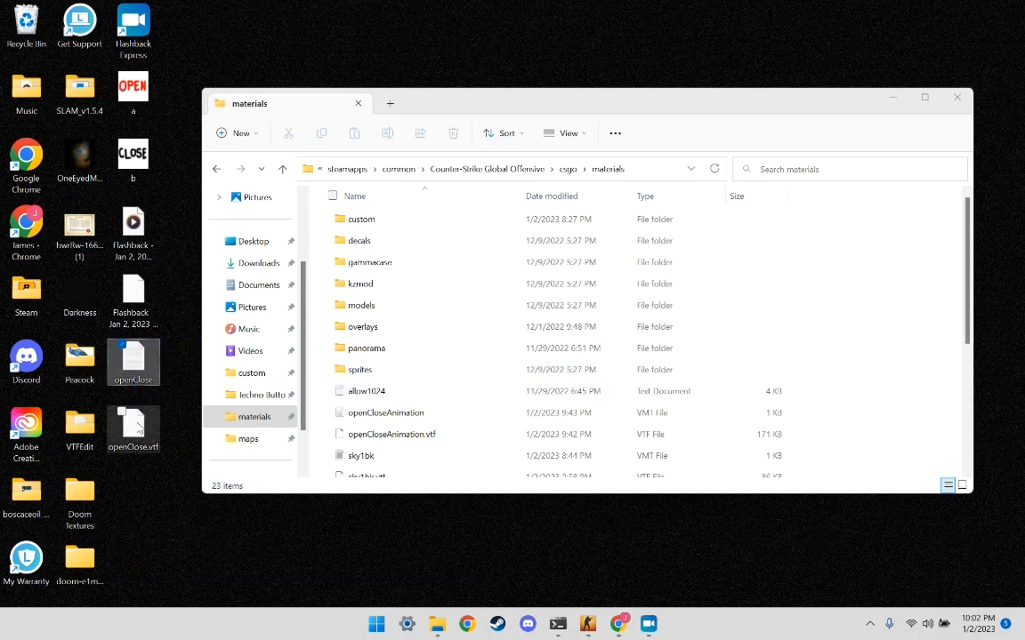
click(367, 466)
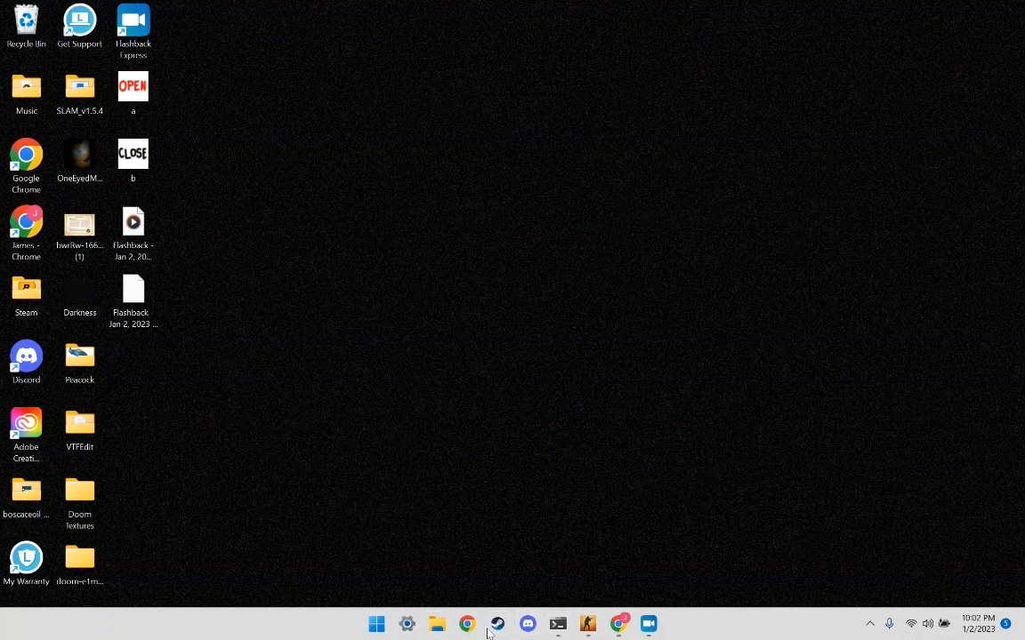
Start the Counter-Strike: Global Offensive SDK from the Steam Library and launch Hammer World Editor.
click(496, 622)
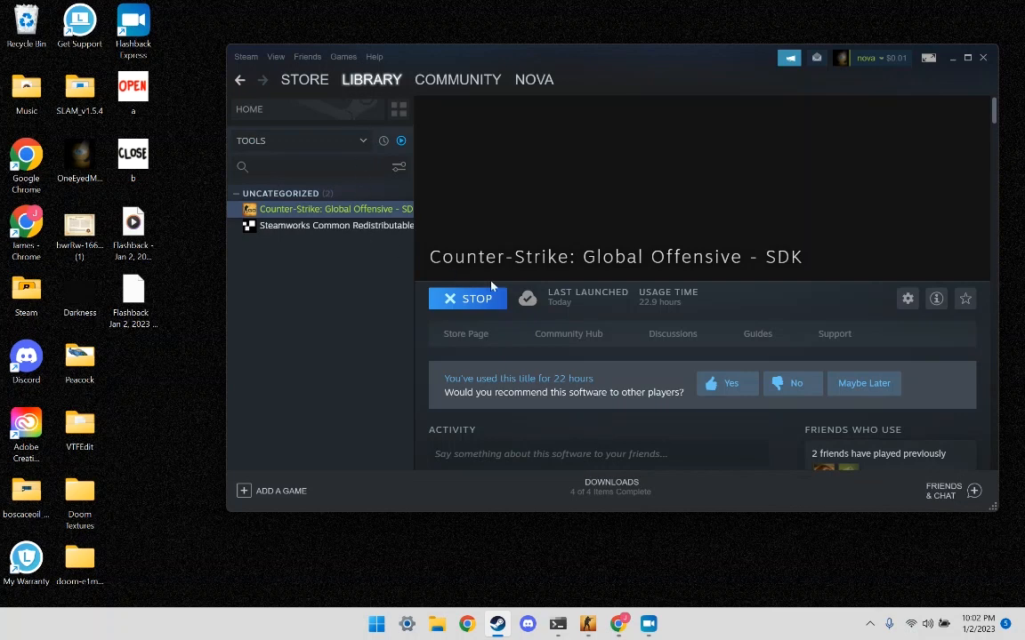
mouse_move(538, 558)
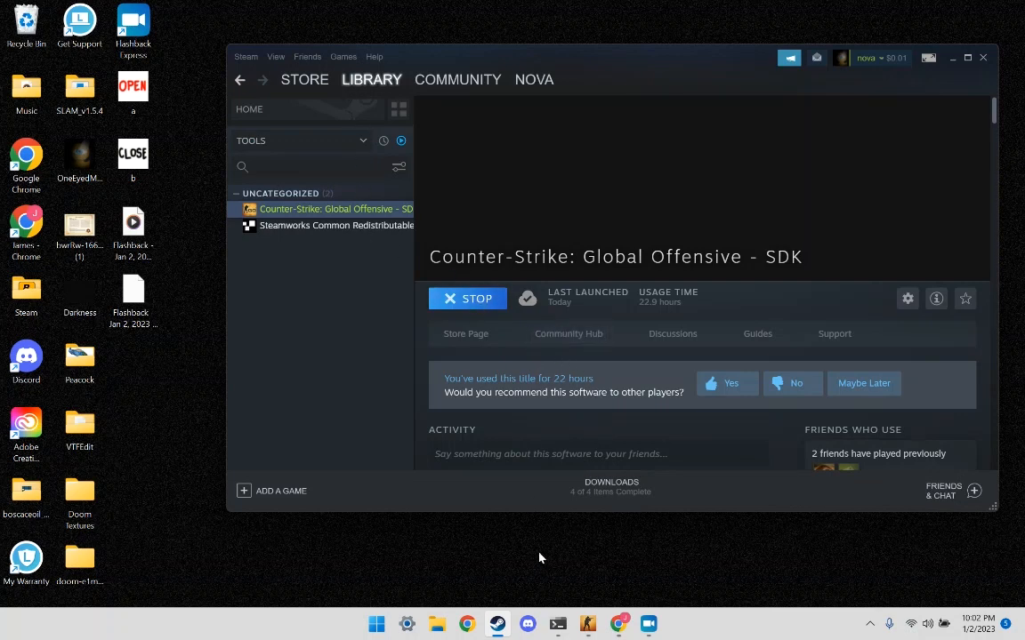
click(466, 298)
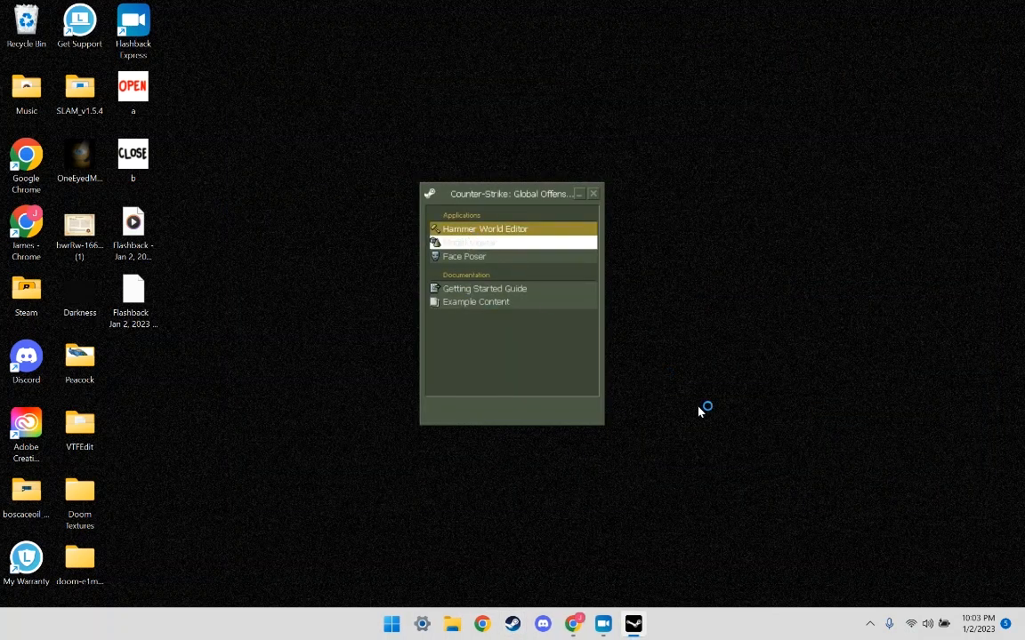
double_click(483, 227)
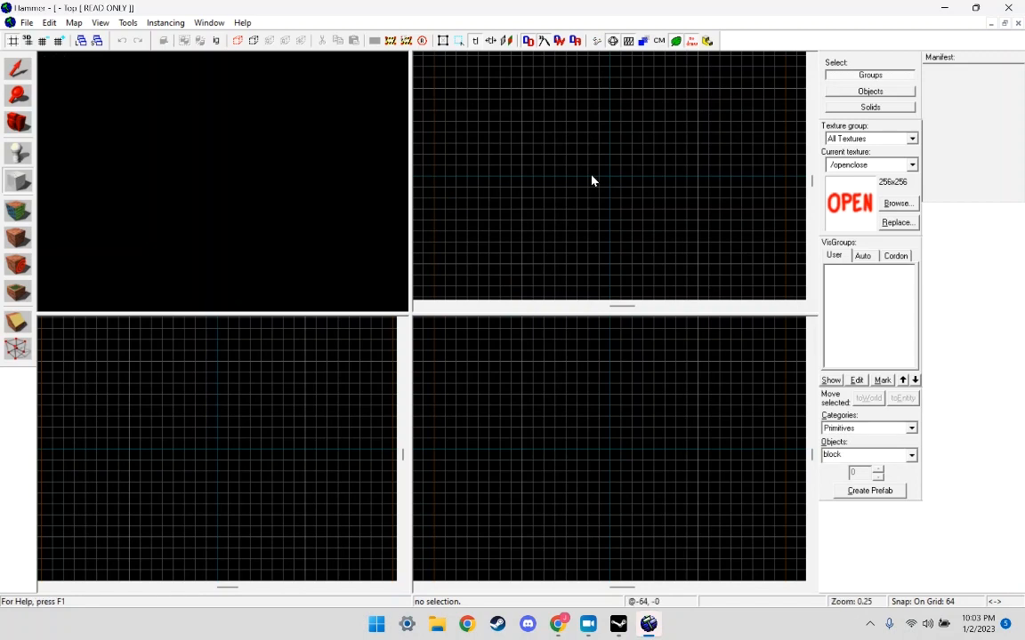
Drag out a 512x512x256 block and filter the texture browser for the toolsskybox texture.
drag(565, 133, 651, 209)
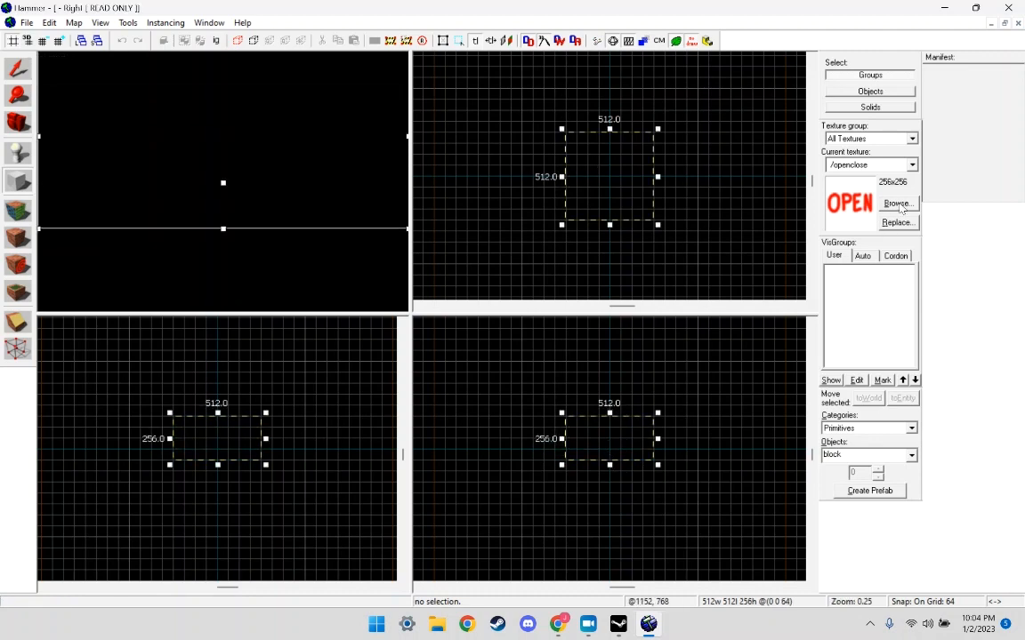
click(896, 203)
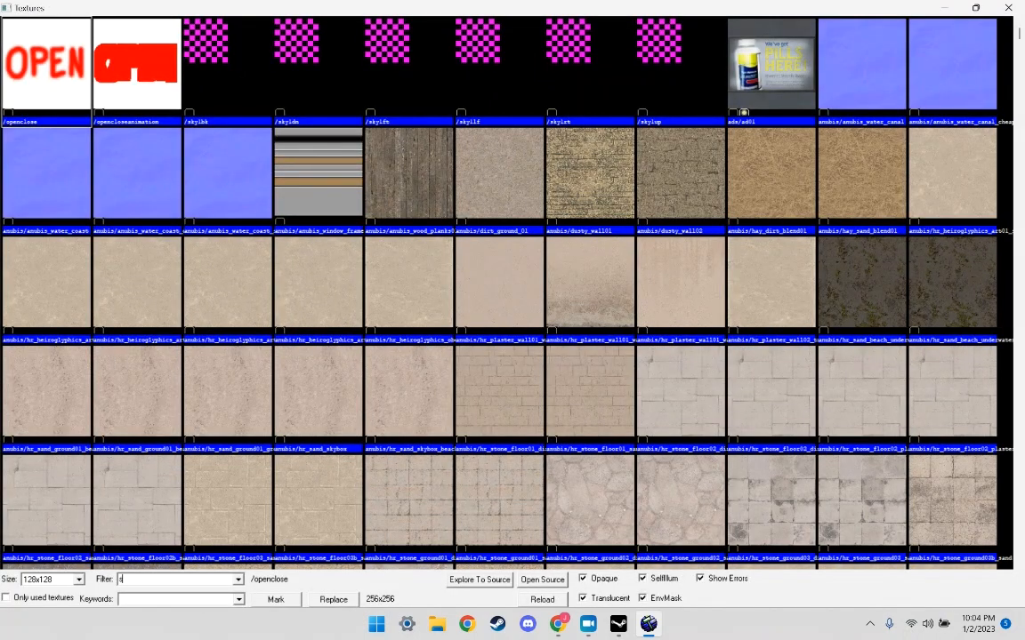
text(skybox)
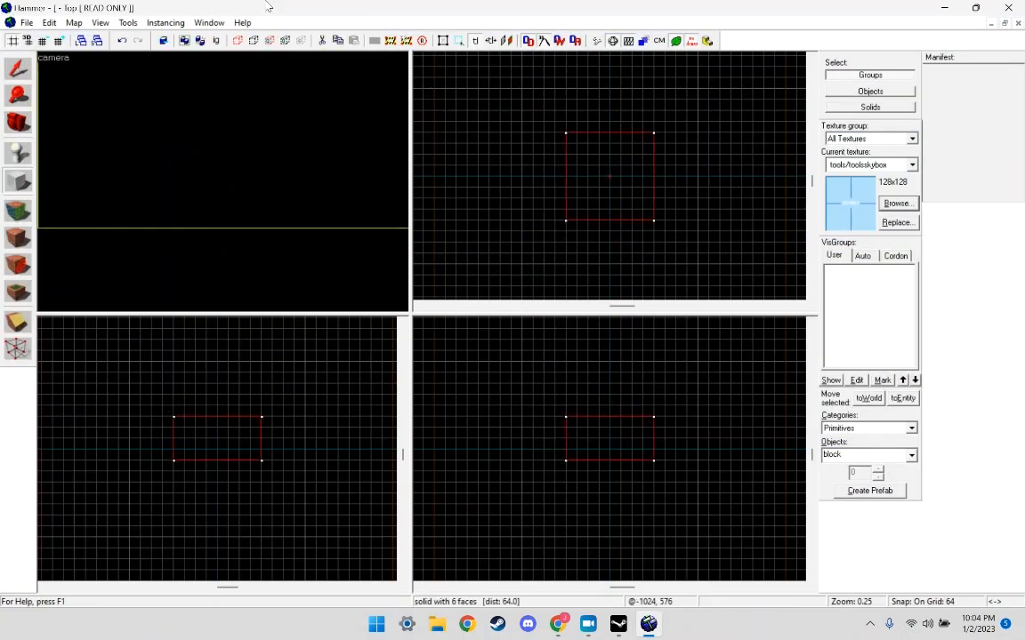
Hollow the skybox block into a room, confirming the wall thickness.
click(128, 22)
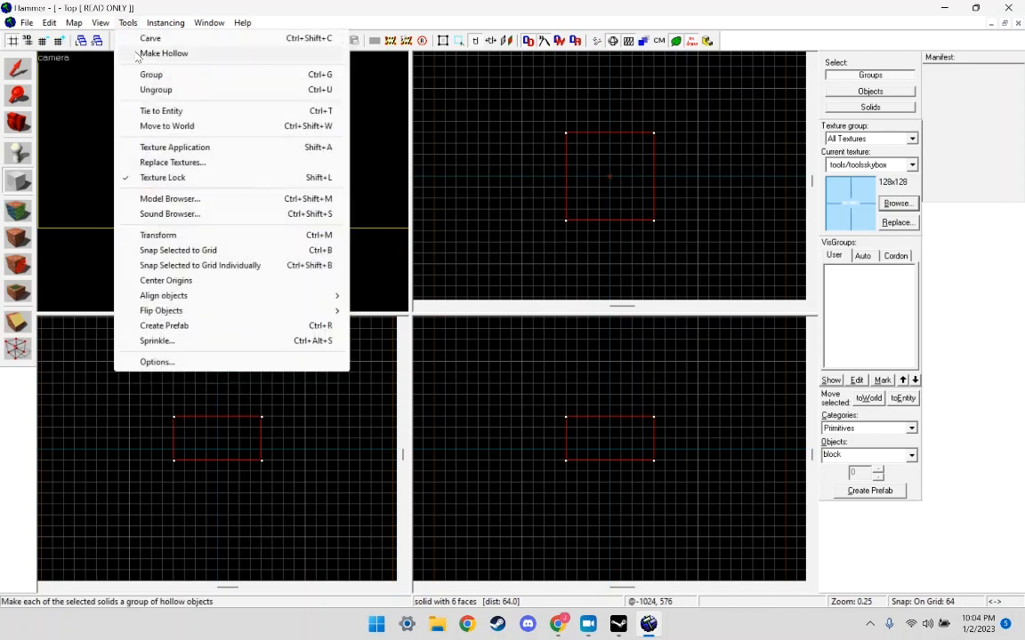
click(164, 54)
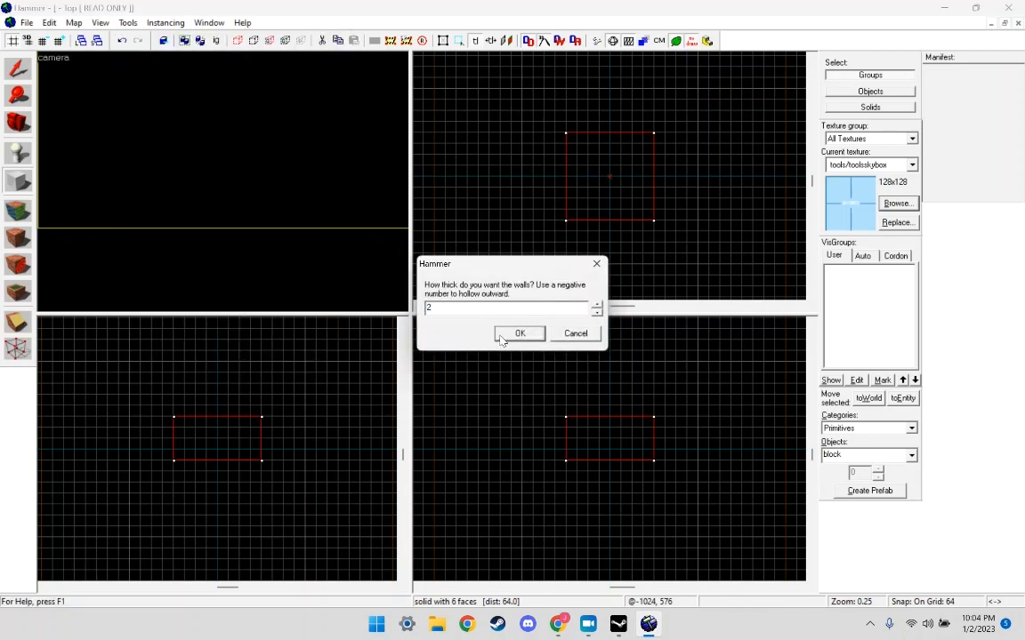
click(519, 332)
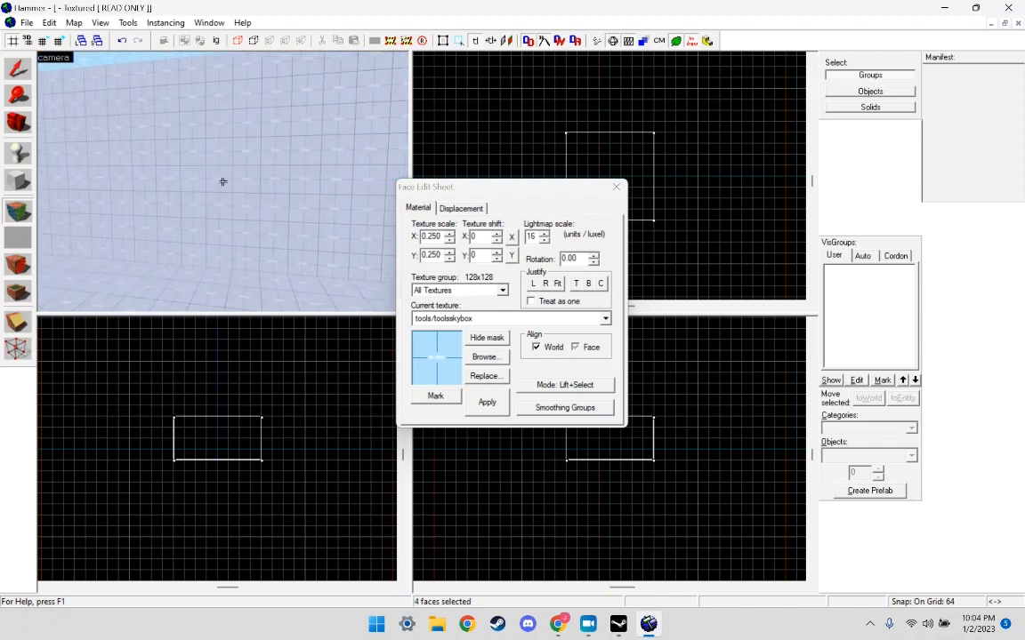
Apply dev_measuregeneric01 to the wall faces and dev_measuregeneric01b to the floor.
click(258, 194)
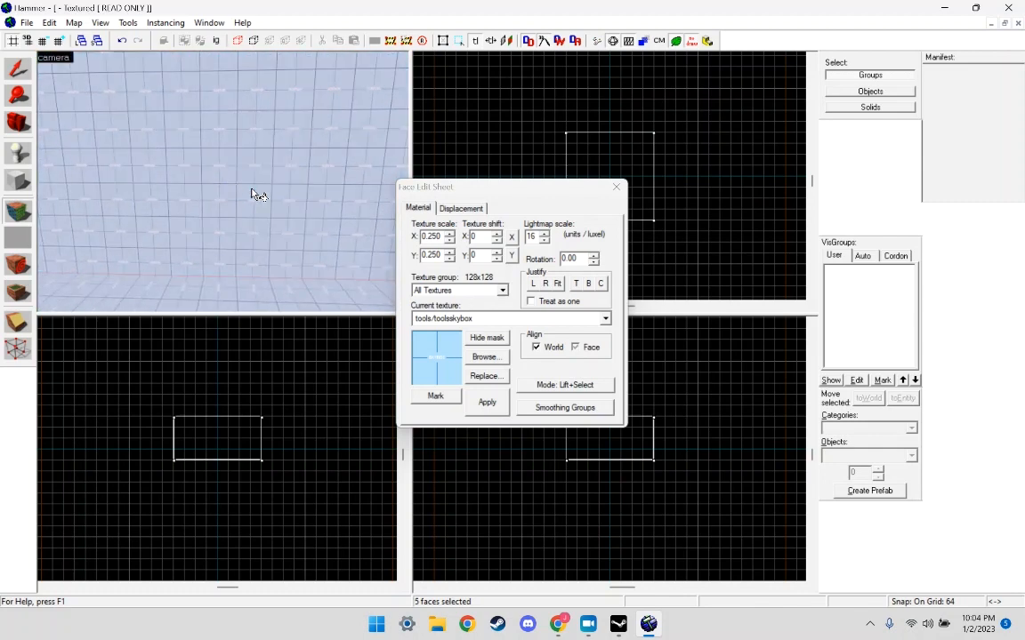
click(485, 356)
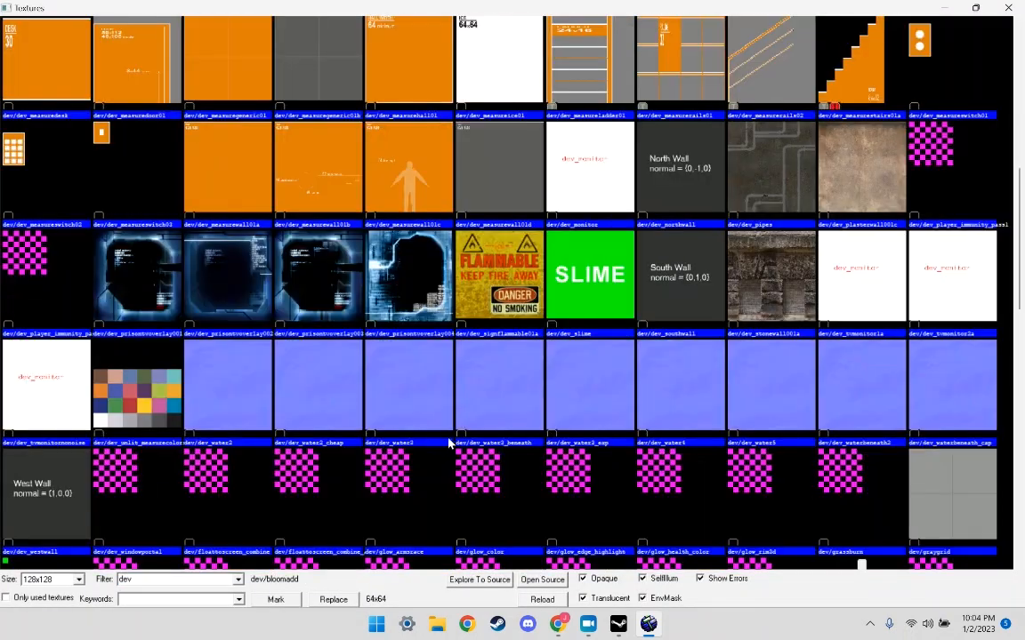
scroll(up, 3)
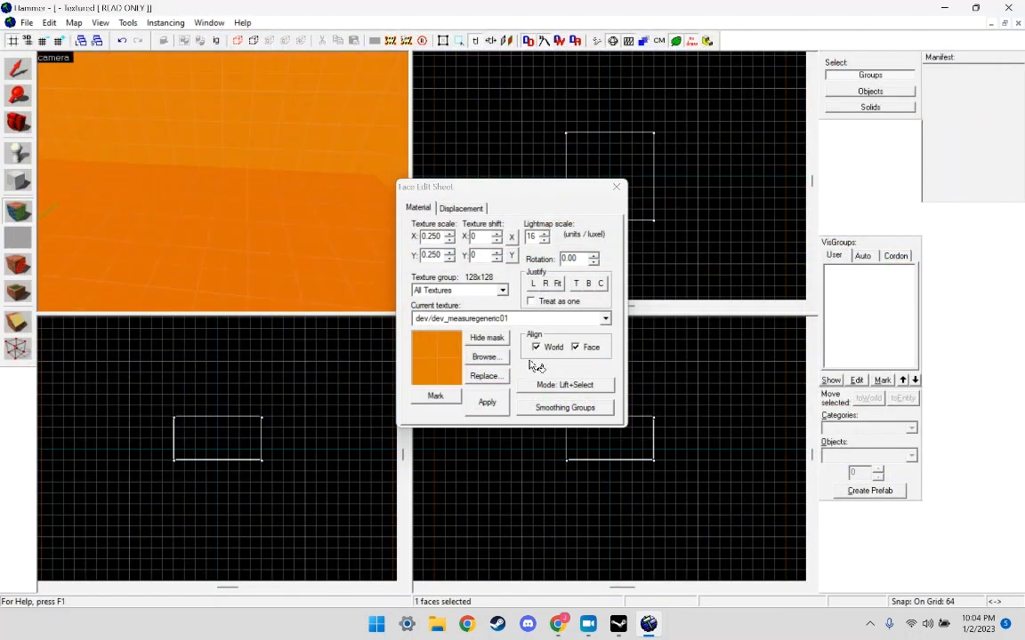
click(485, 355)
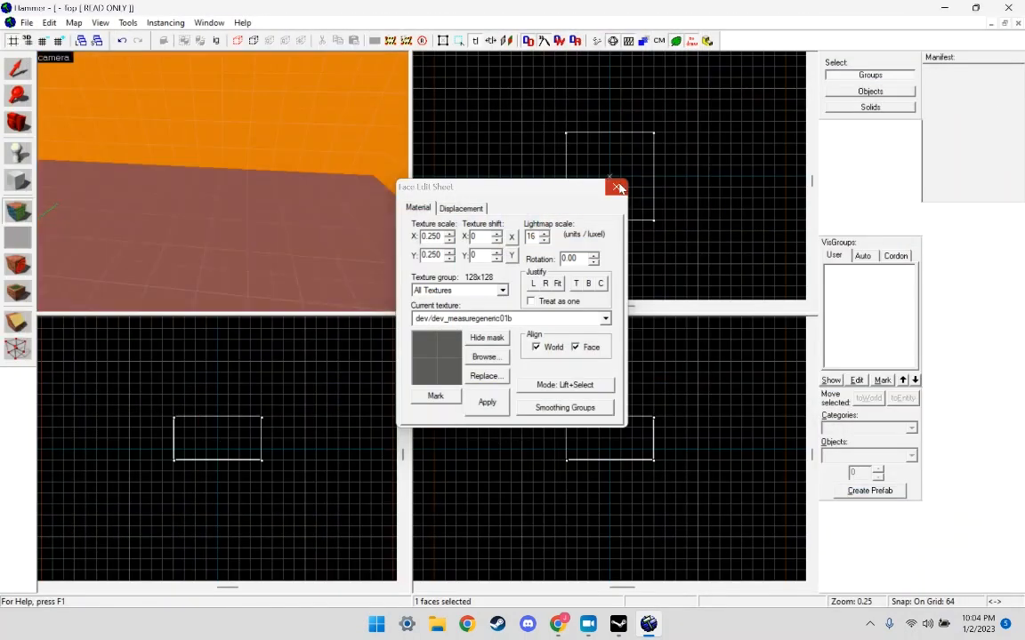
click(618, 186)
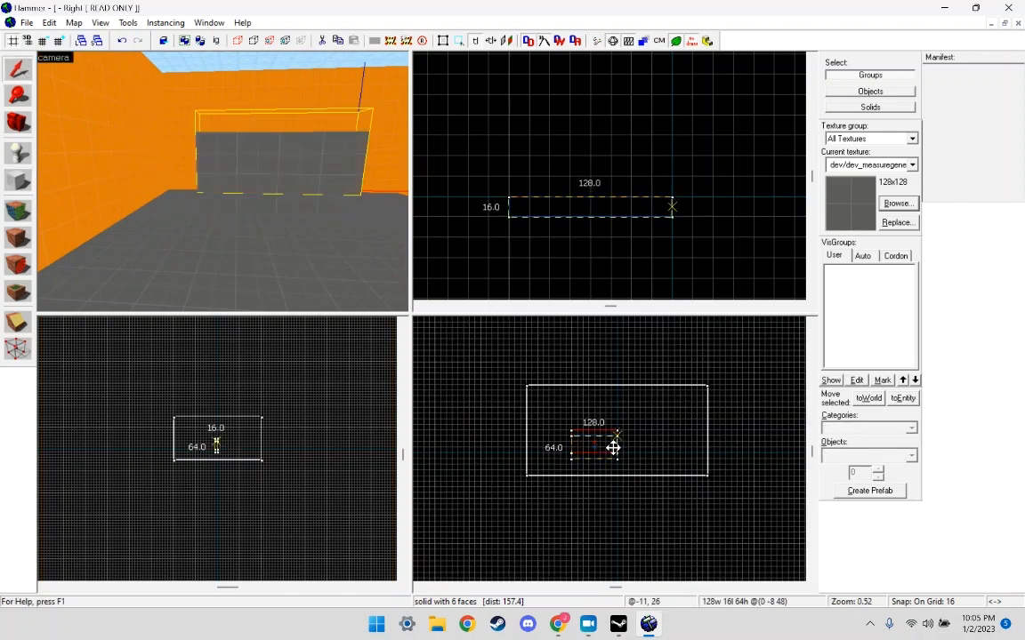
Position the 128x16x64 door slab in the room and place an info_player_terrorist spawn.
click(612, 448)
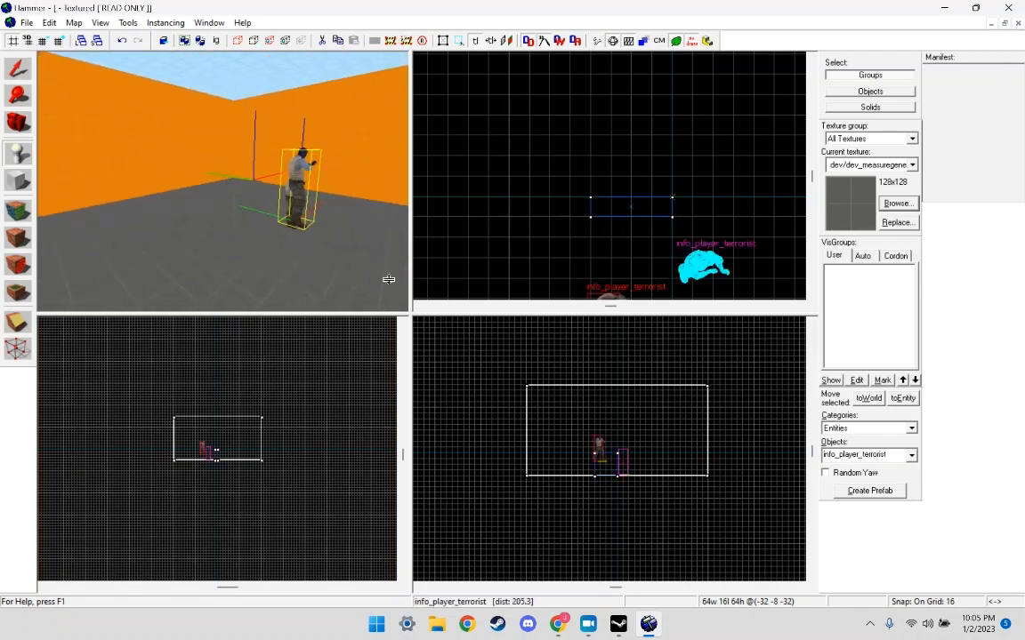
click(17, 69)
text(func_)
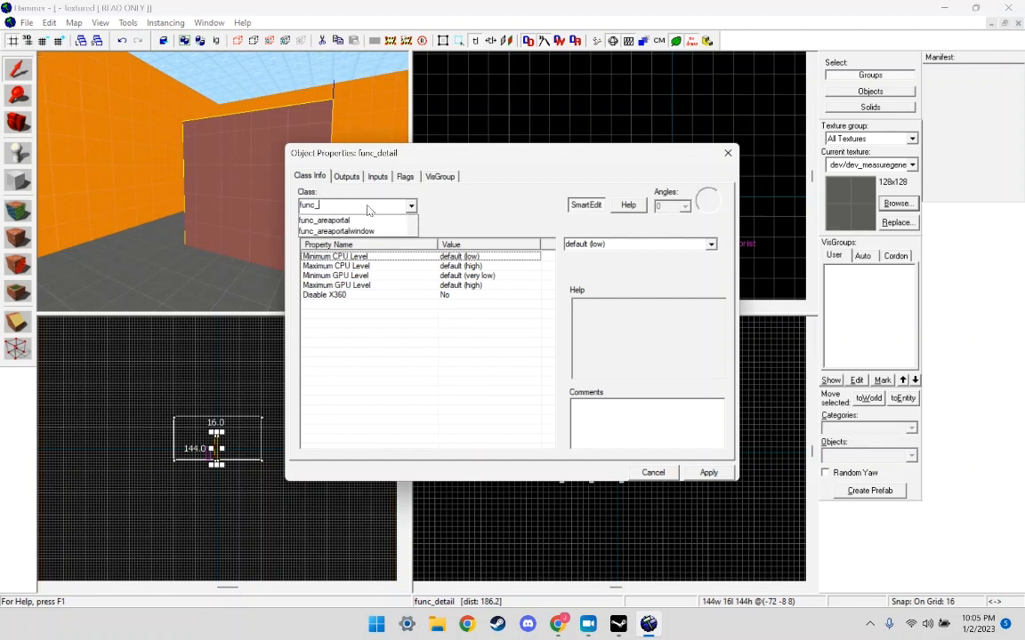
Make the slab a func_door named door moving Up, with Toggle ticked and Touch Opens unticked.
click(336, 231)
text(door)
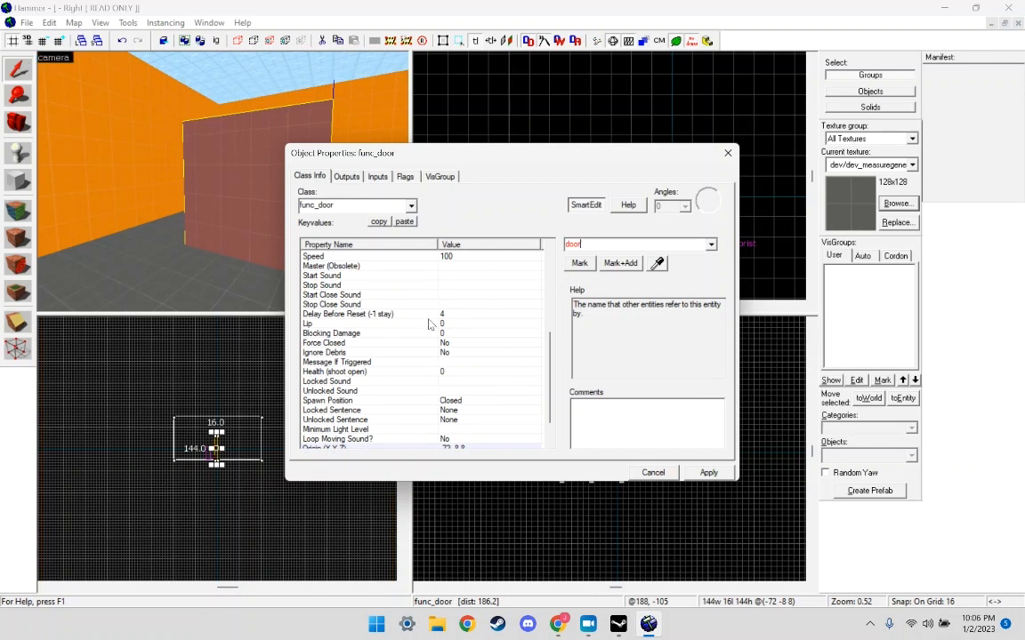
scroll(down, 3)
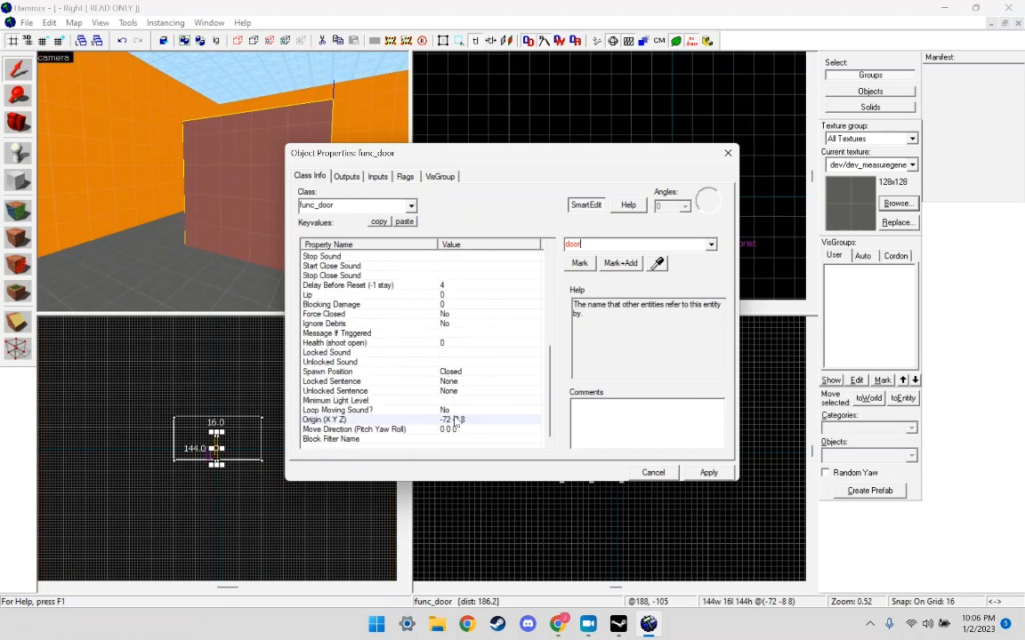
click(352, 428)
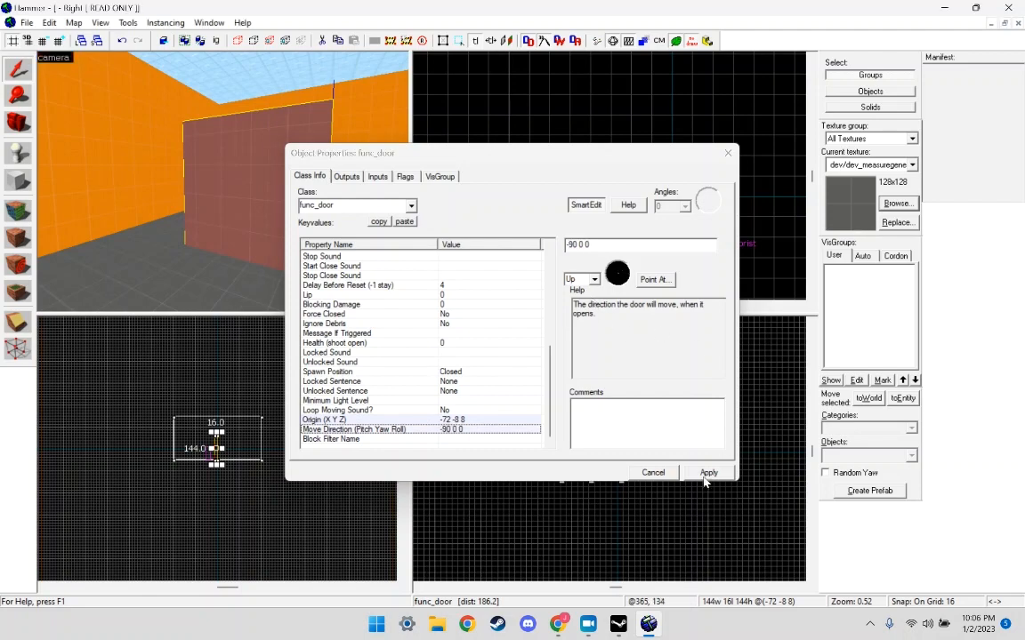
click(708, 473)
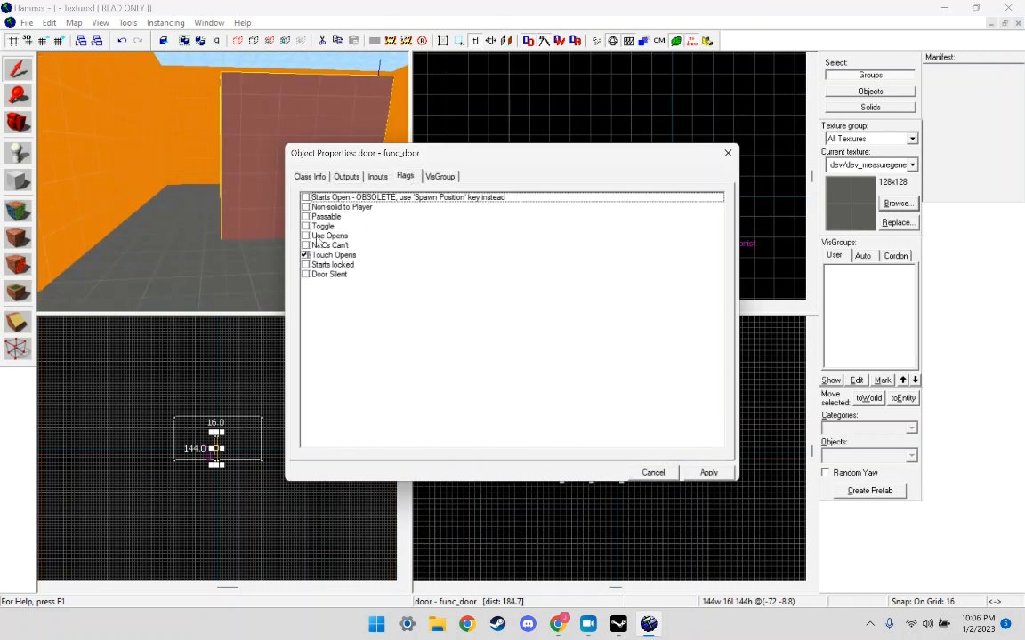
click(306, 226)
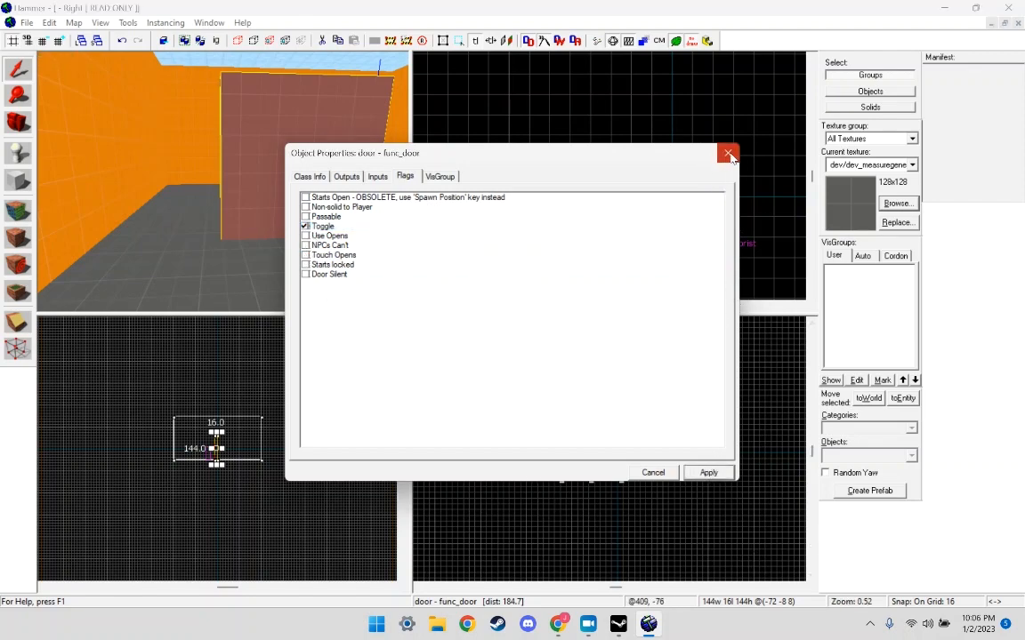
click(727, 153)
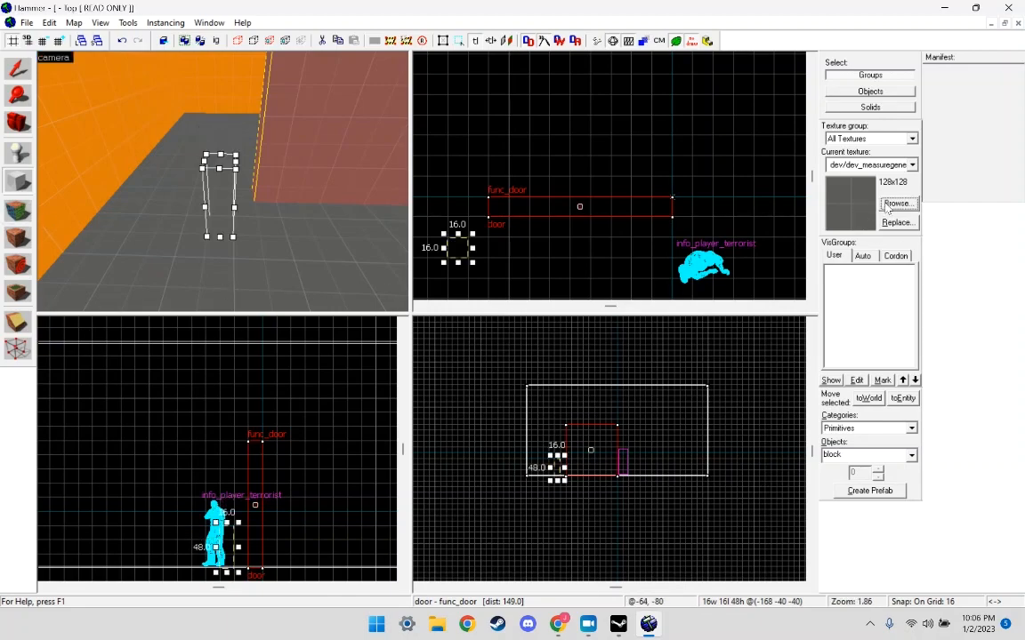
Create a small 8x4 orange block beside the door and tie it to an entity.
click(897, 203)
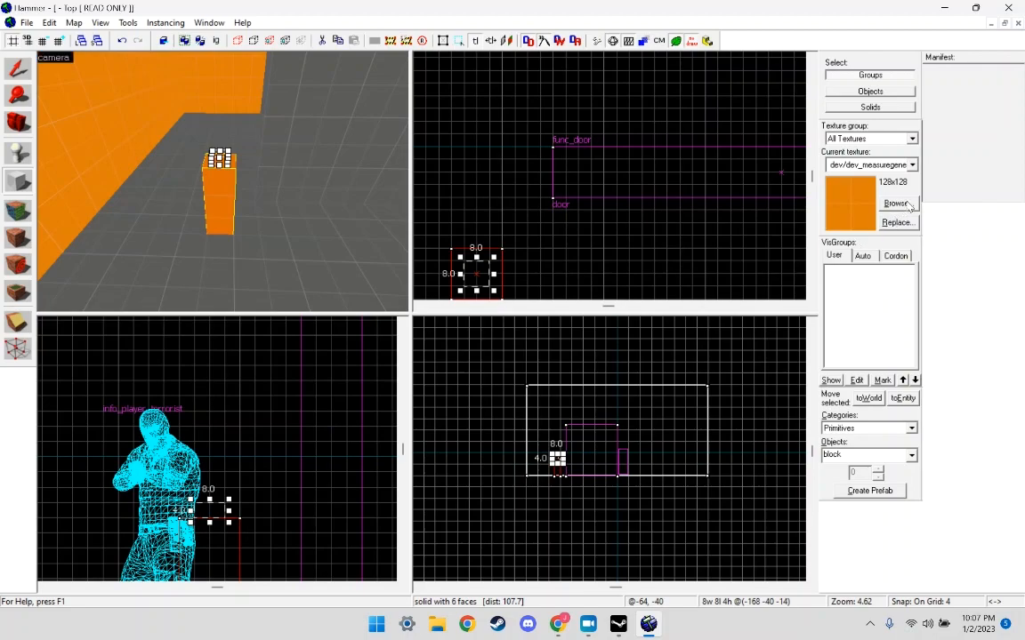
click(897, 203)
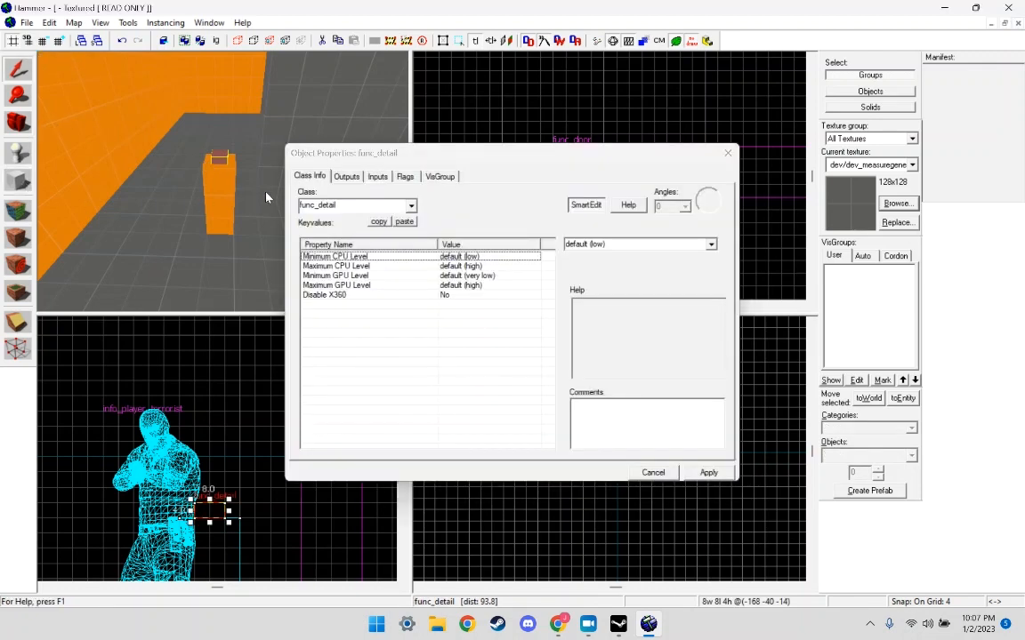
Set the block's class to func_button and its Name to door_button, then apply.
click(409, 206)
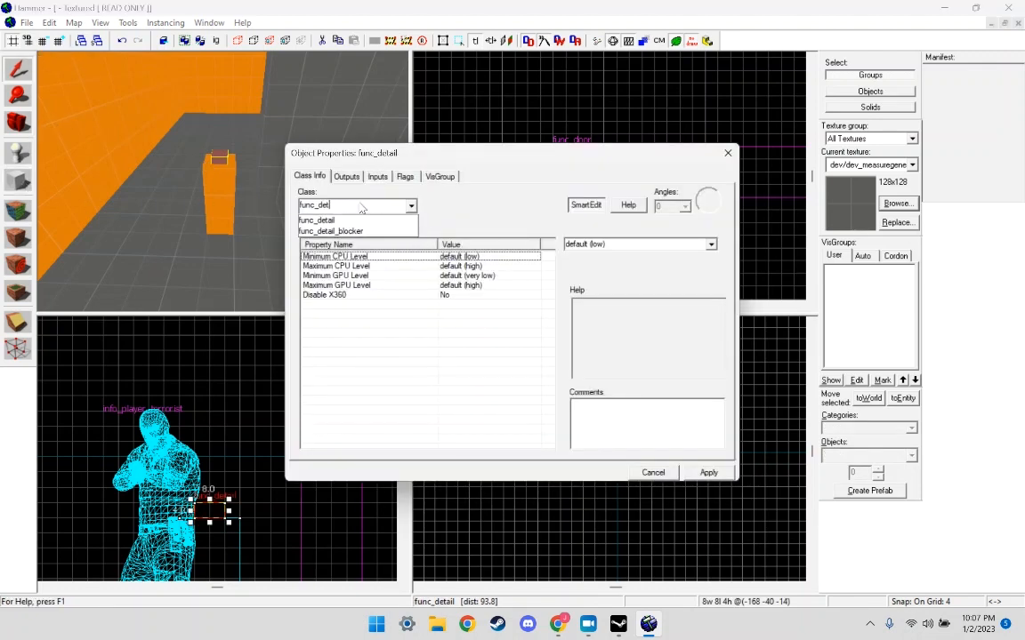
text(func_buton)
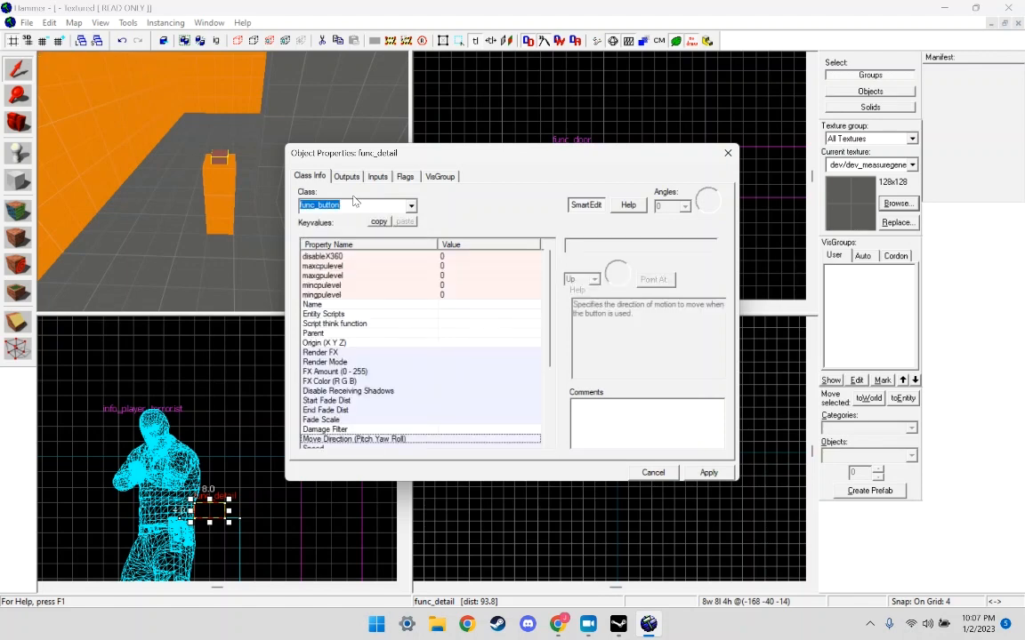
click(708, 473)
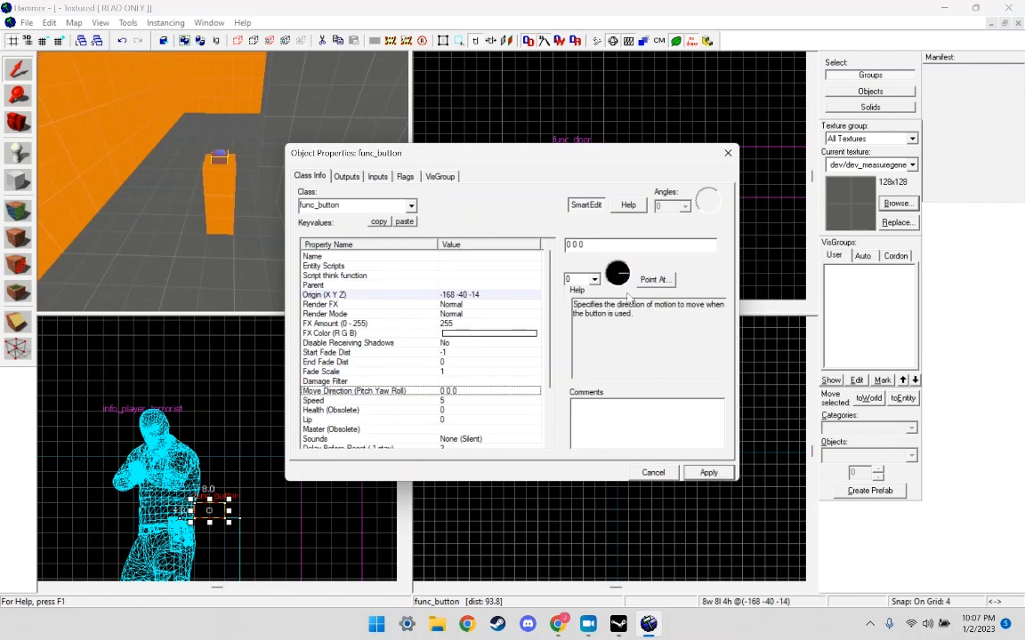
click(323, 267)
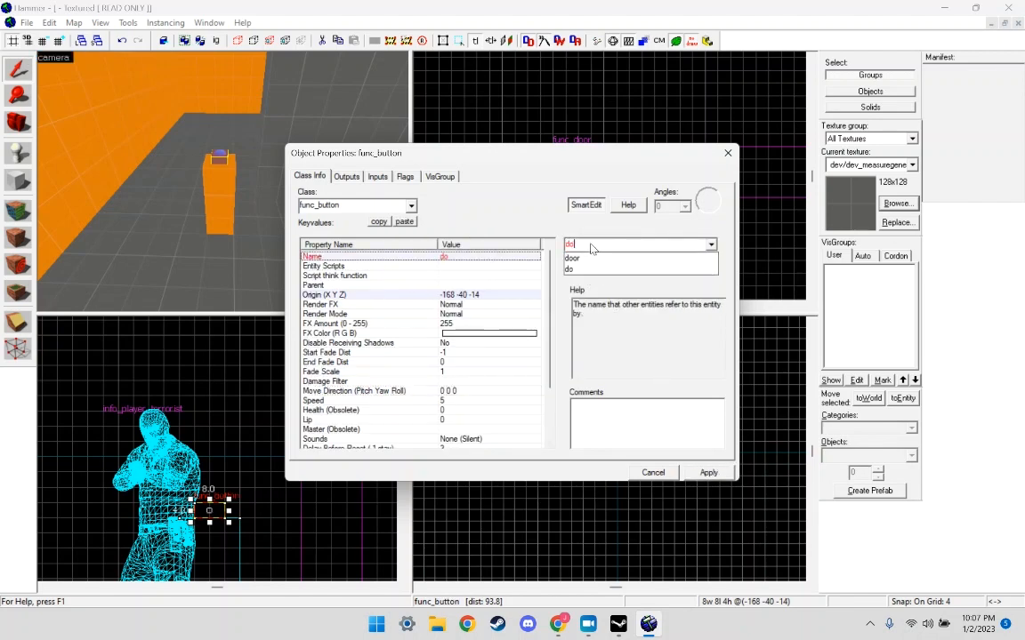
text(door_button)
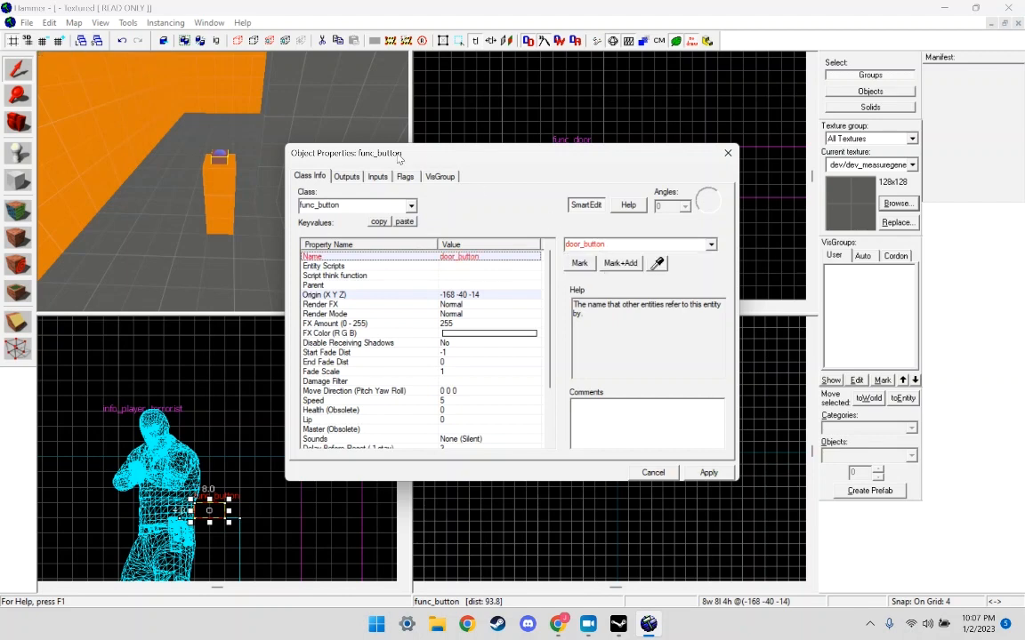
click(708, 473)
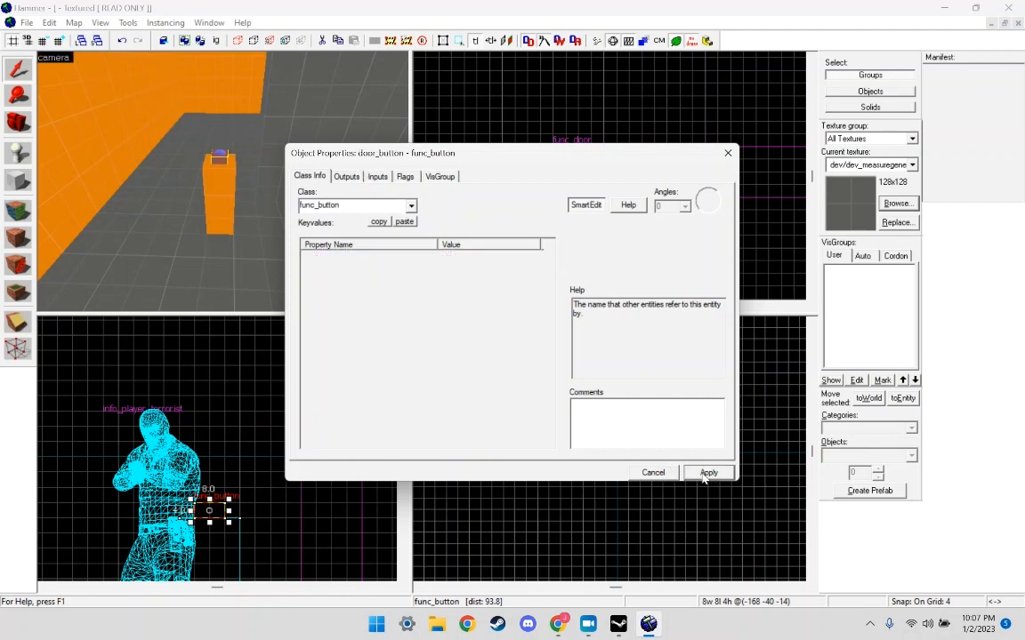
click(345, 176)
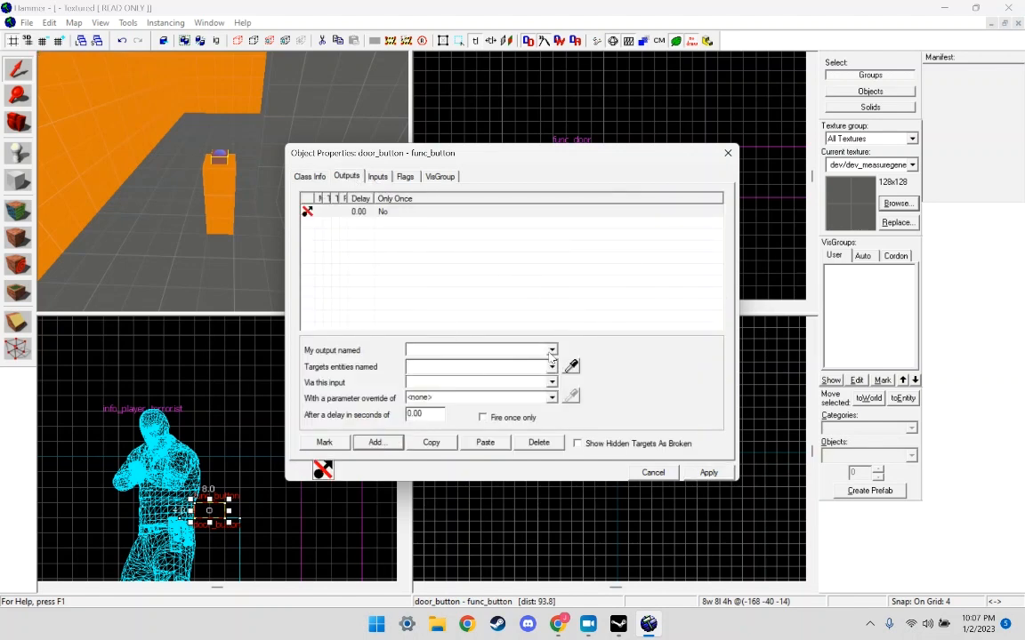
Give door_button an OnPressed output that sends Toggle to the door, then apply and close.
click(551, 349)
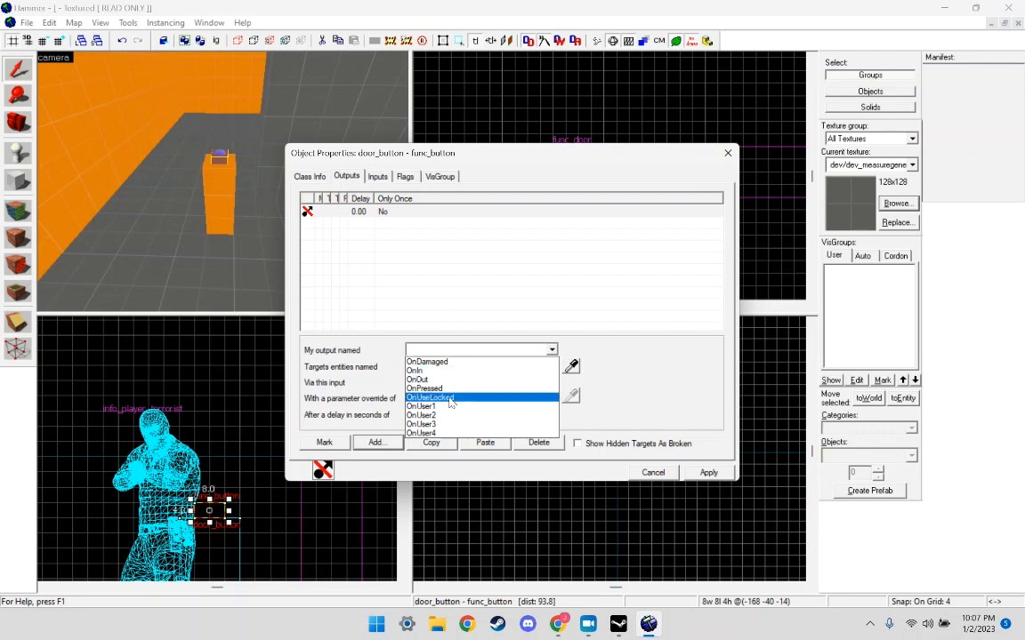
click(423, 388)
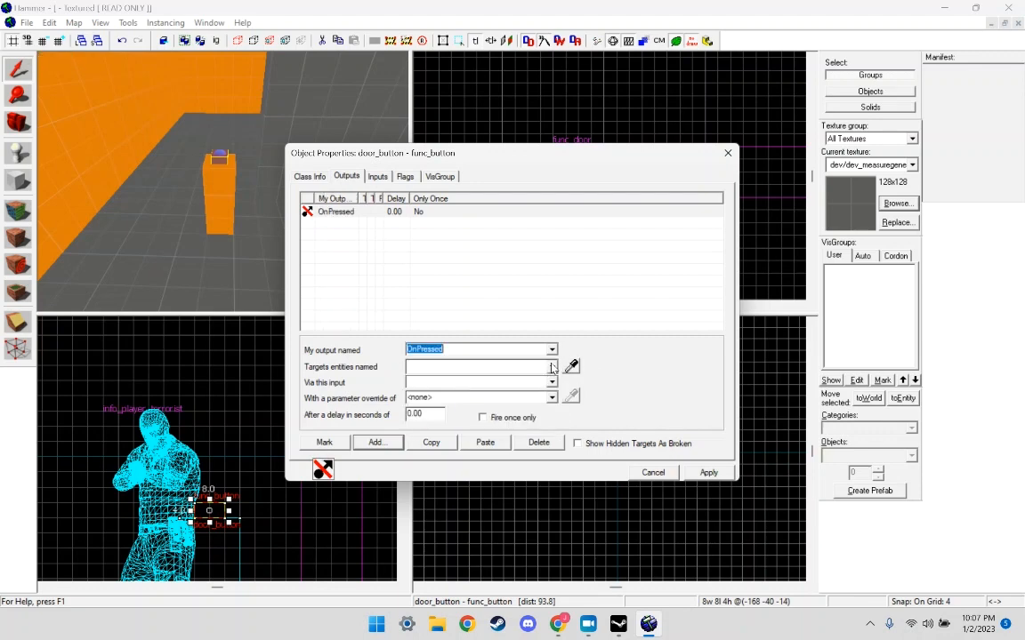
text(door)
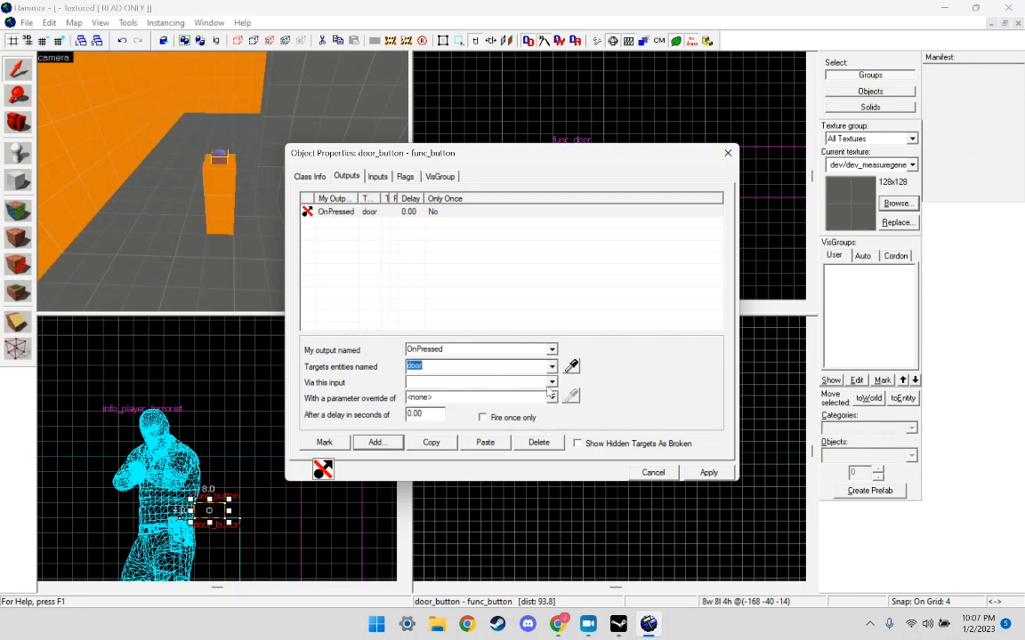
click(551, 381)
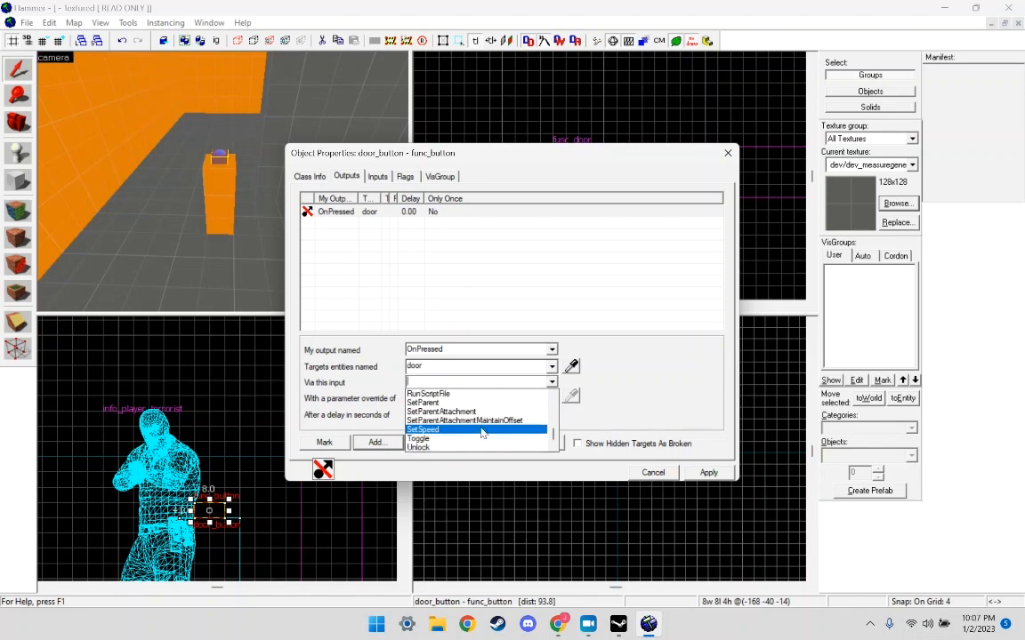
click(418, 437)
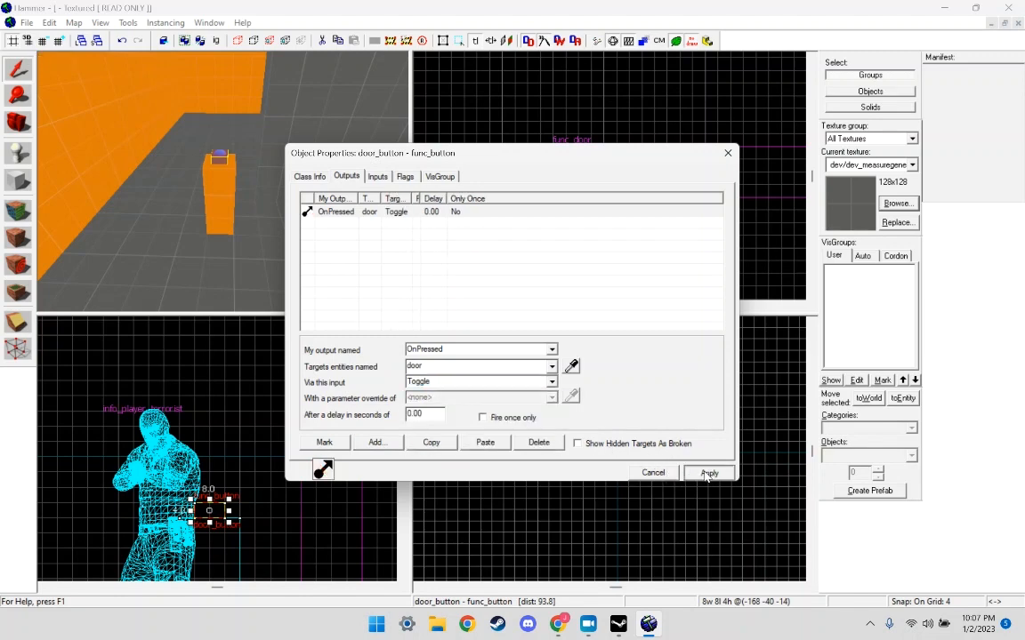
click(404, 176)
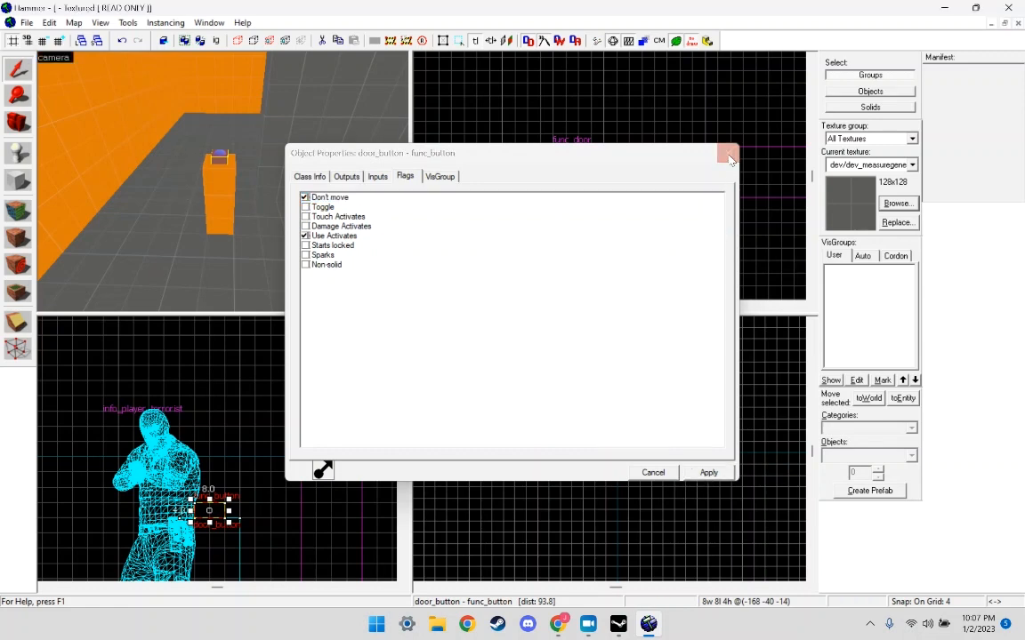
click(728, 153)
text(en)
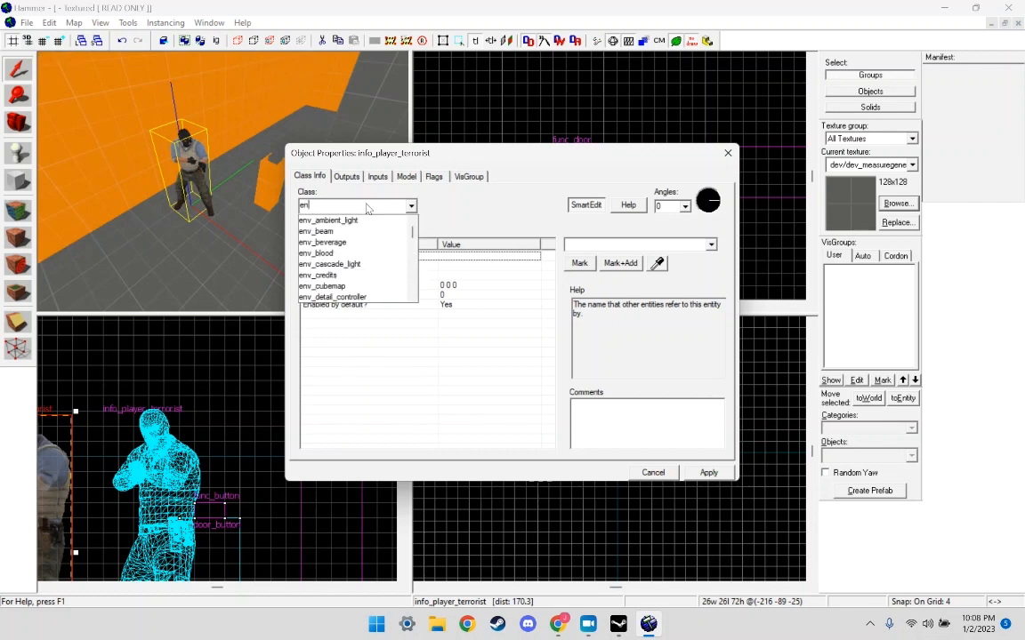
Change the new entity's class to env_texturetoggle.
text(v_)
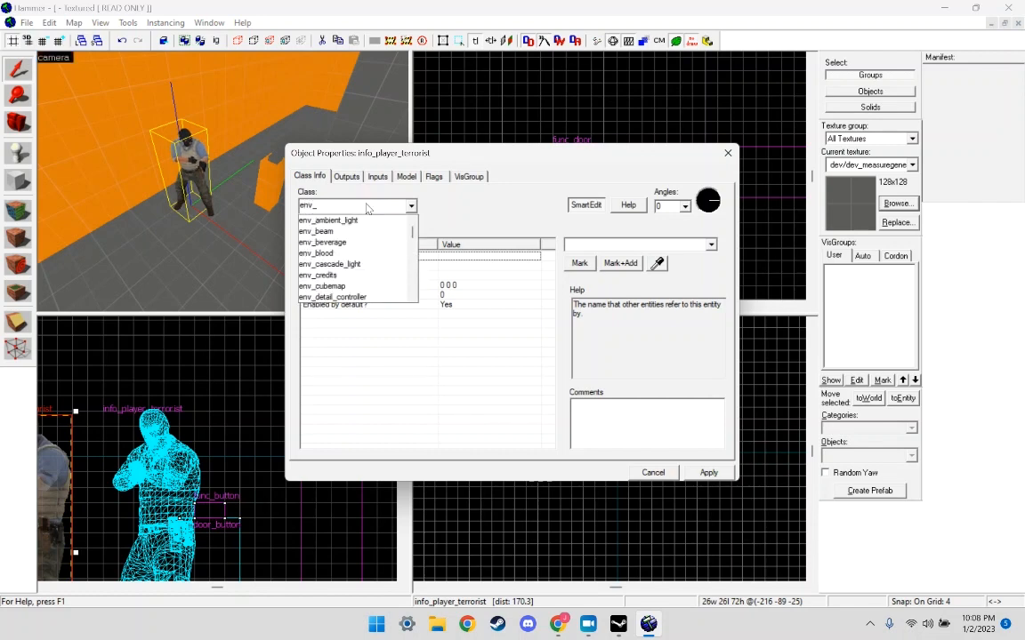
text(t)
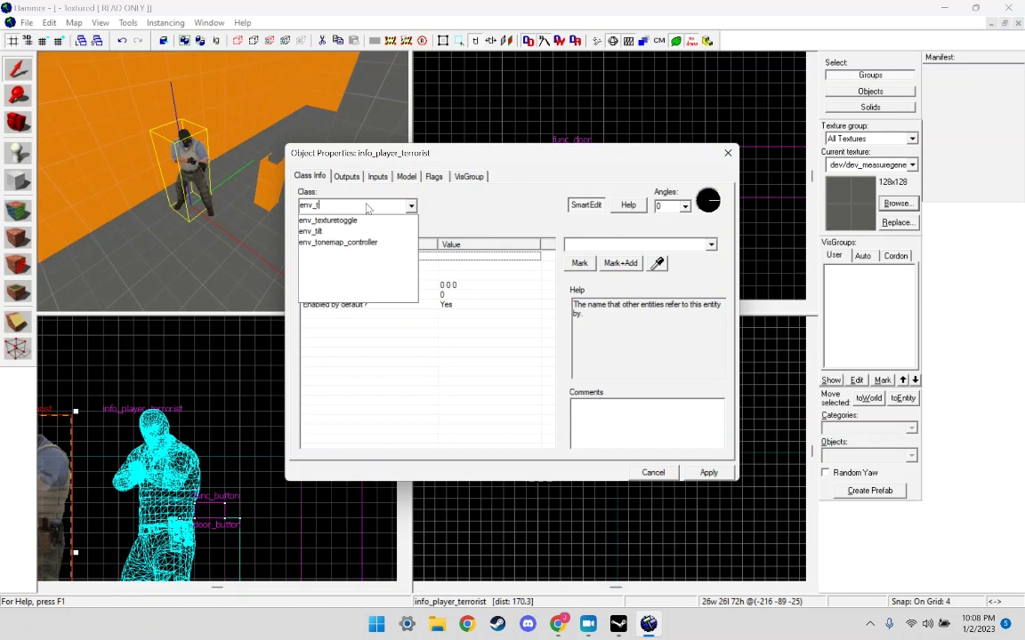
click(327, 221)
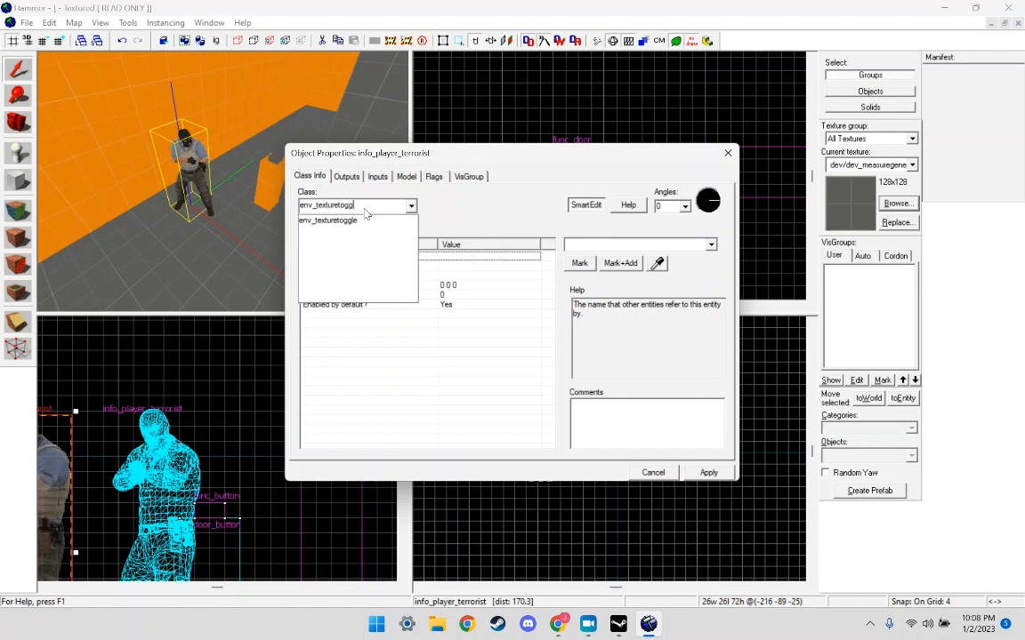
click(327, 220)
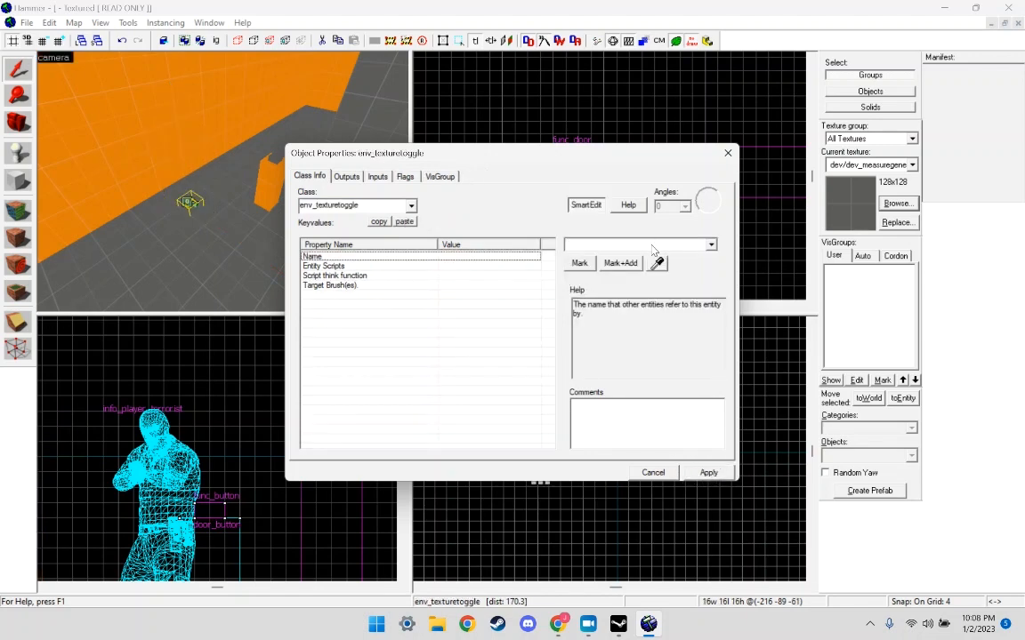
Name it door_tt with door_button as its target brush and confirm the settings.
text(d)
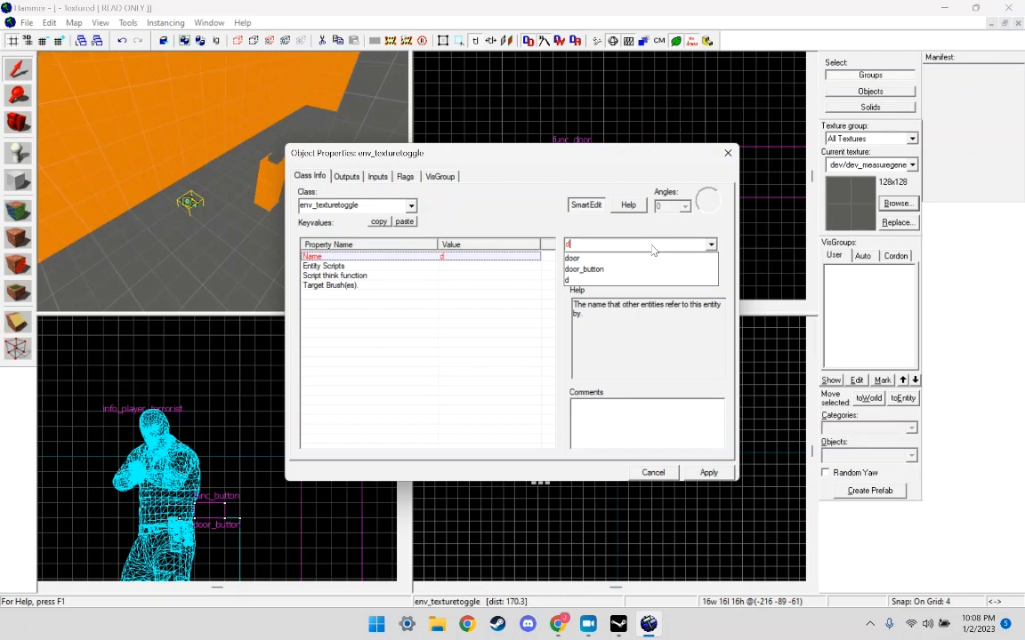
text(door_tt)
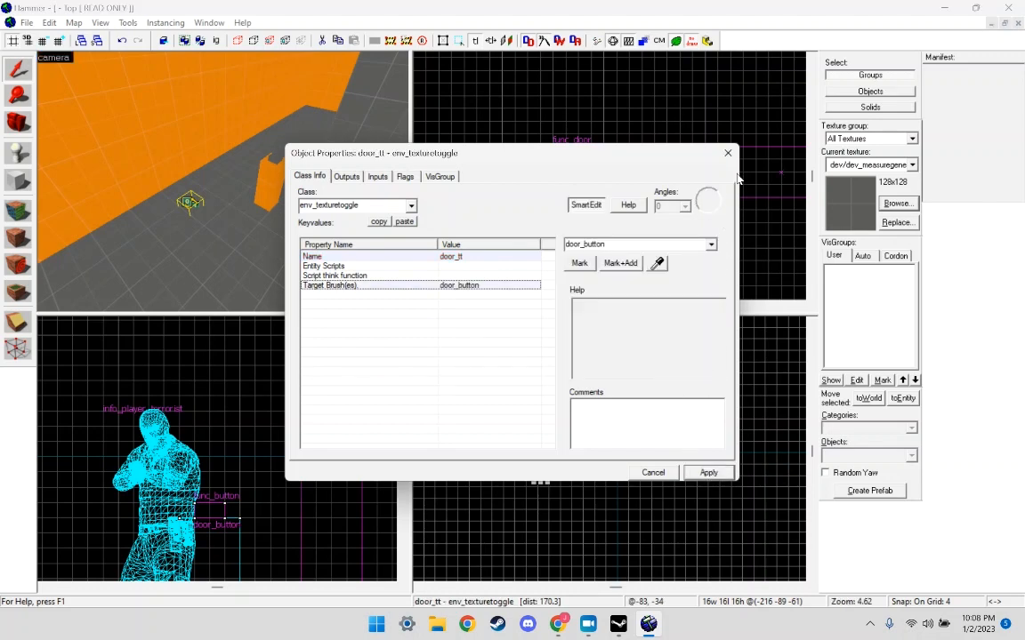
click(728, 153)
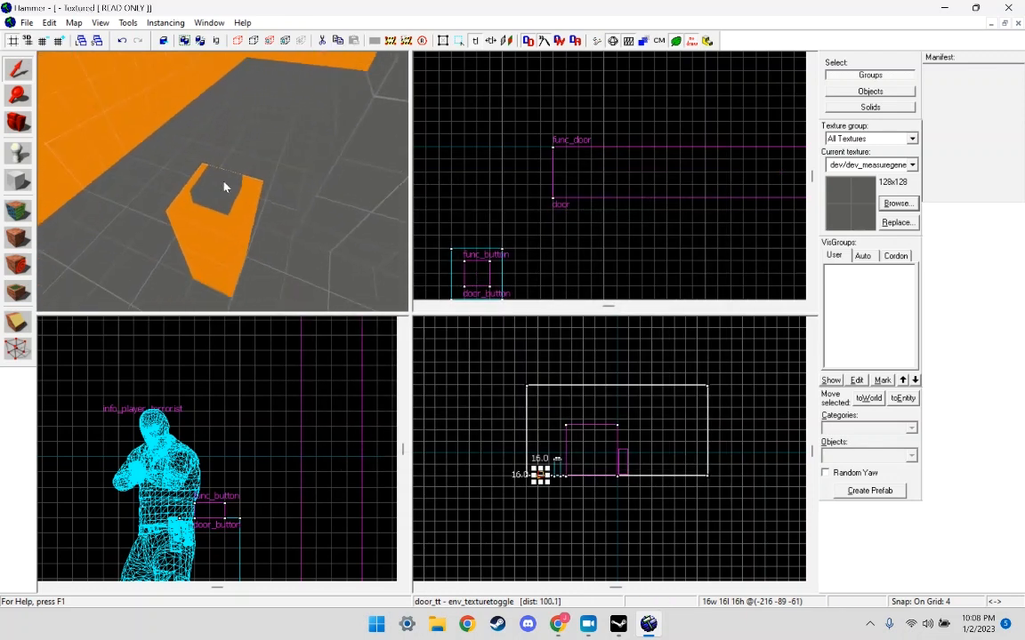
Apply the openclose OPEN/CLOSE texture to the door_button faces.
double_click(214, 509)
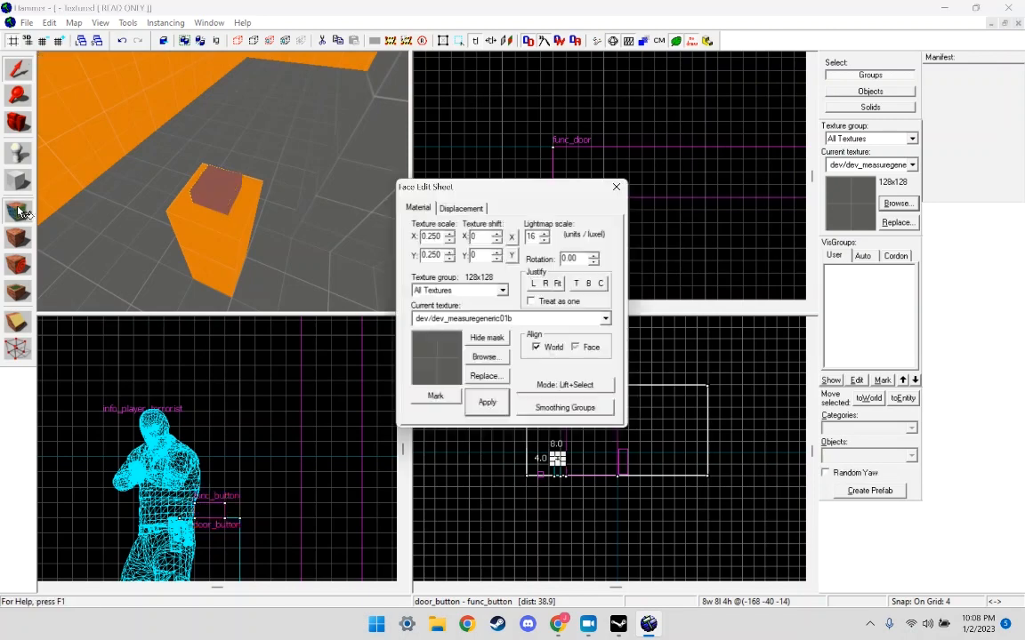
click(485, 356)
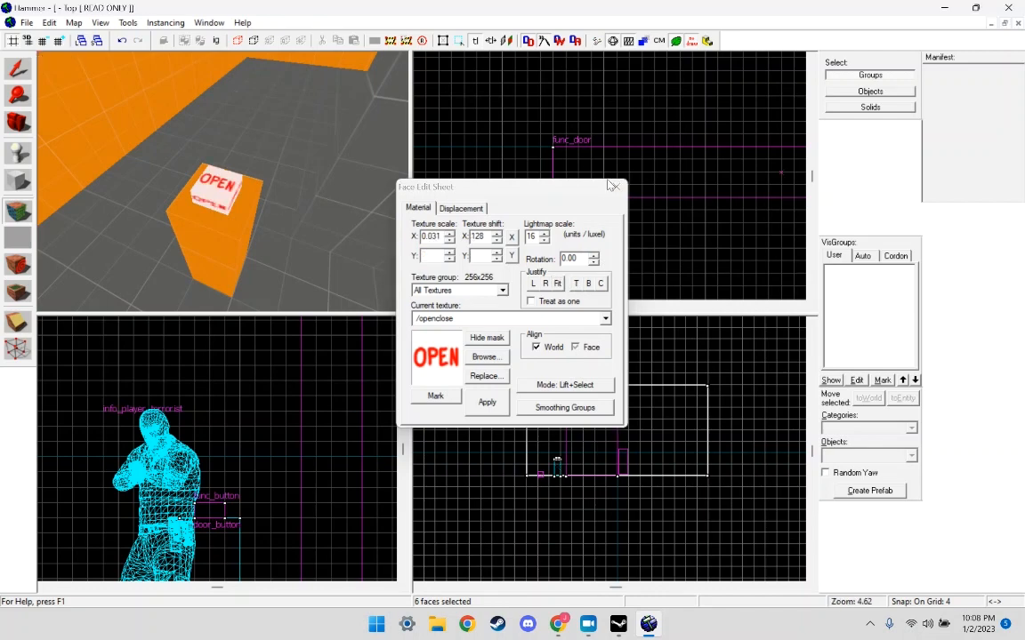
click(619, 187)
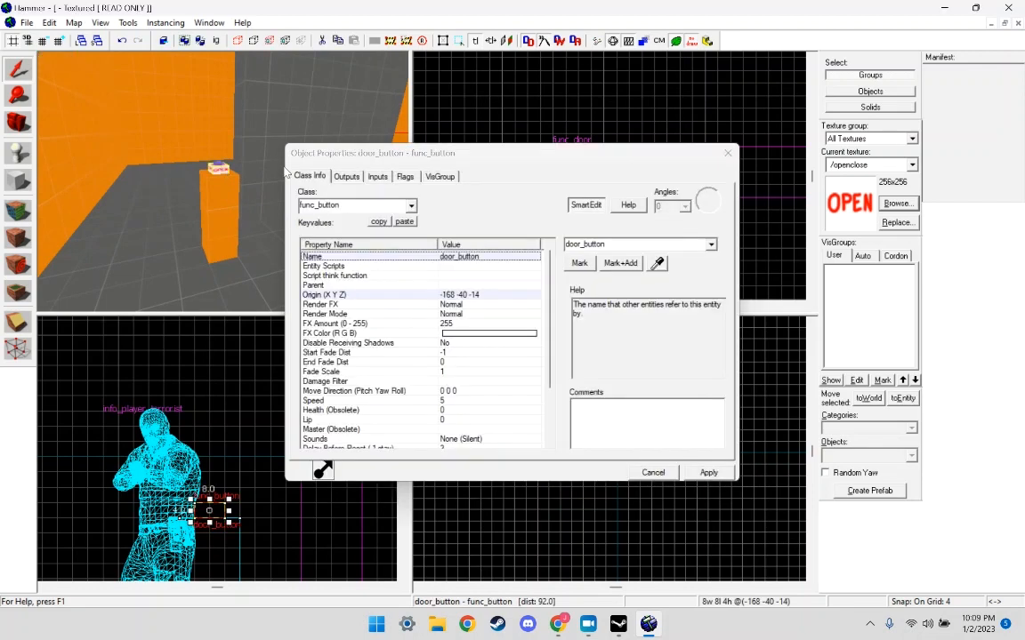
Add a second OnPressed output on door_button targeting door_tt, with its input still to choose.
click(345, 176)
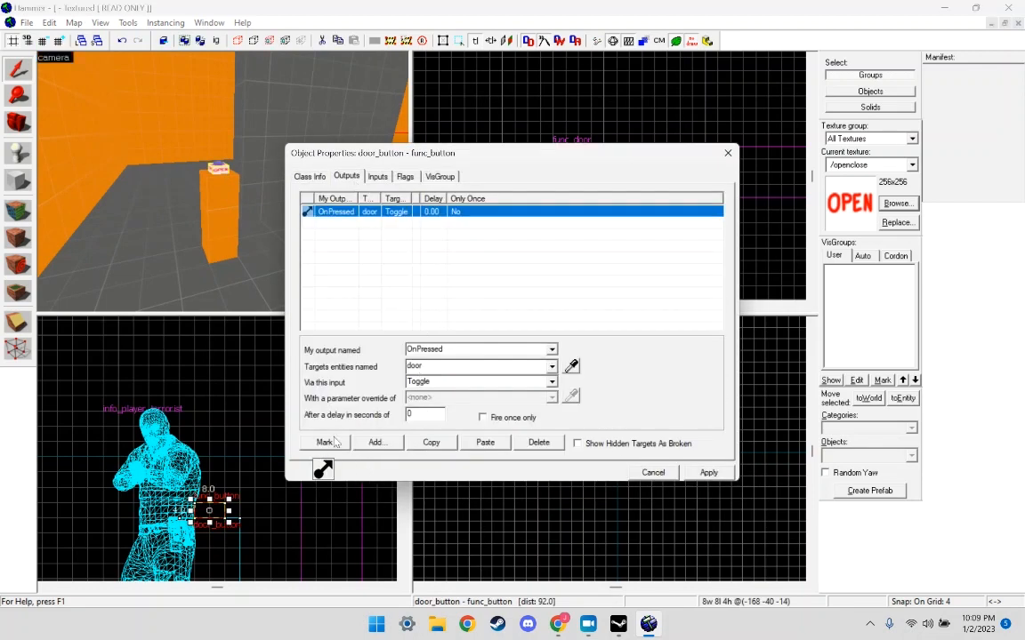
click(375, 441)
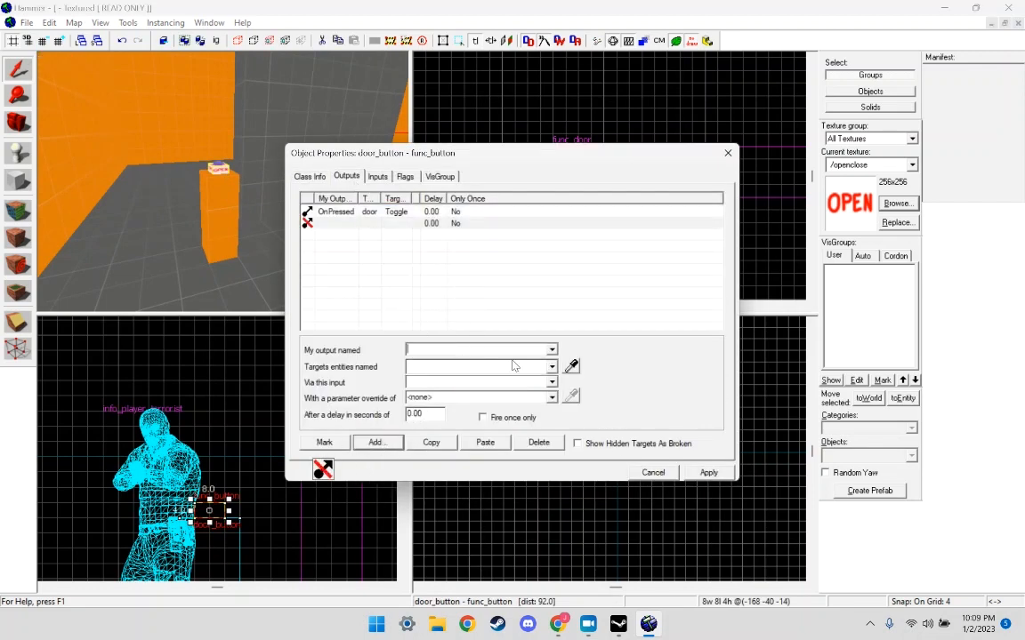
click(551, 348)
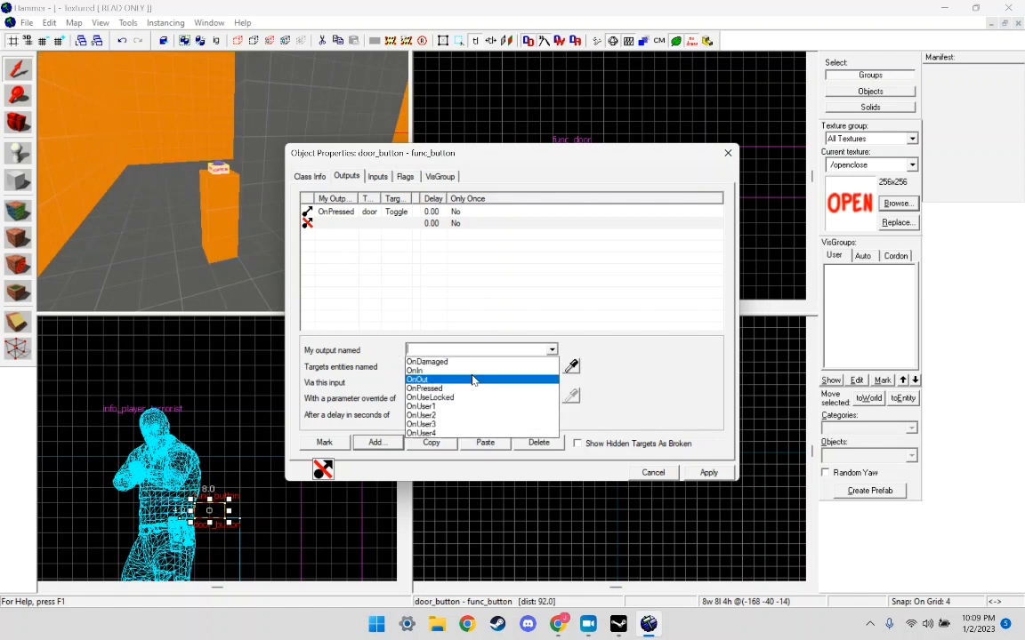
click(423, 388)
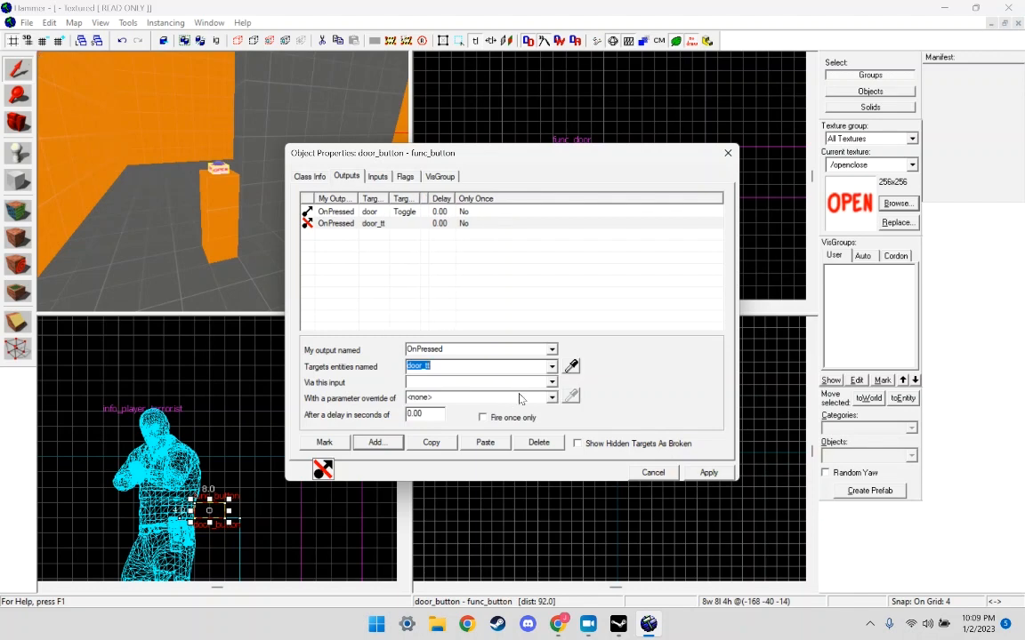
click(551, 380)
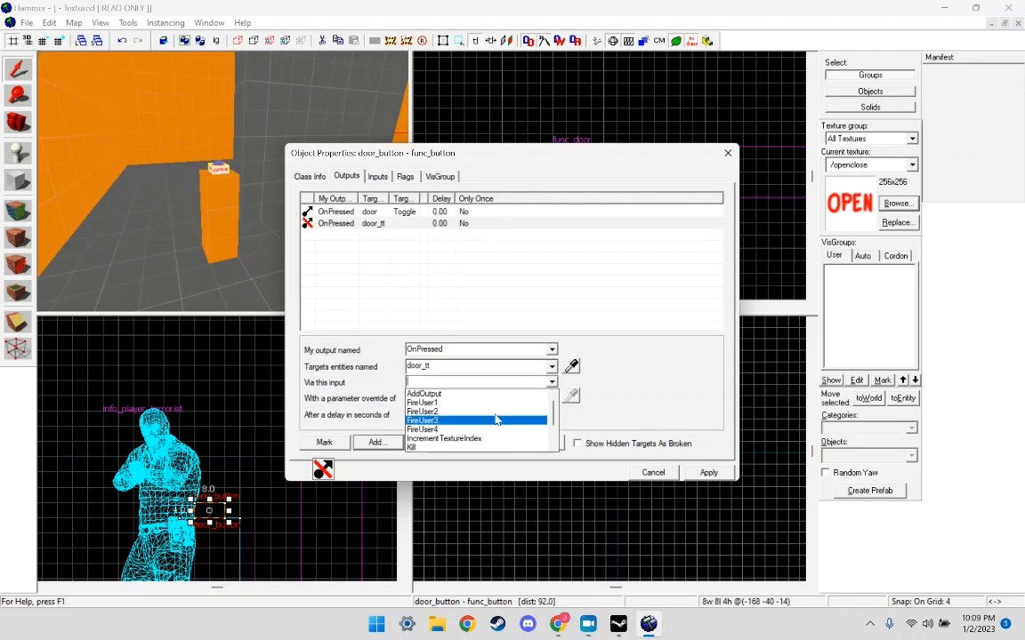
mouse_move(481, 429)
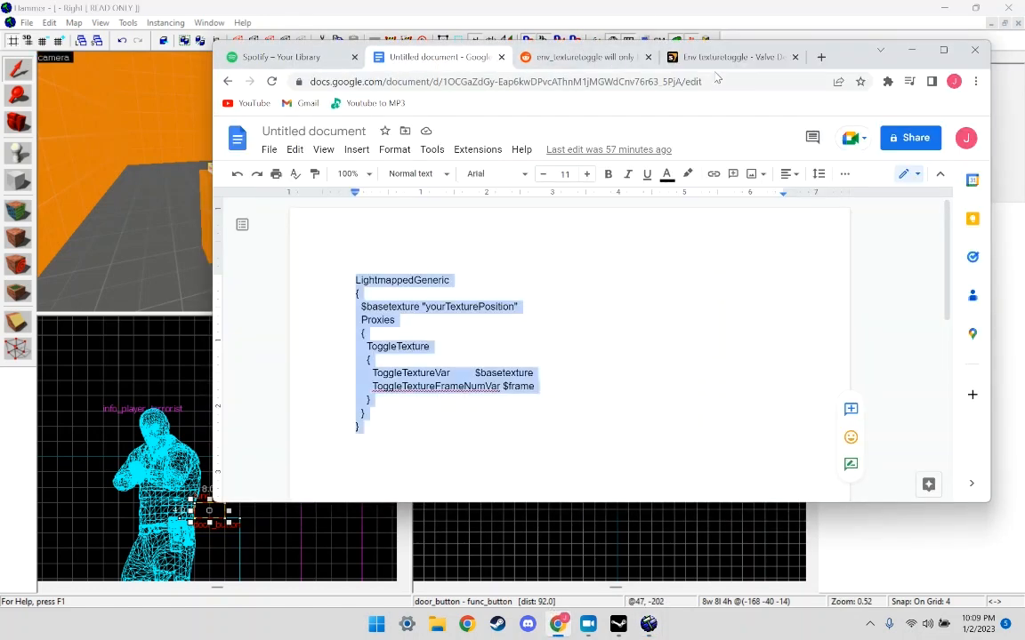
click(729, 57)
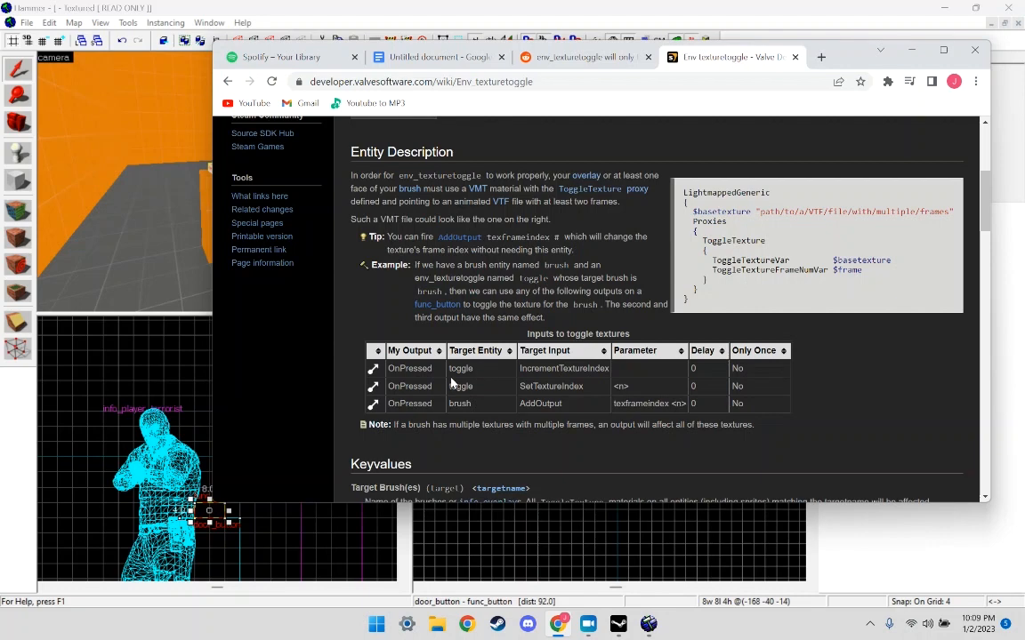
mouse_move(569, 368)
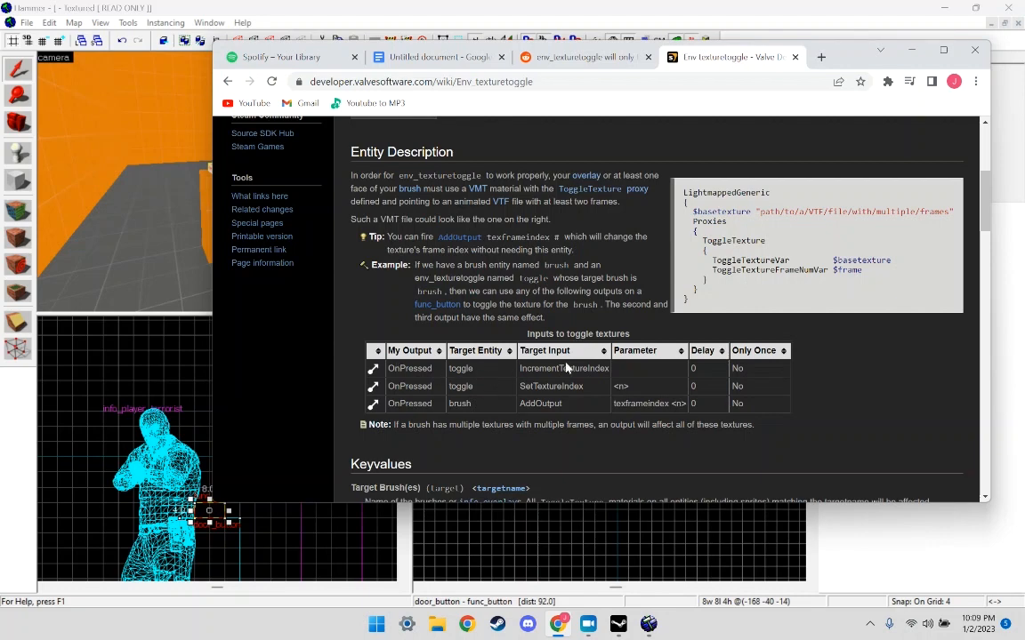
mouse_move(548, 386)
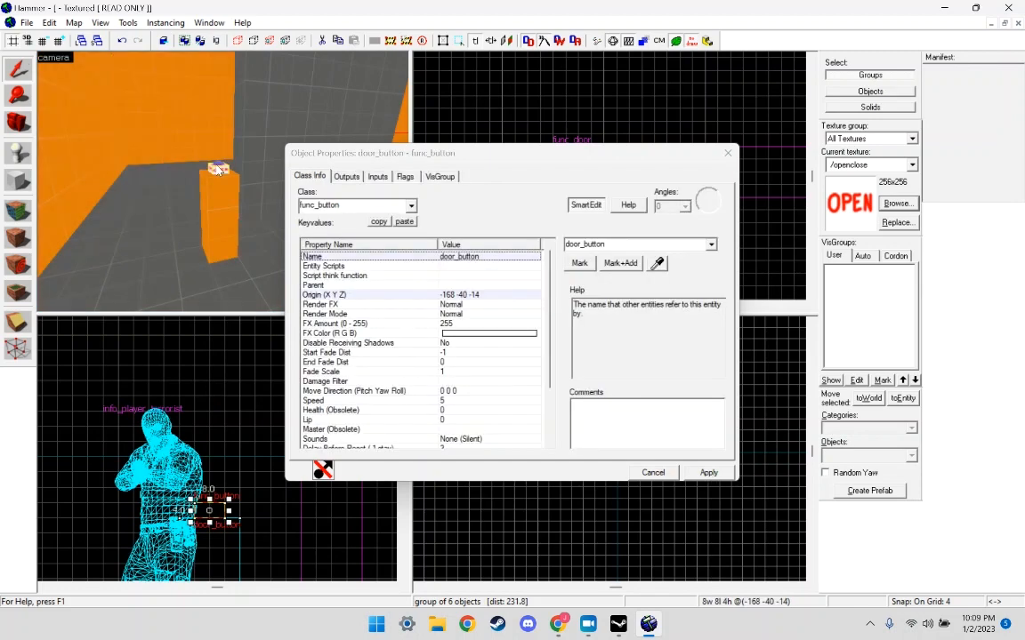
Set the door_tt output's input to SetTextureIndex.
click(345, 176)
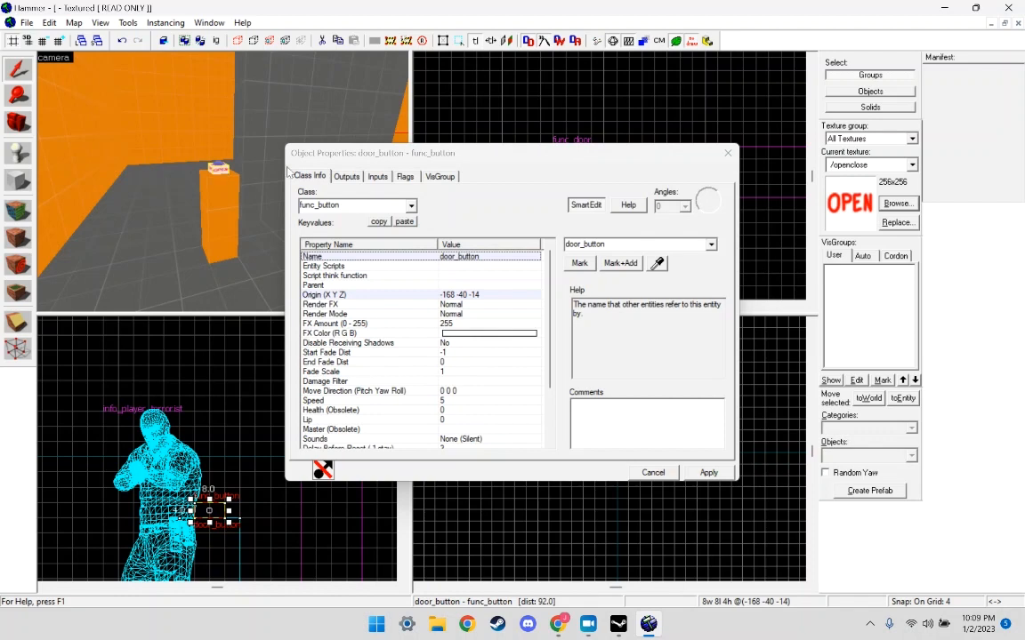
click(345, 176)
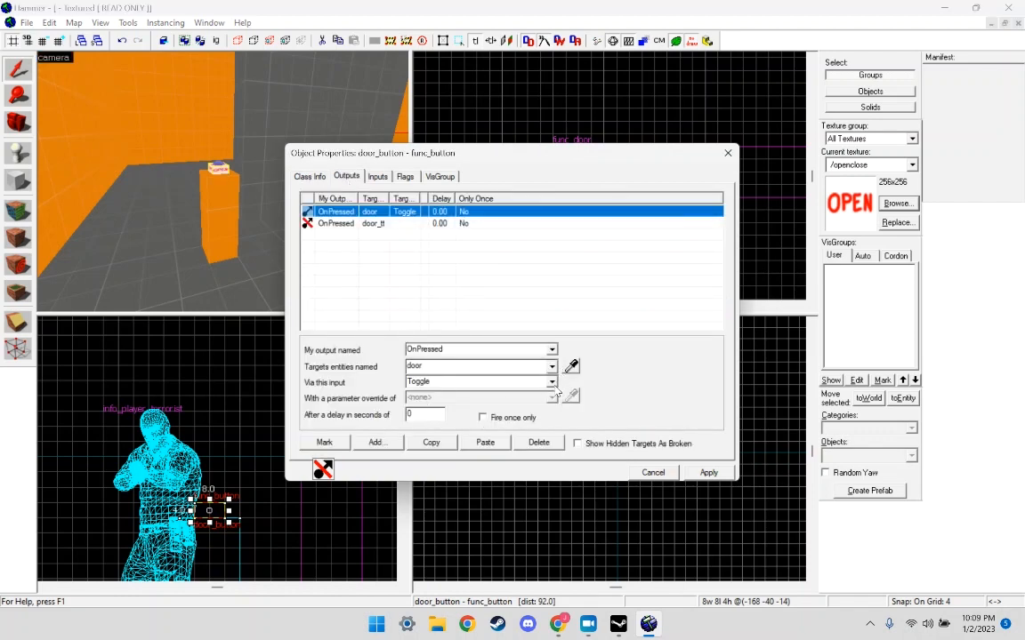
click(551, 383)
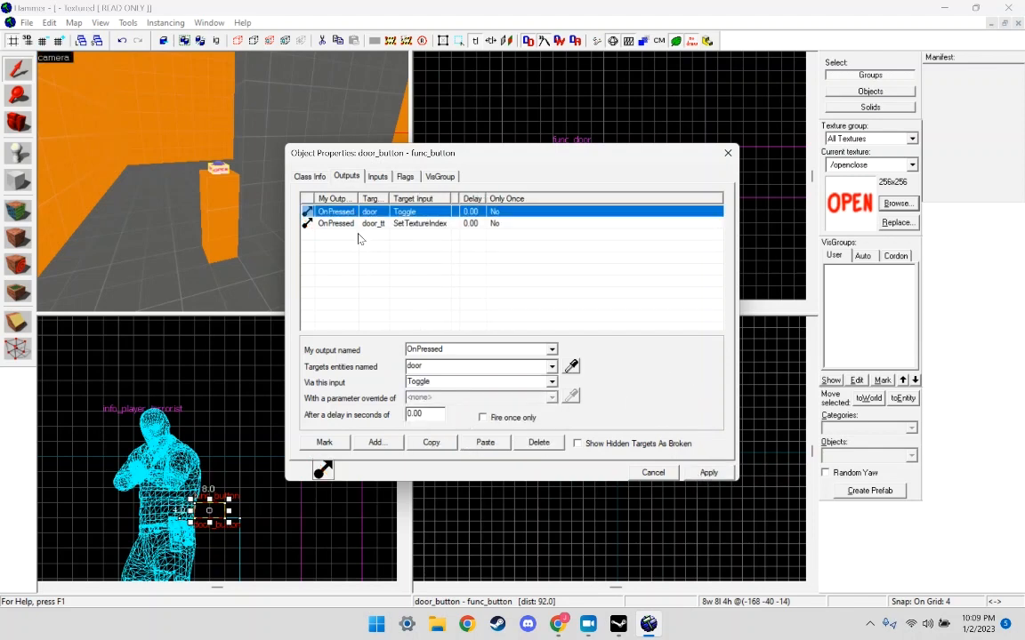
Add an OnPressed output sending IncrementTextureIndex to door_tt.
click(377, 441)
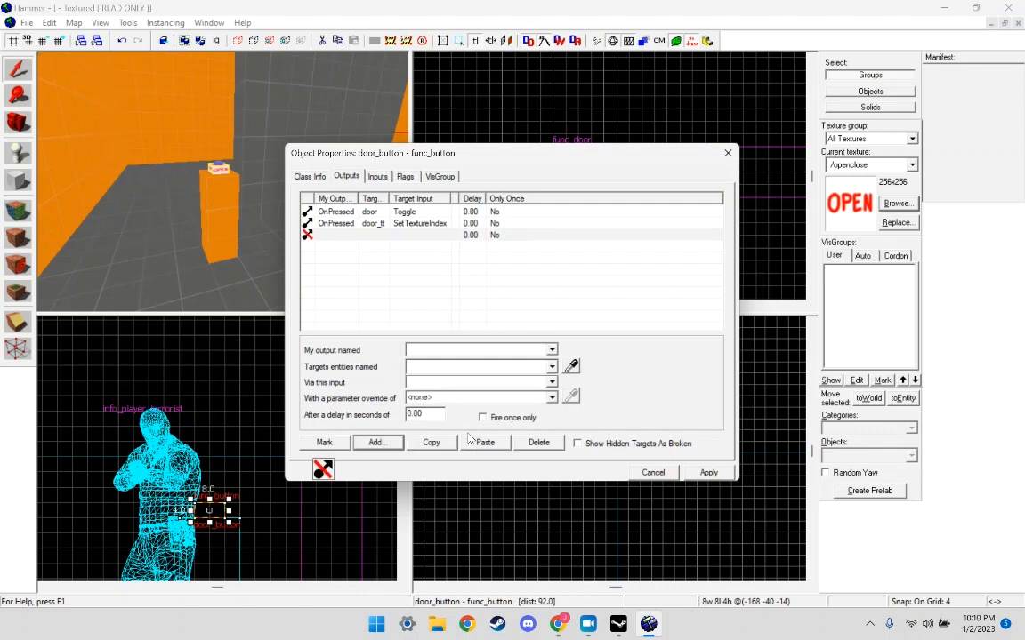
click(551, 349)
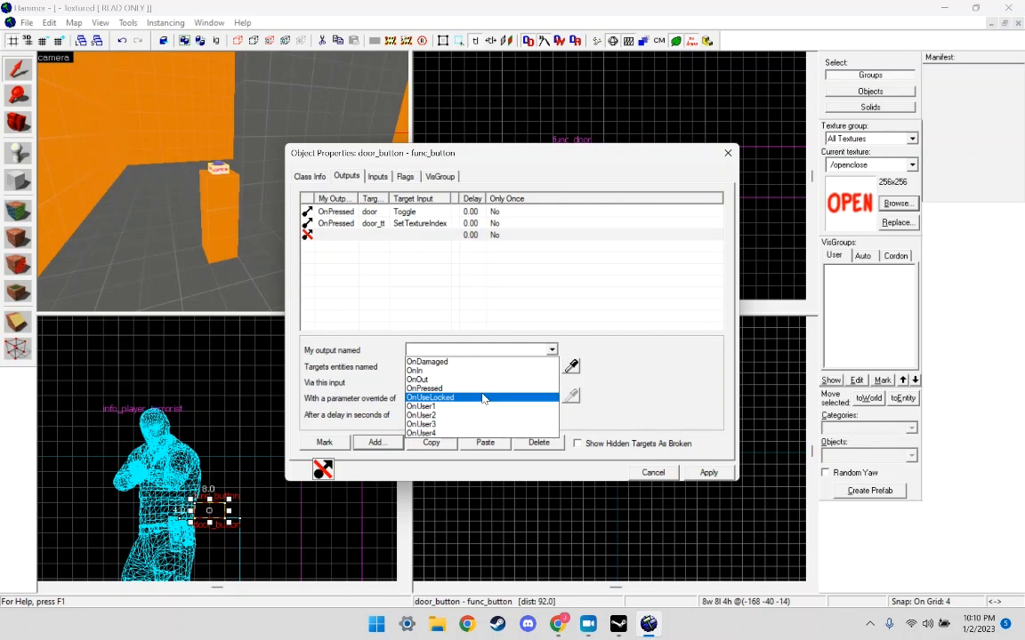
click(423, 388)
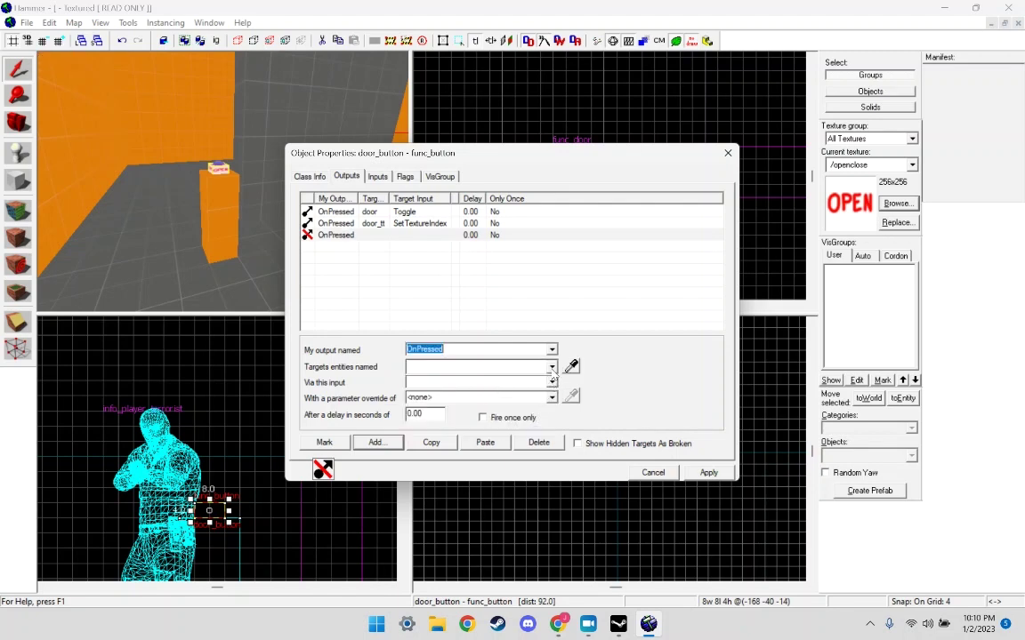
click(334, 235)
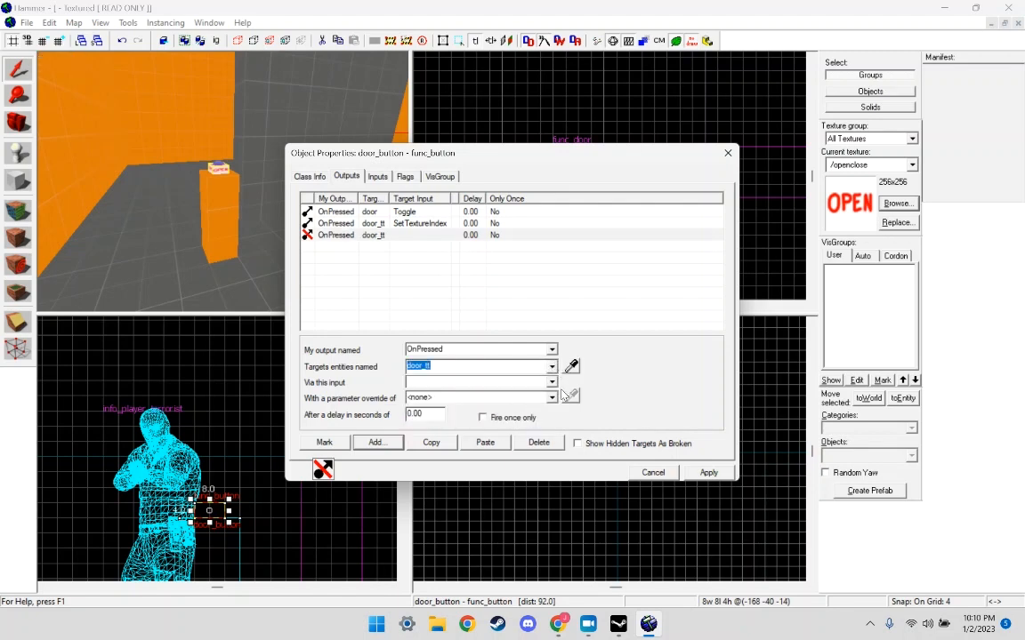
click(551, 380)
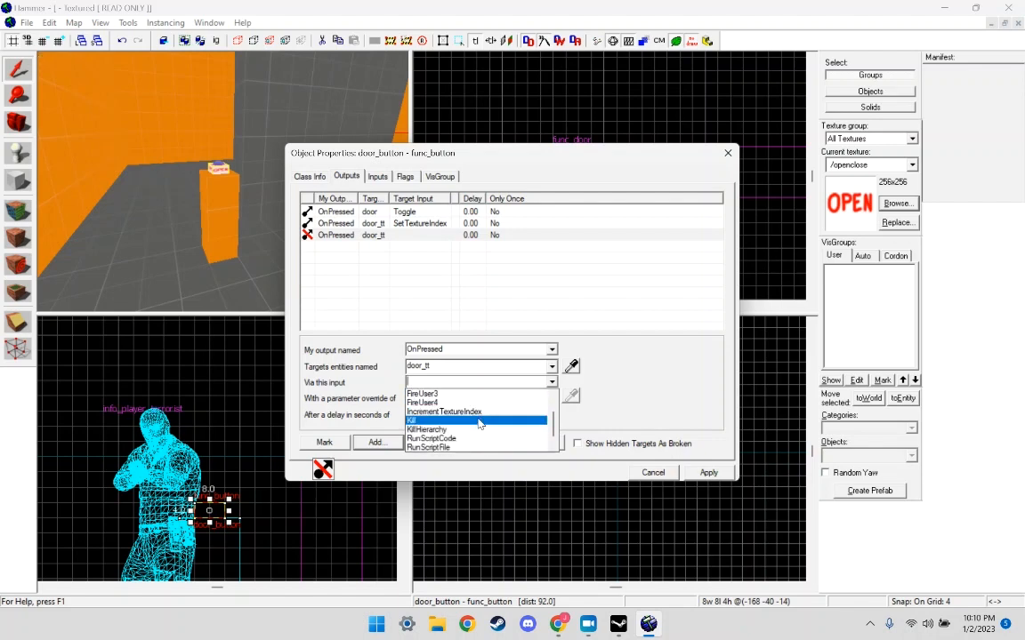
click(443, 411)
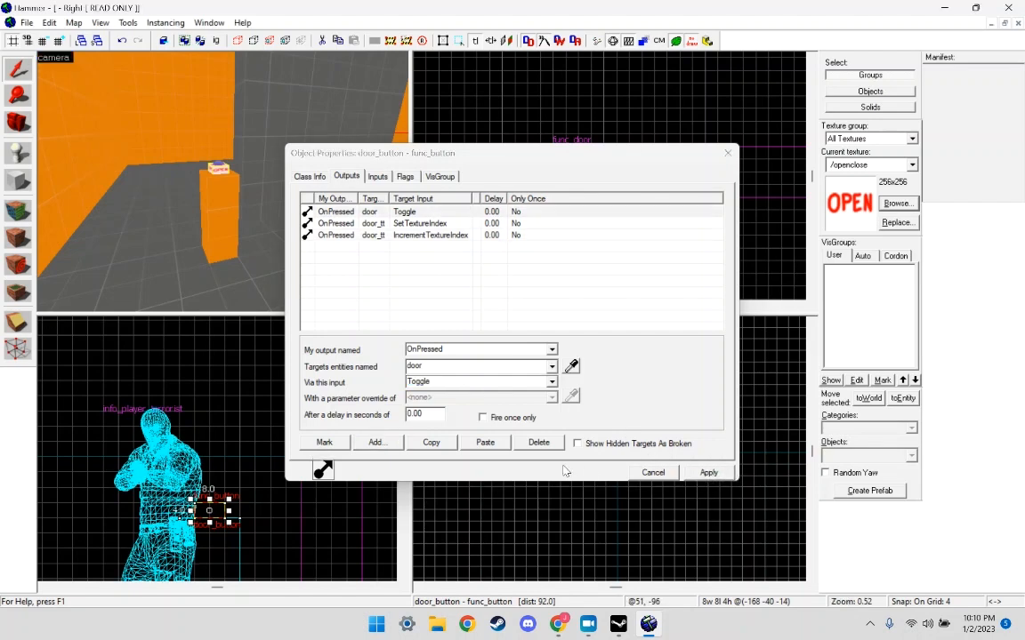
Add an OnPressed output sending AddOutput to door_button, then return to the env_texturetoggle wiki page.
click(377, 441)
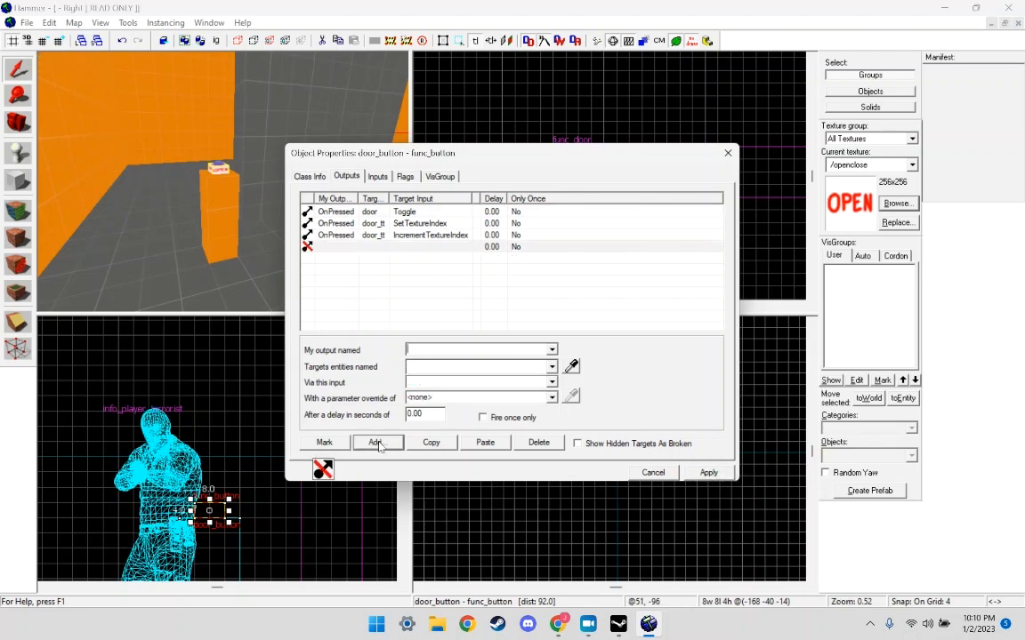
click(552, 349)
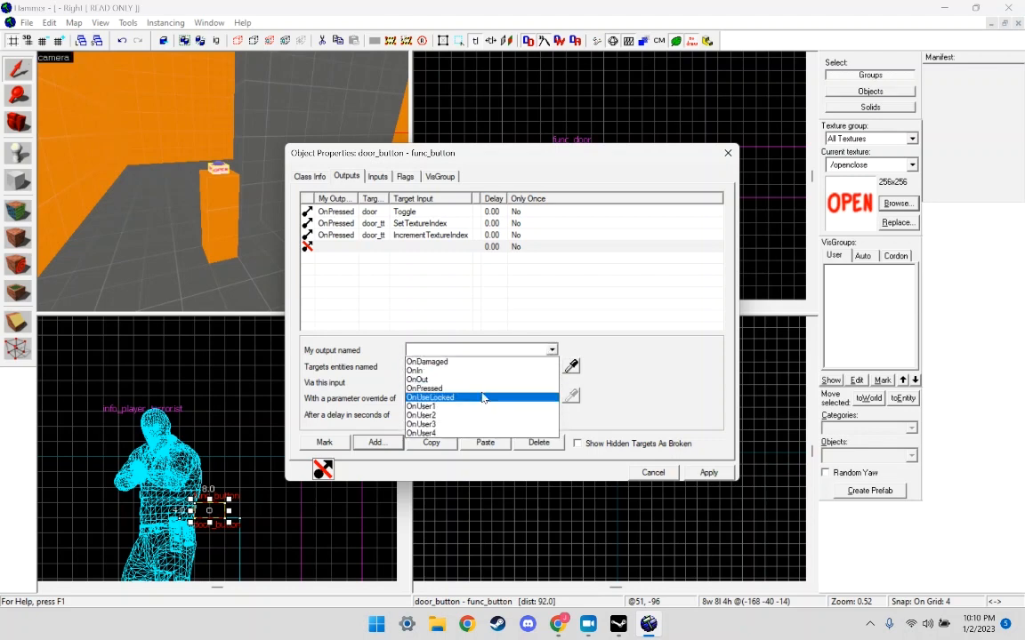
click(423, 388)
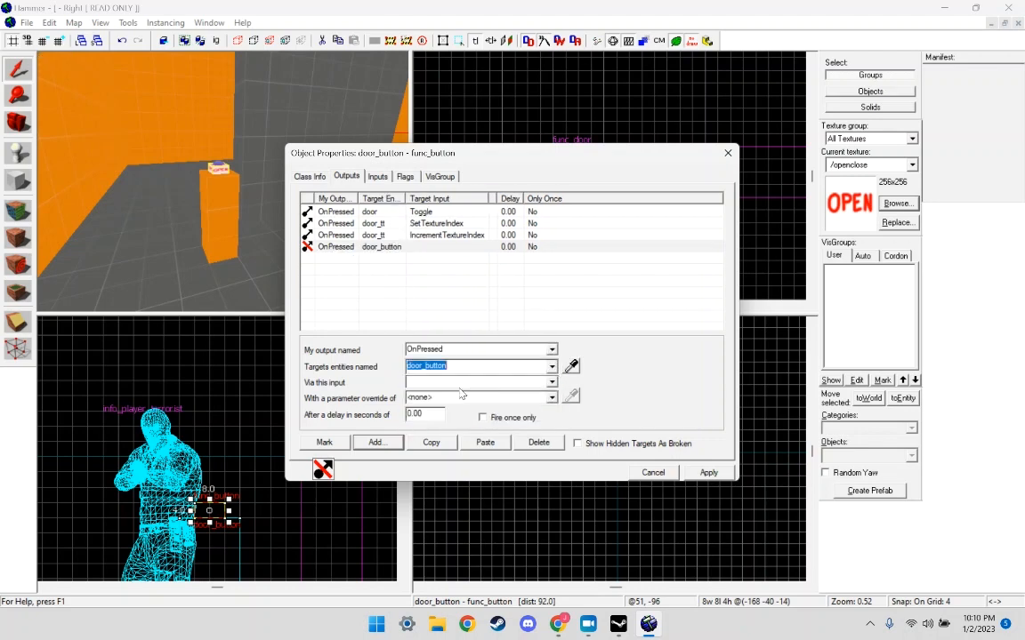
click(551, 383)
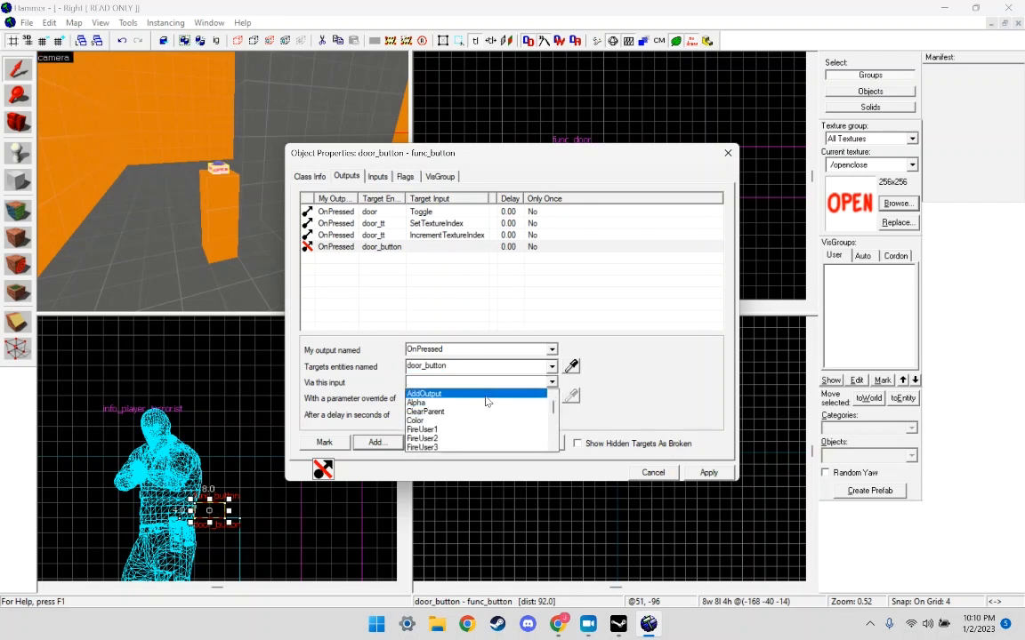
click(423, 393)
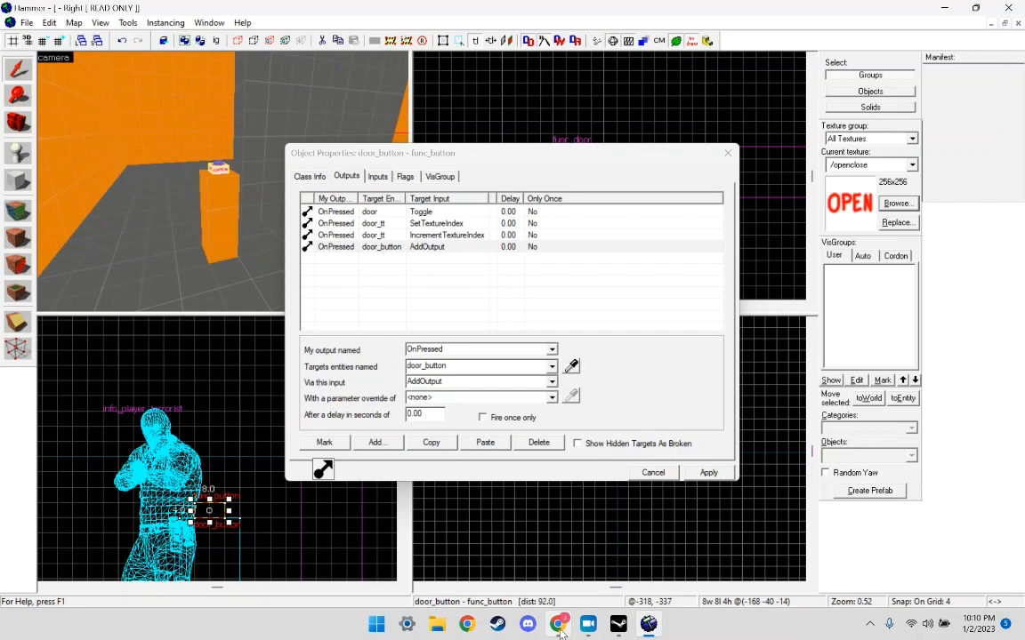
click(559, 622)
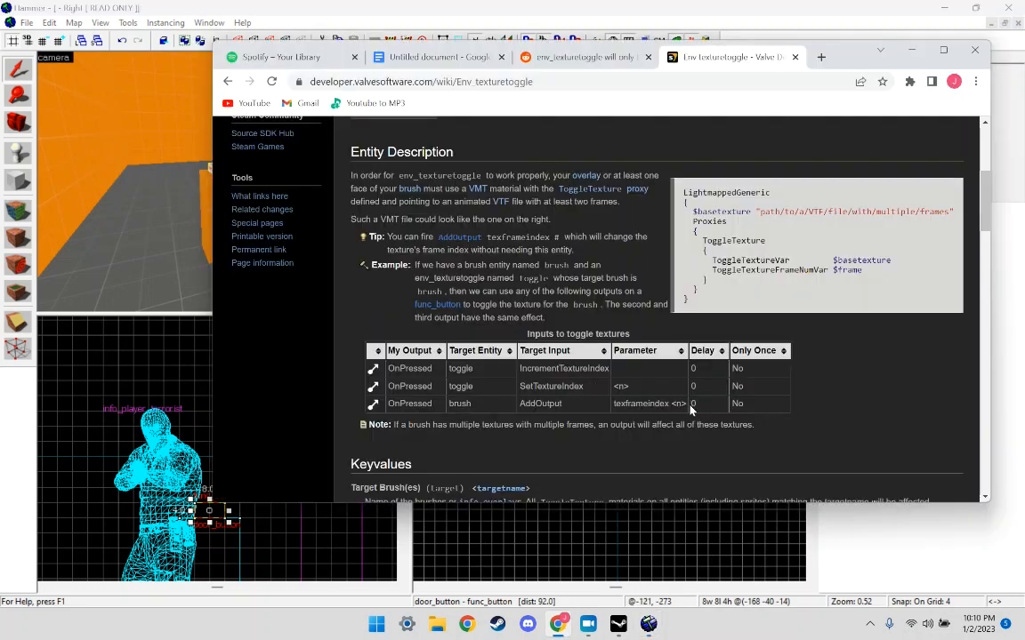
Give the AddOutput connection a texframeindex parameter, checking the env_texturetoggle wiki, and return to the editor.
double_click(649, 402)
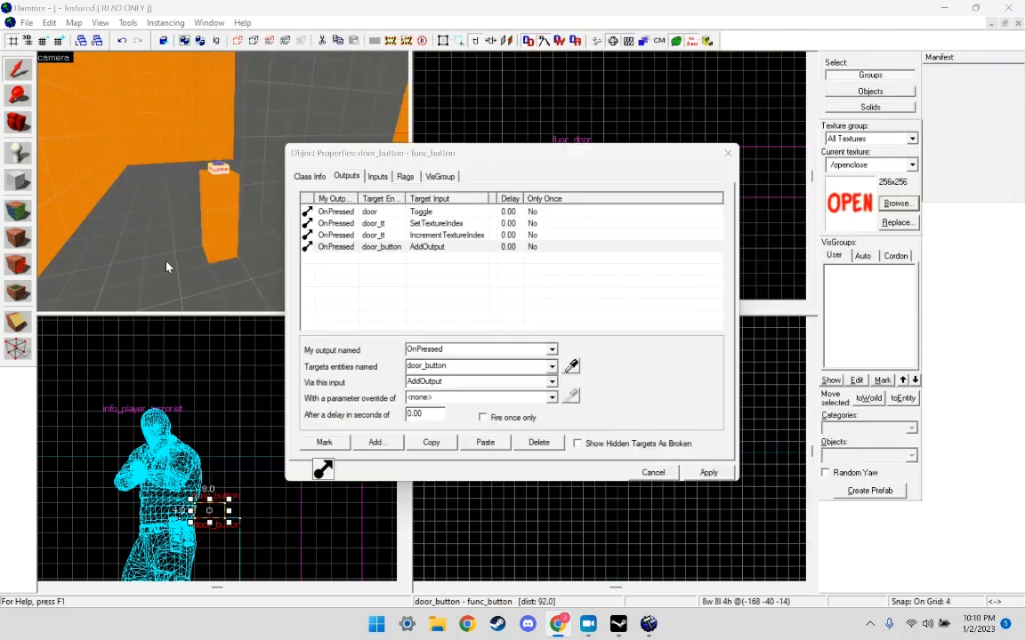
click(309, 176)
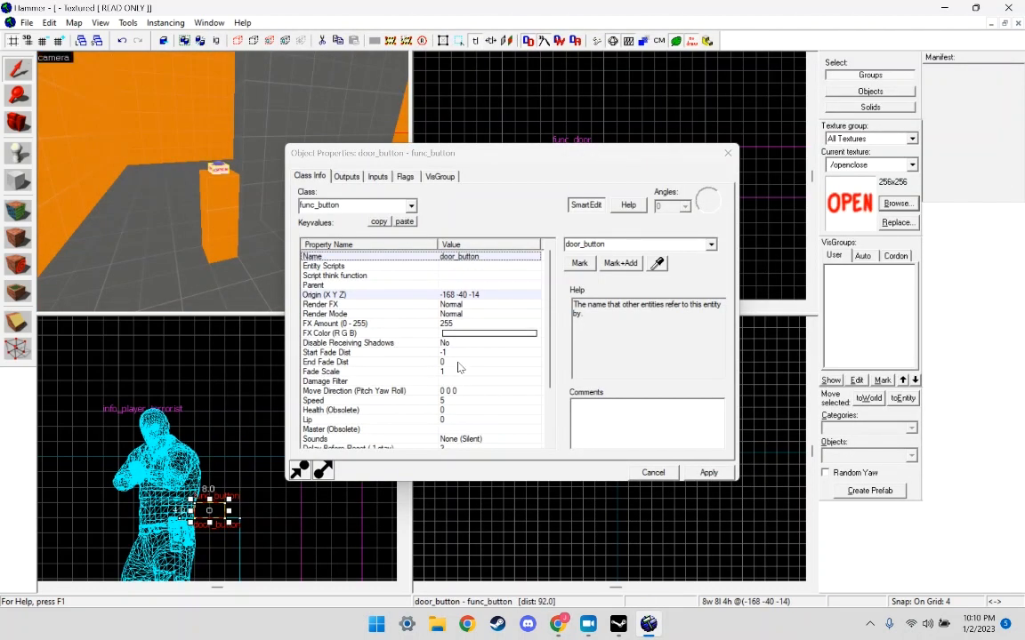
click(345, 176)
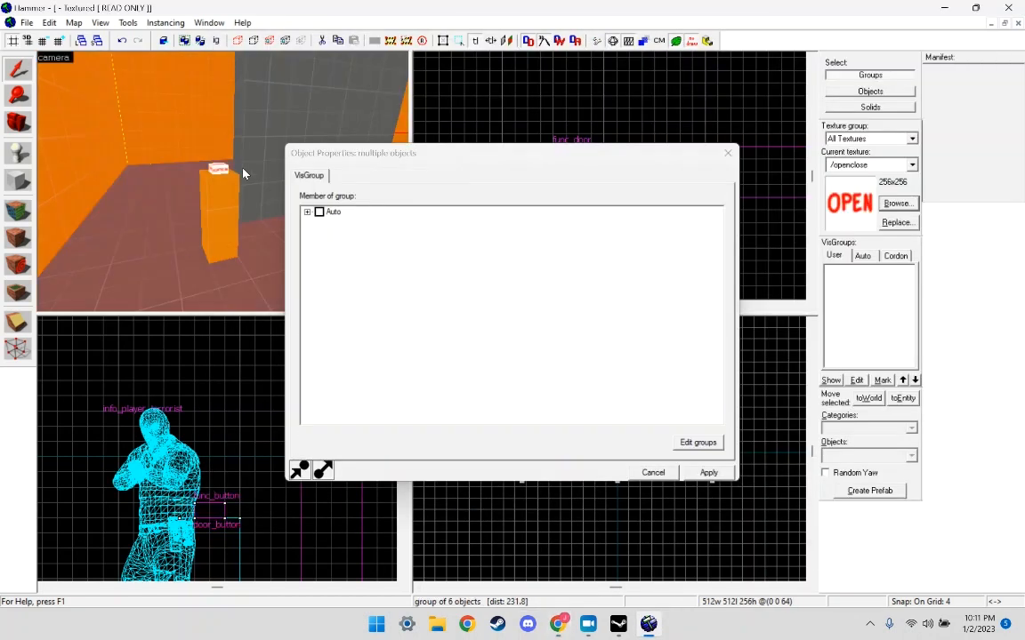
click(347, 176)
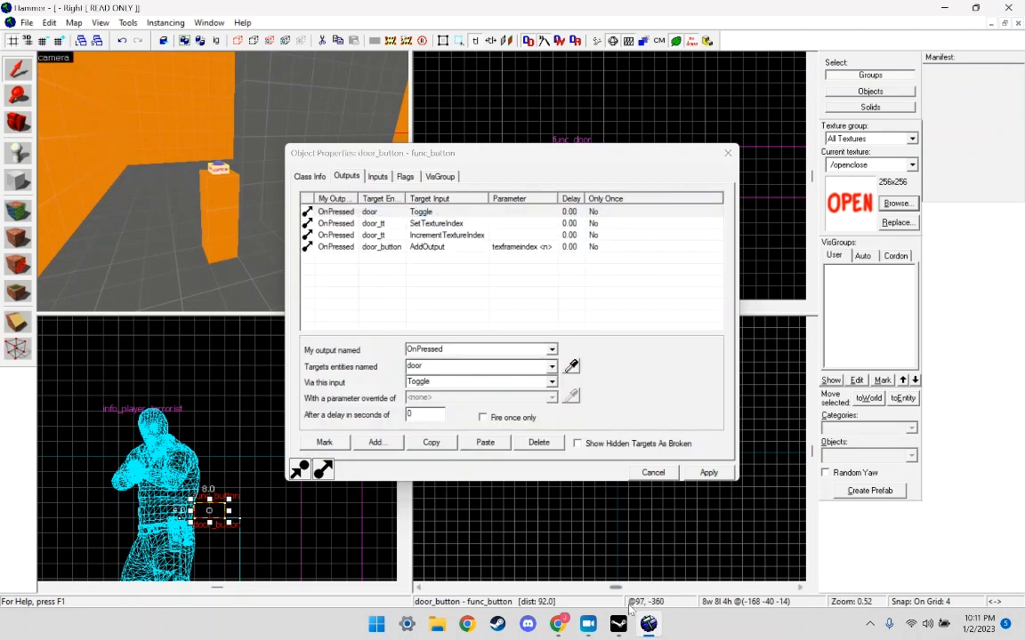
click(559, 623)
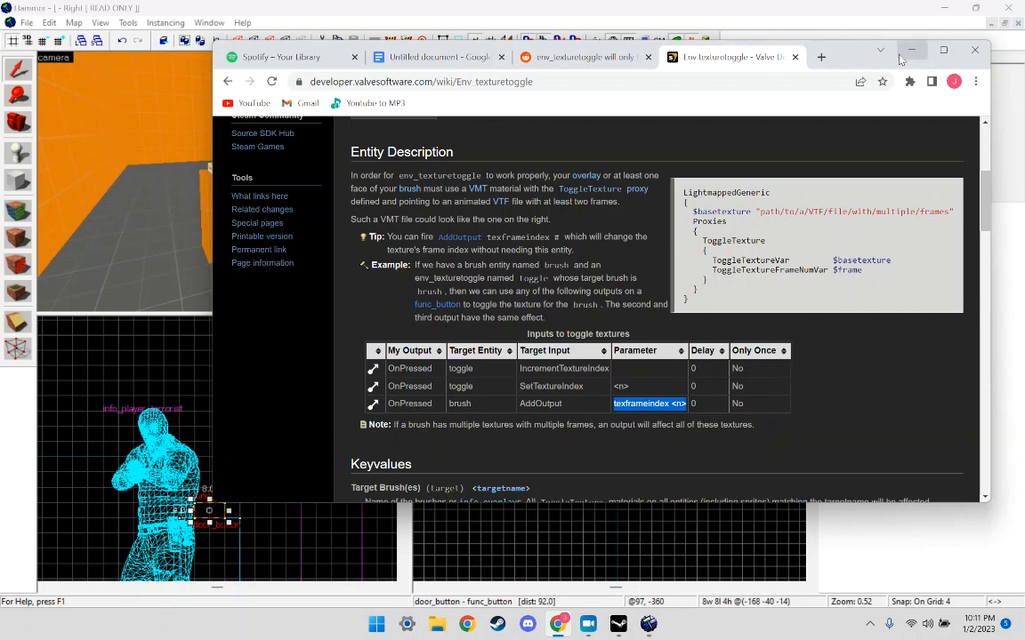
click(910, 50)
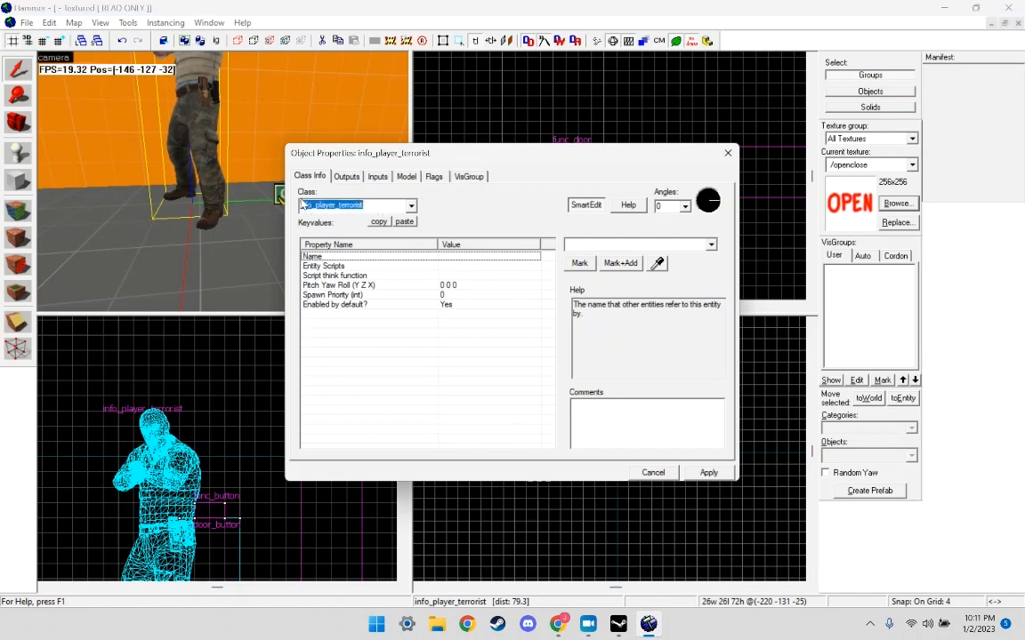
Make the entity a logic_branch named door_lb with initial value 1.
click(409, 206)
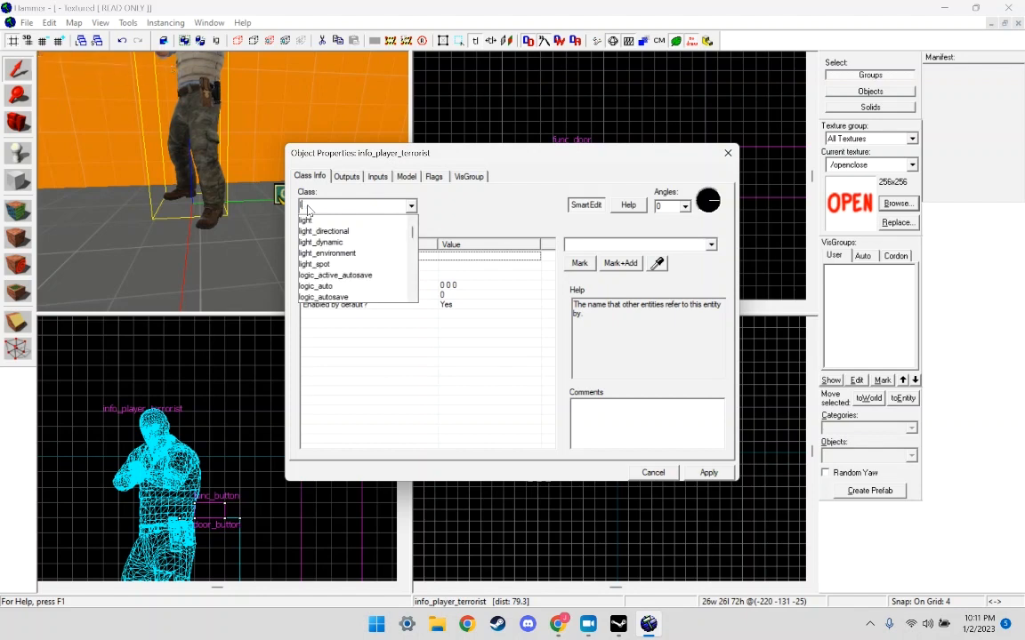
text(logic_branch)
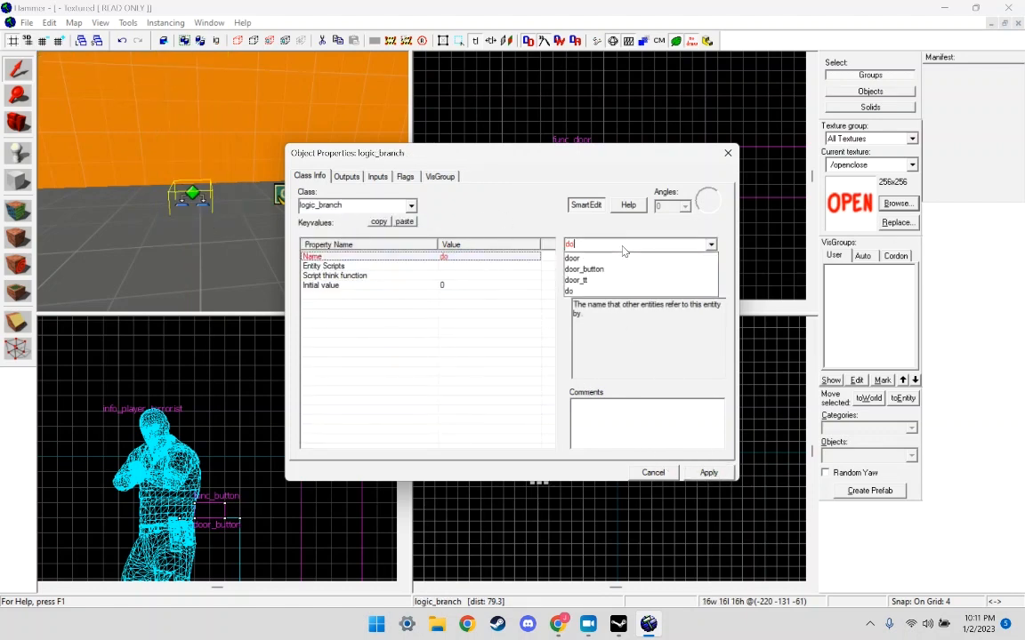
text(door_lg)
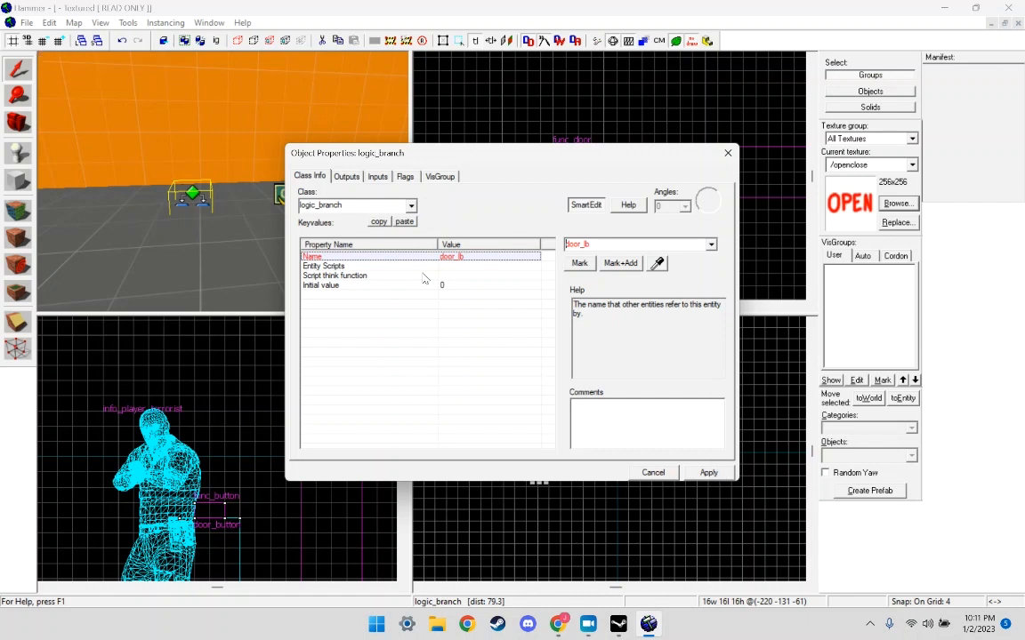
click(320, 284)
text(1)
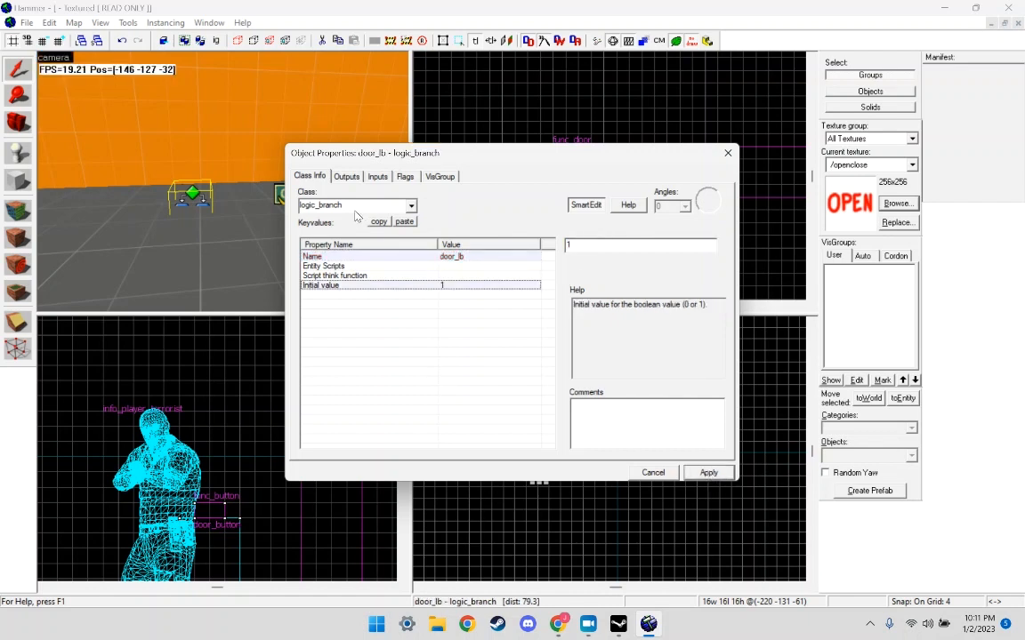
click(347, 176)
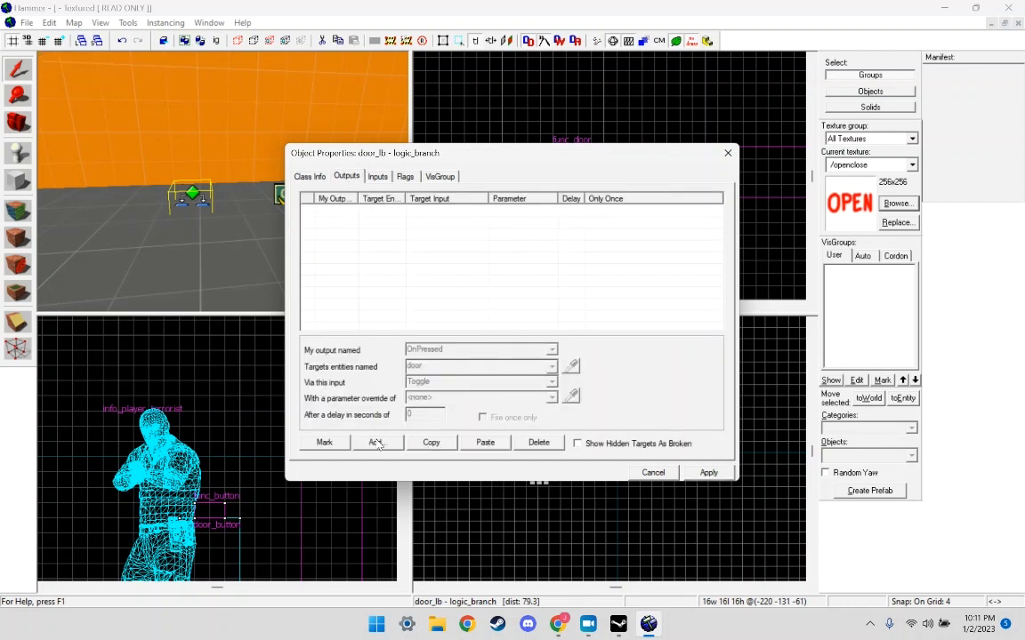
Add an OnTrue output from door_lb sending SetTextureIndex to door_tt.
click(377, 441)
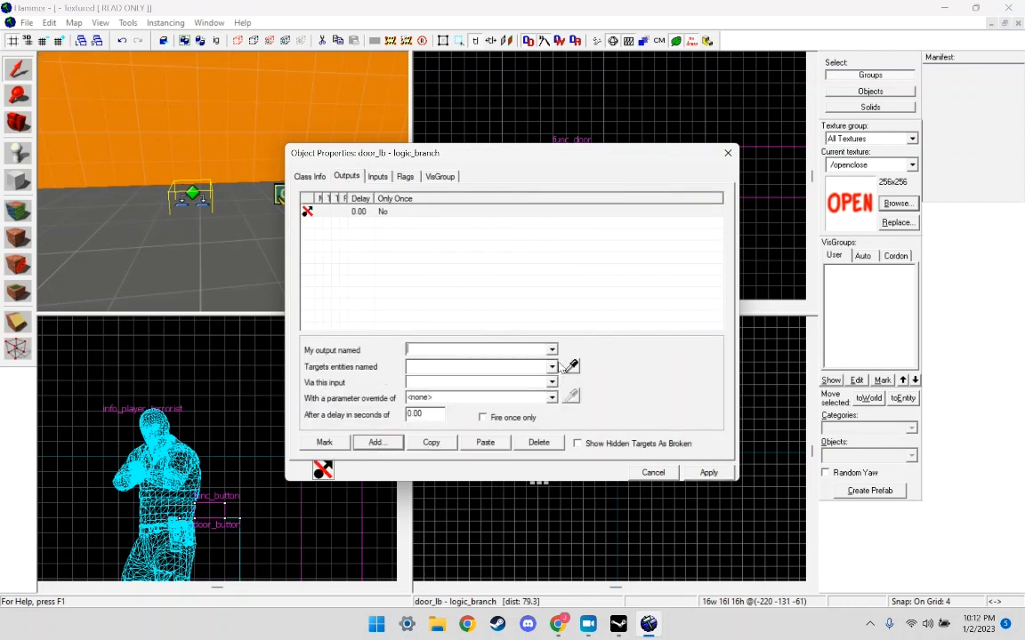
click(551, 348)
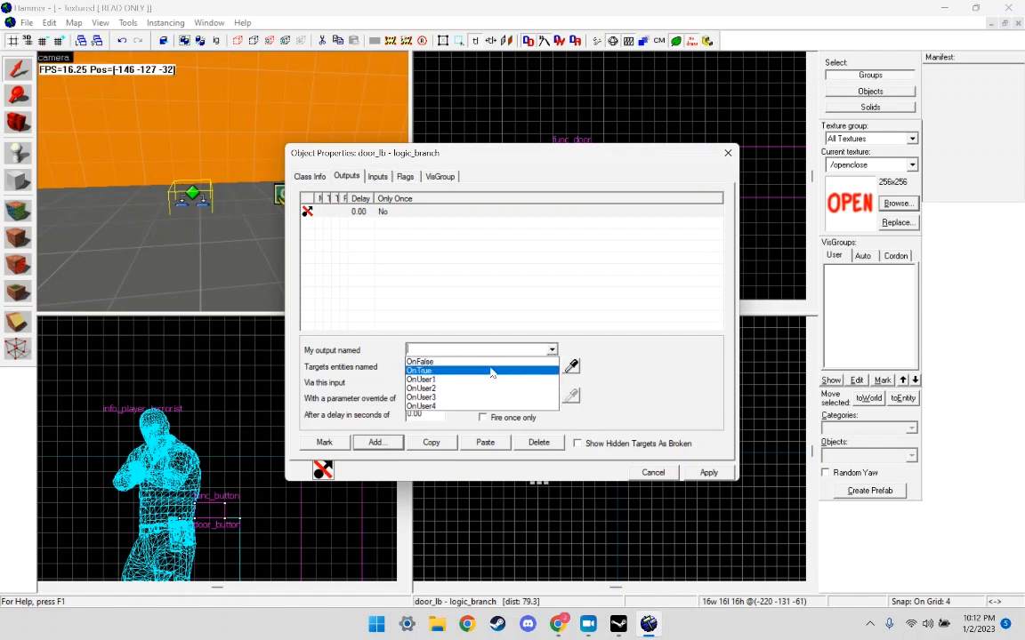
click(418, 370)
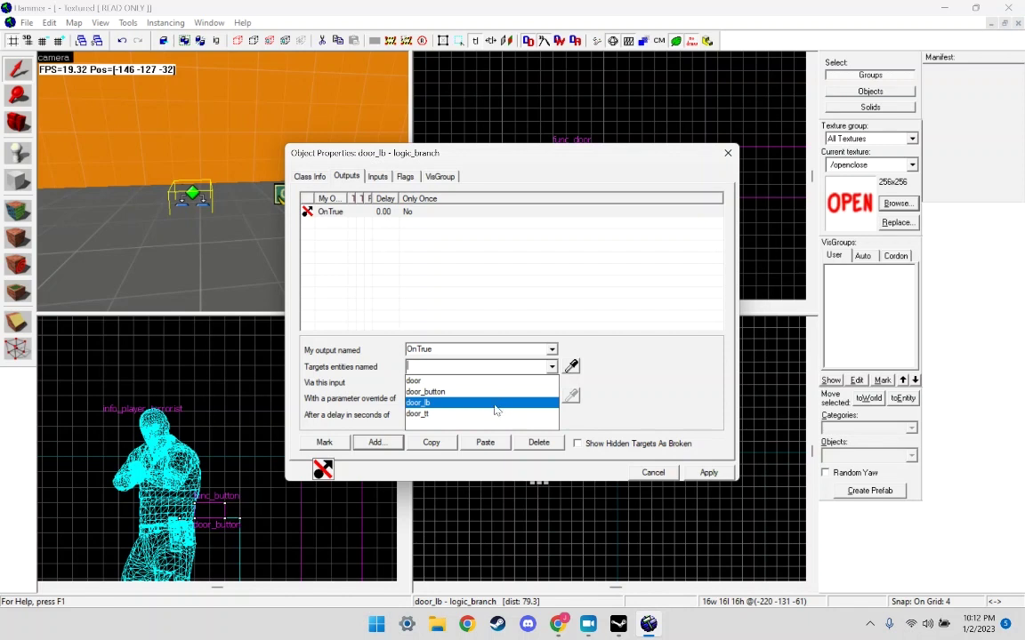
click(416, 402)
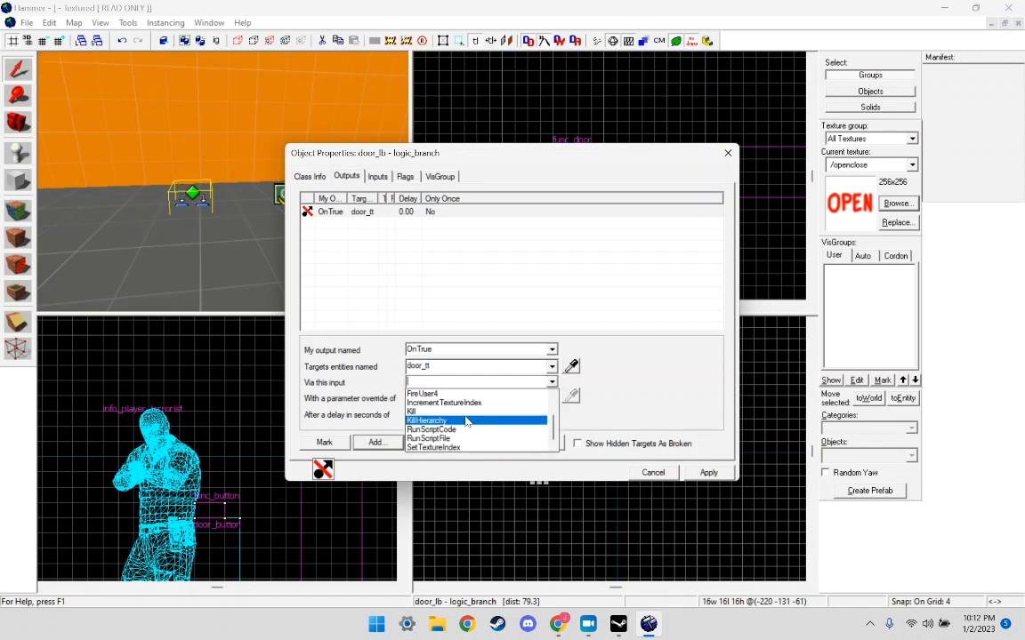
click(434, 447)
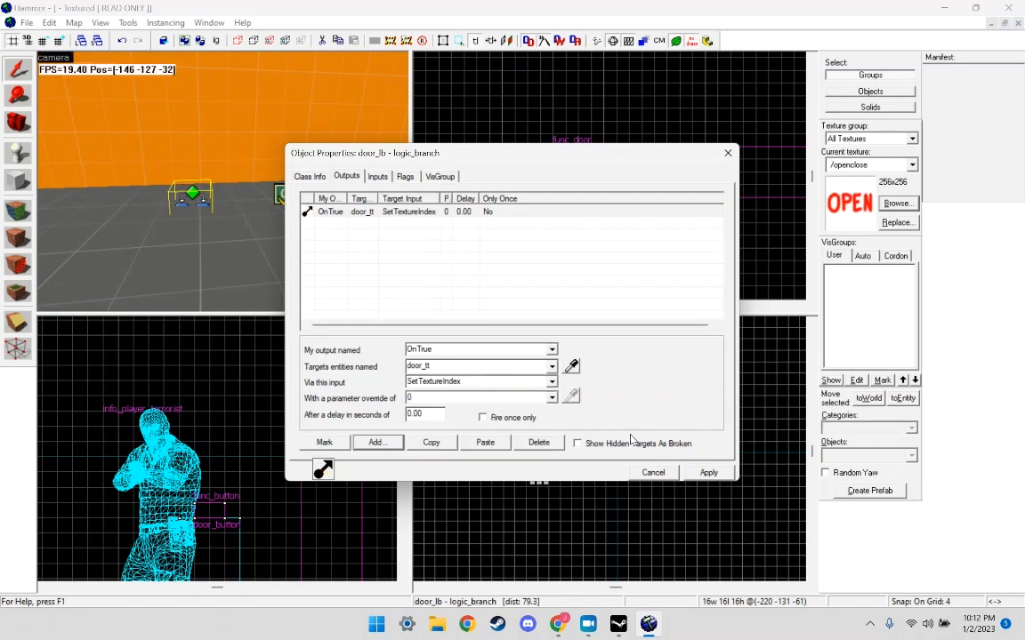
Add an OnFalse output from door_lb also sending SetTextureIndex to door_tt.
click(375, 441)
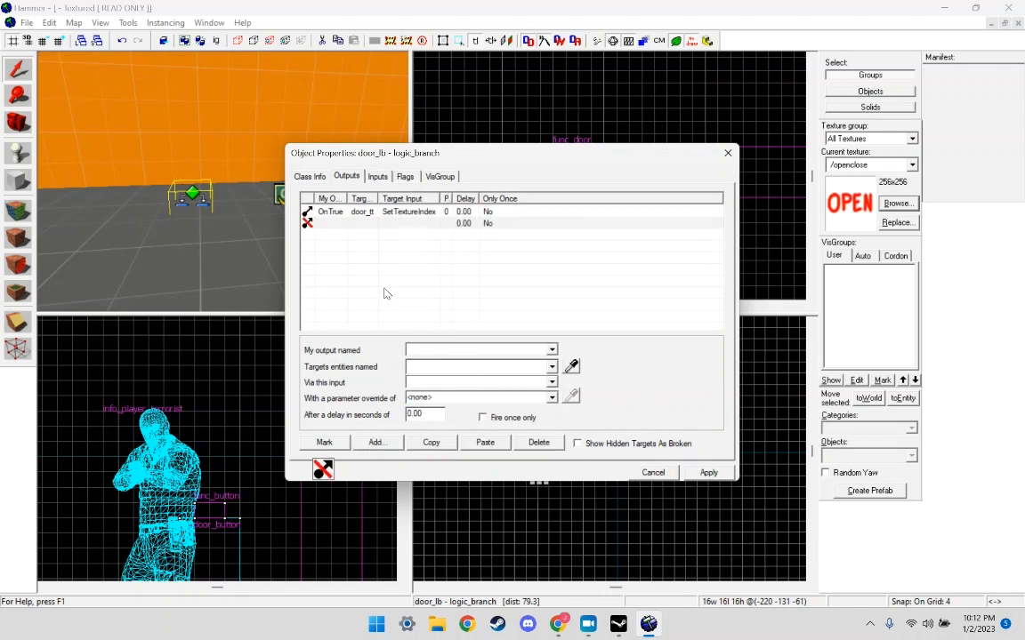
click(551, 348)
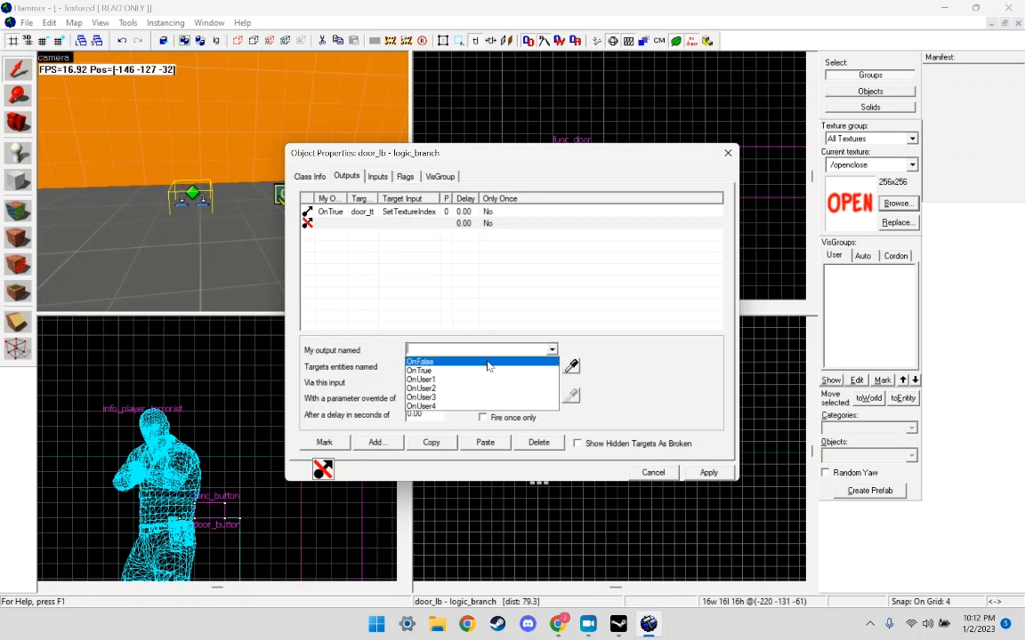
click(420, 361)
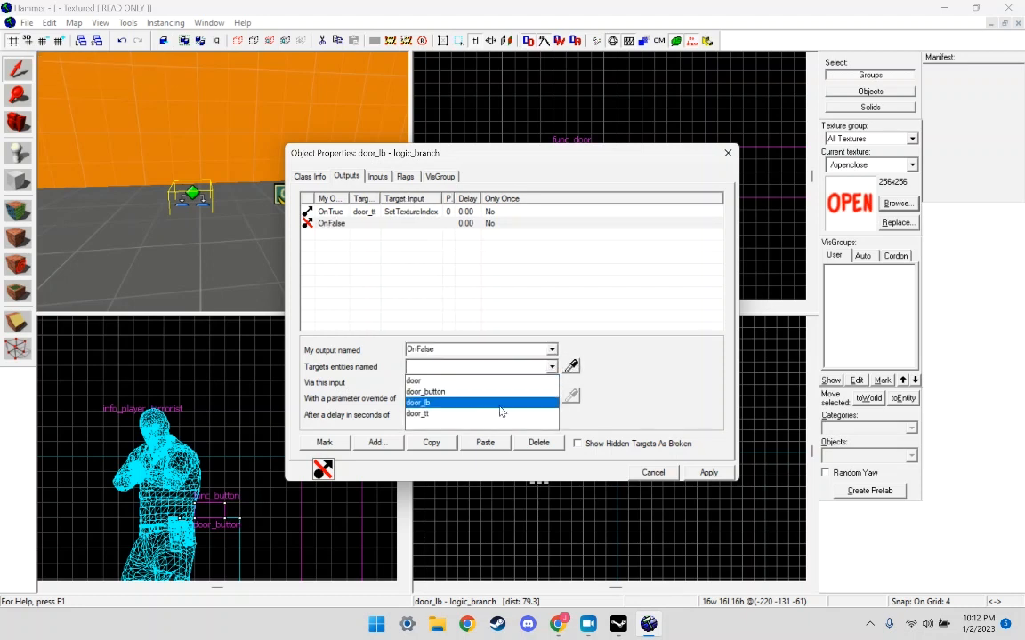
click(416, 402)
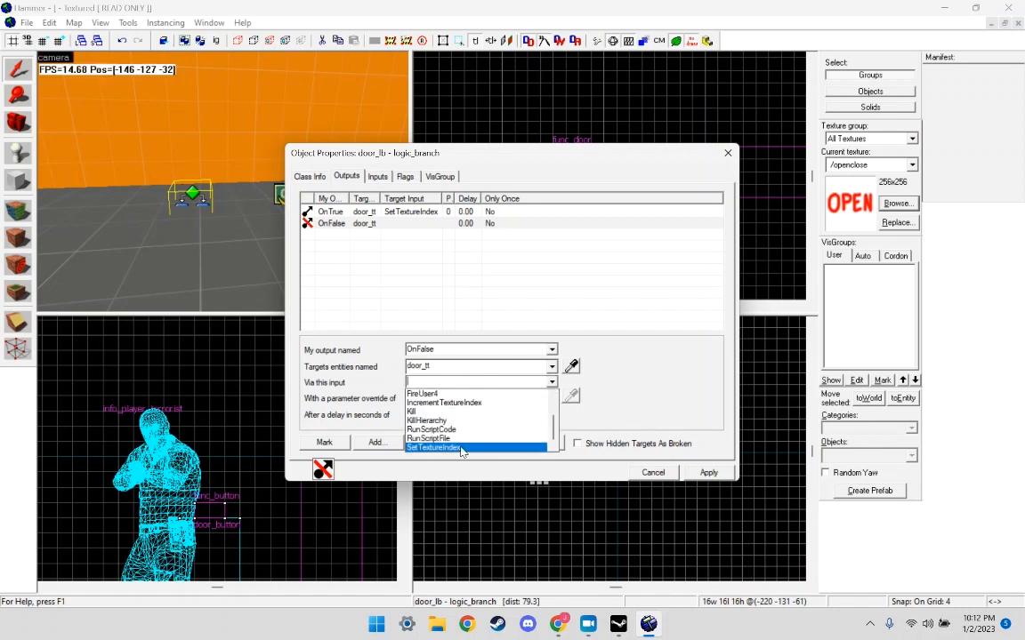
click(434, 448)
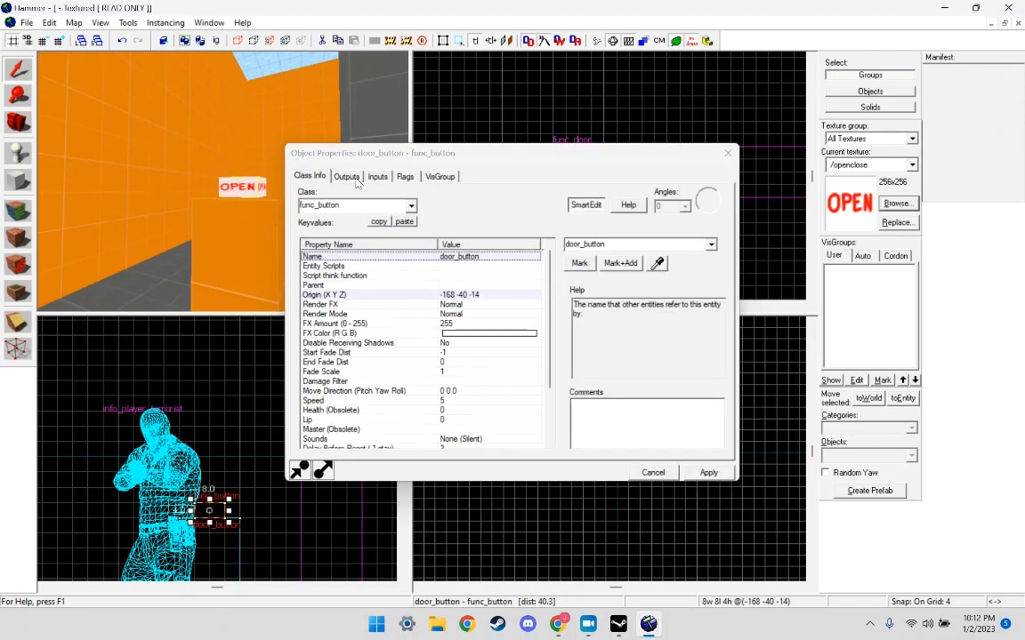
Add a fifth OnPressed output on door_button targeting door_lb and pick its input.
click(347, 176)
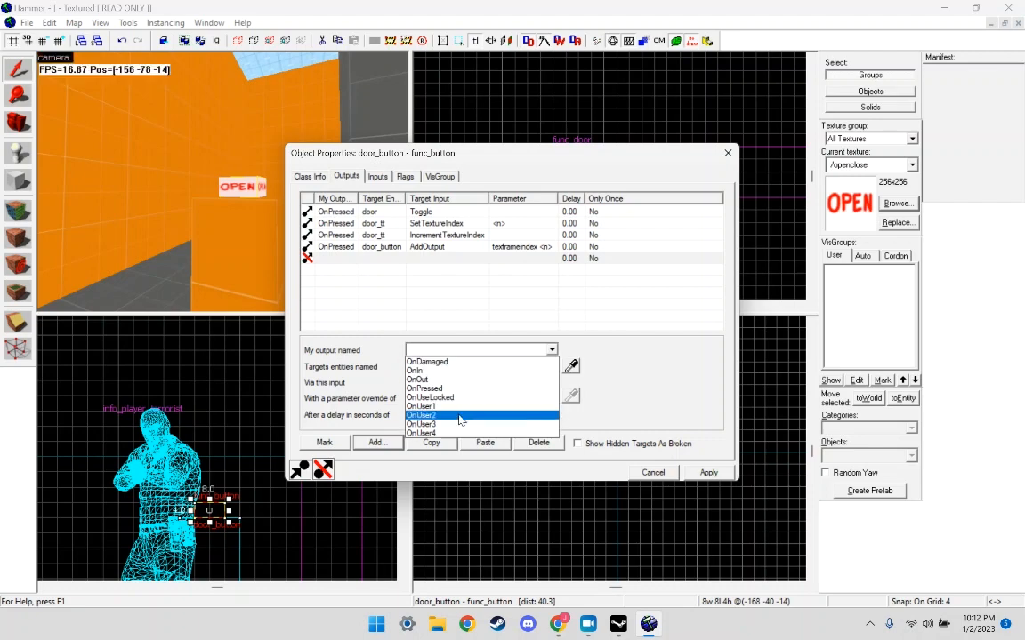
click(423, 385)
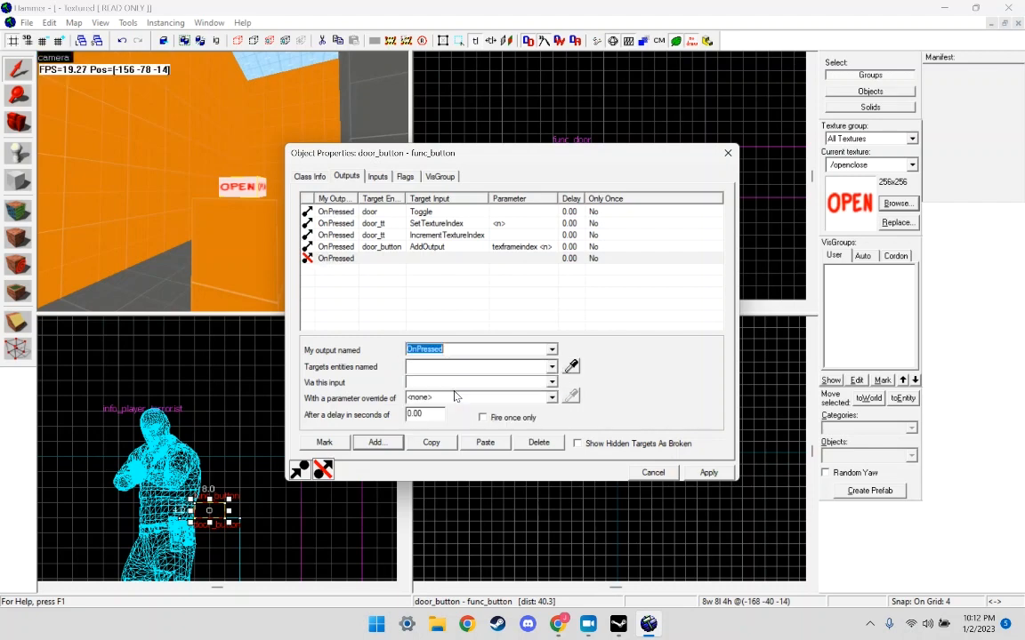
click(552, 366)
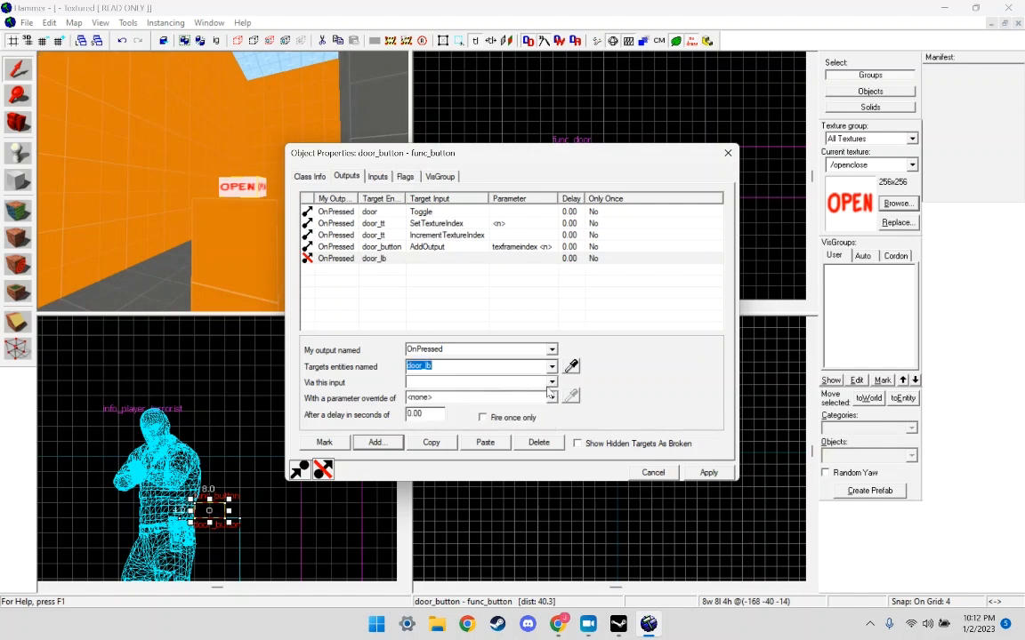
click(552, 380)
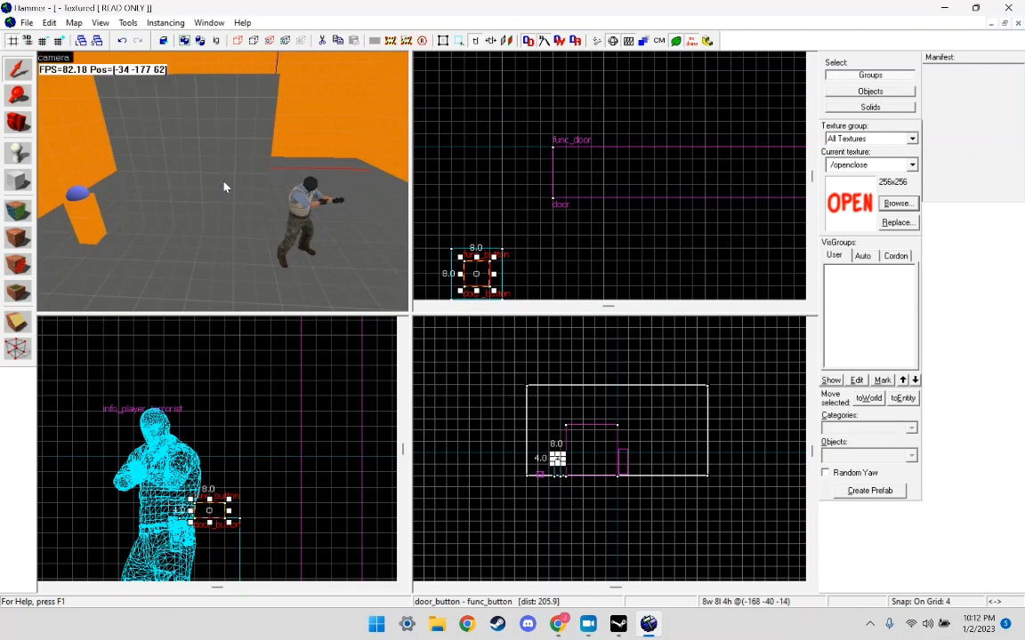
mouse_move(245, 169)
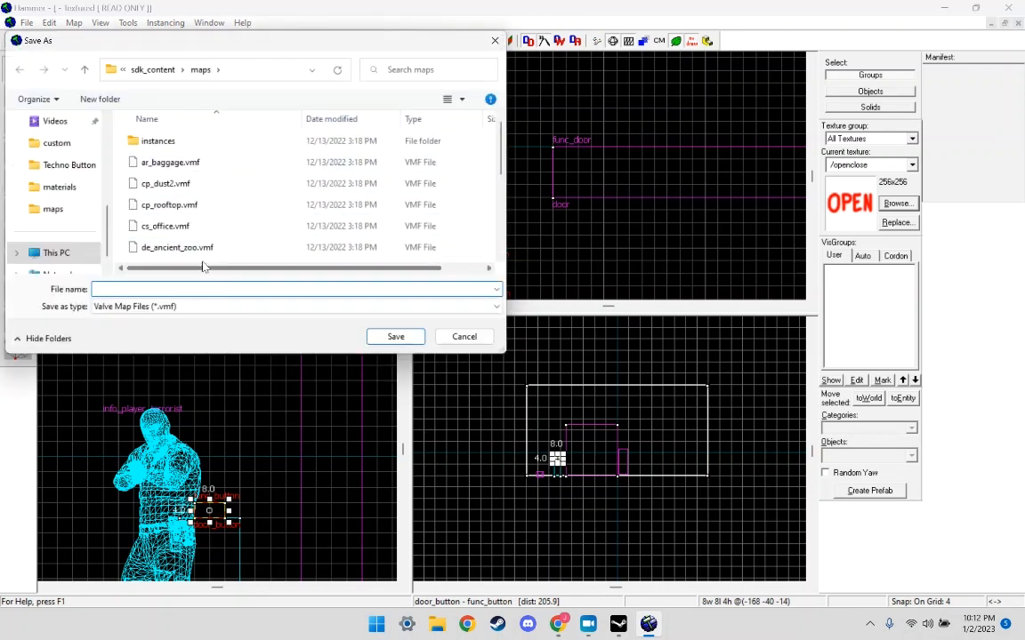
Save the map as texturebuttontoggletest.vmf in the maps folder.
text(t)
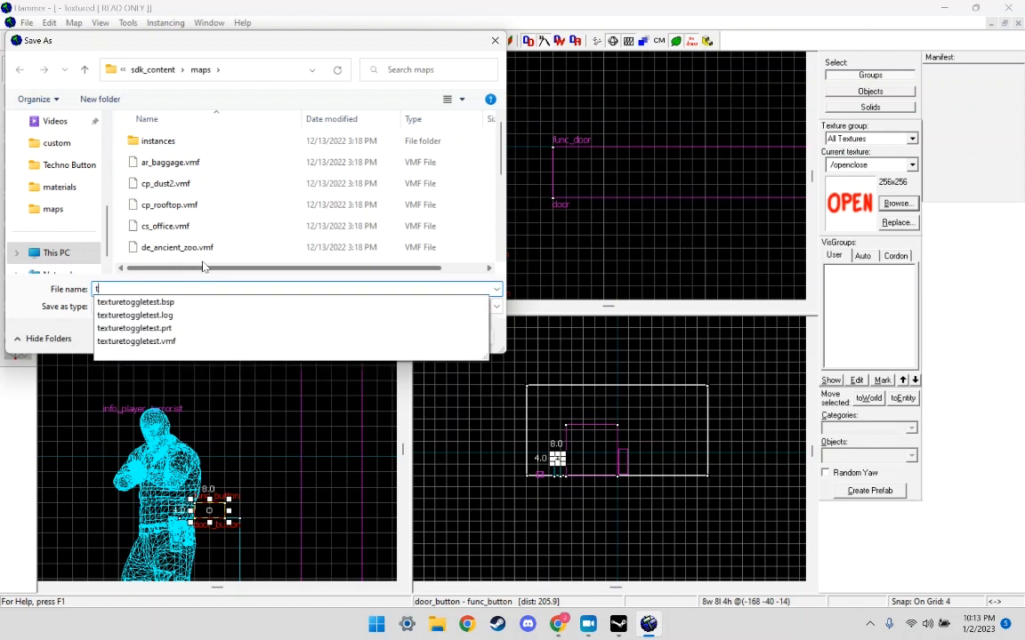
text(texturebuttontoggletest)
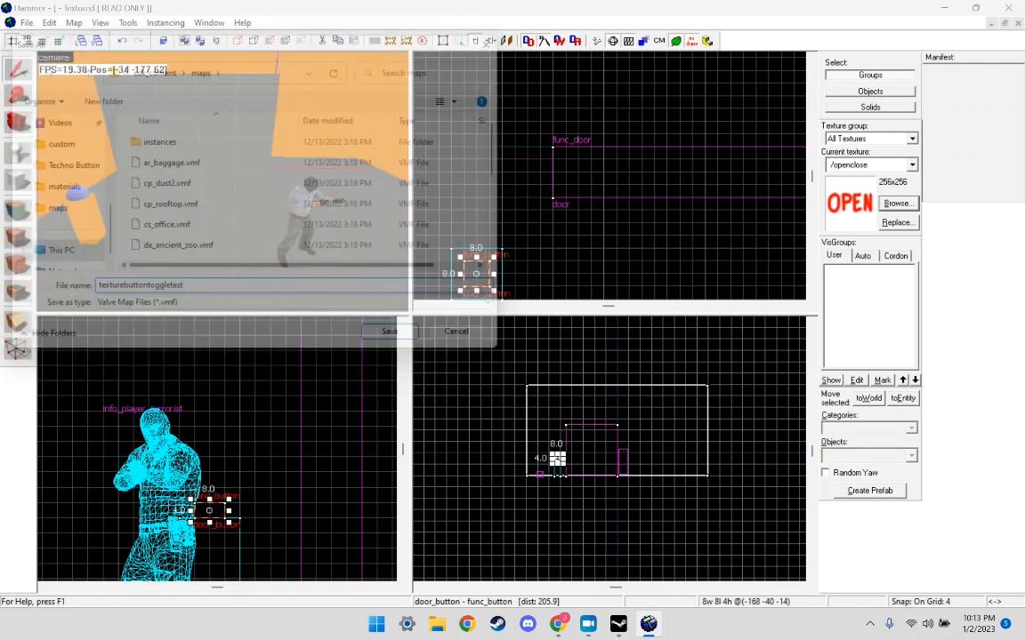
click(388, 331)
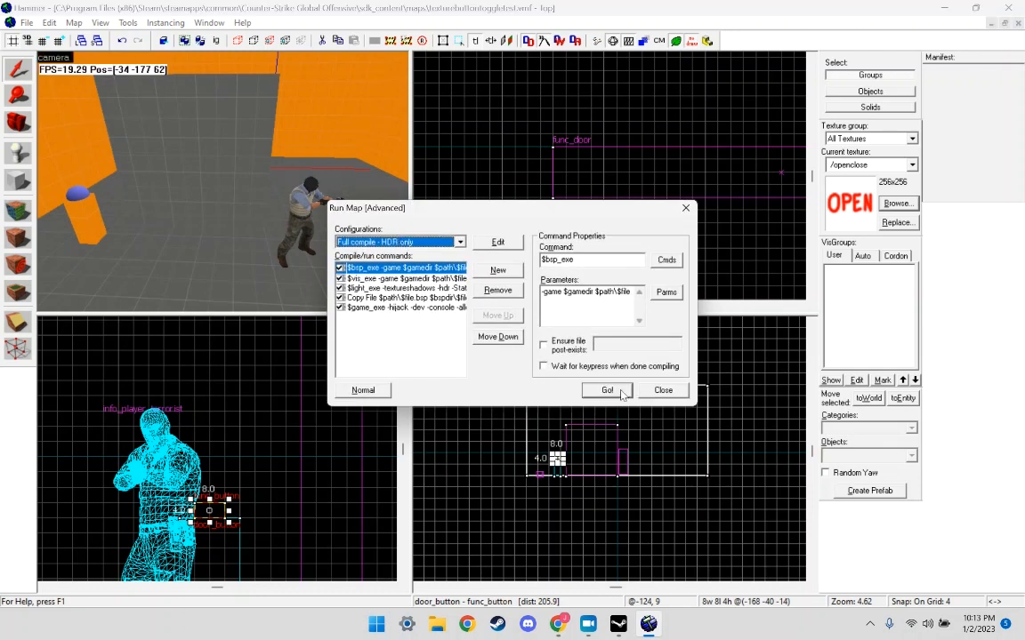
Run the 'Full compile - HDR only' configuration and launch the map in CS:GO.
click(606, 389)
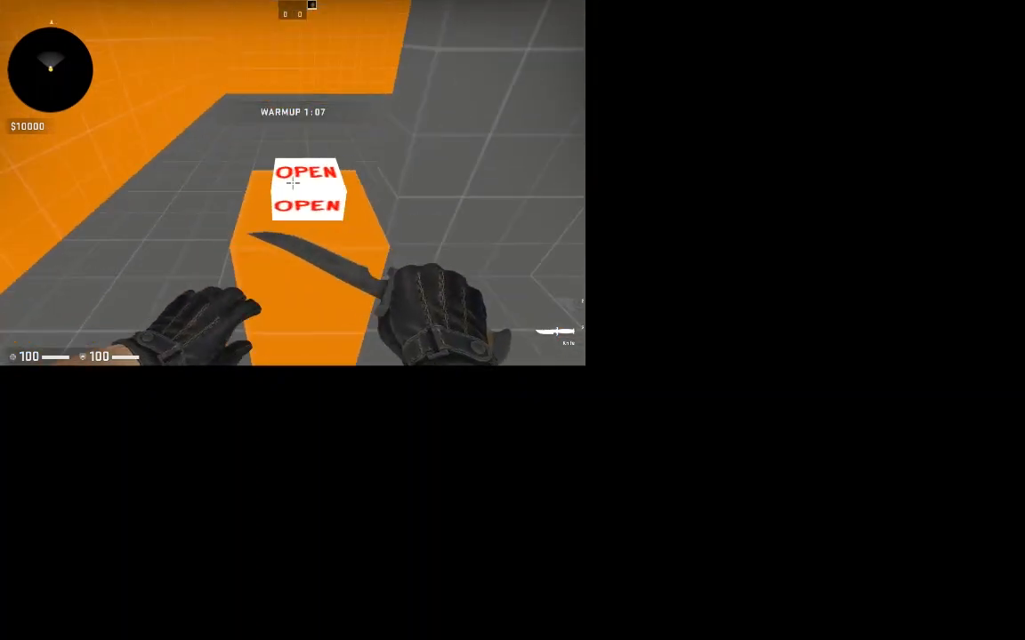
mouse_move(293, 184)
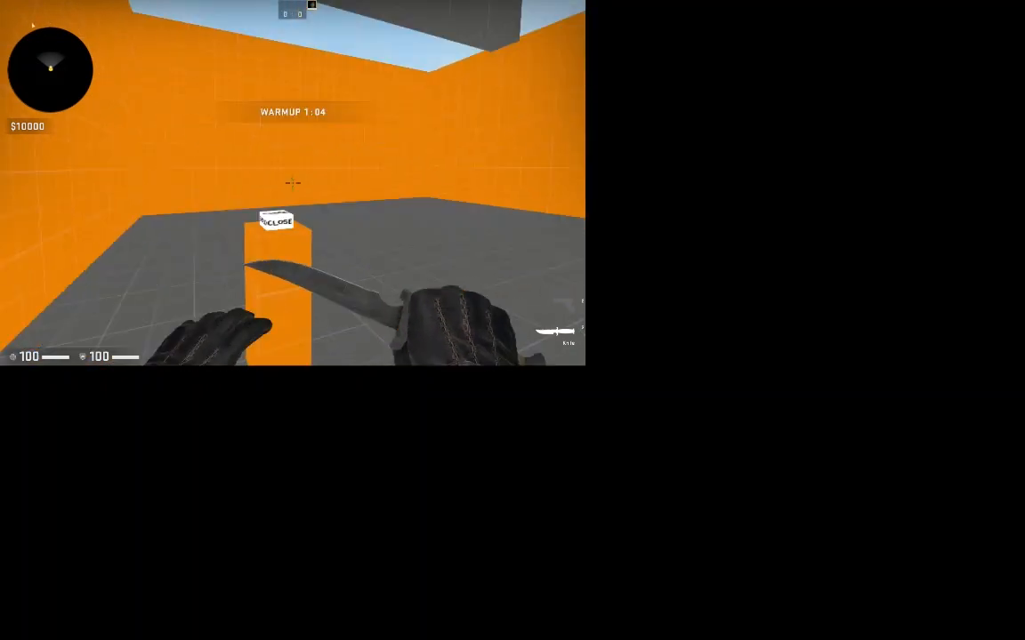